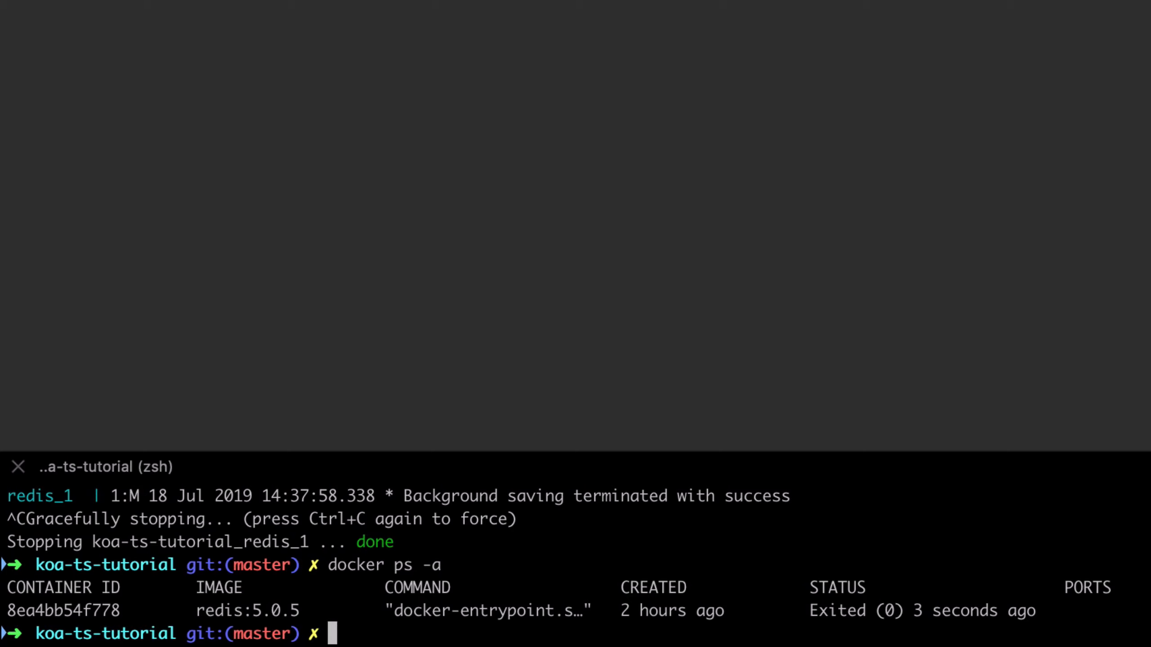
Step: Remove the exited redis container with 'docker rm 8' and list all containers with 'docker ps -a'
{"action": "type", "text": "docker rm 8"}
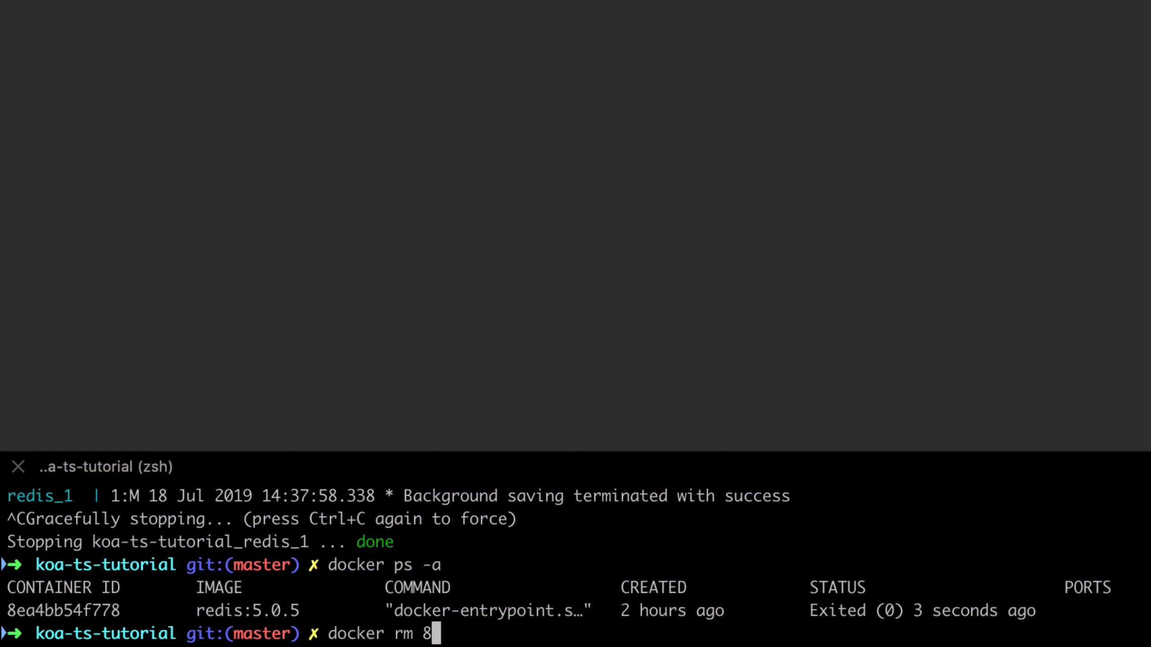
{"action": "key", "text": "Return"}
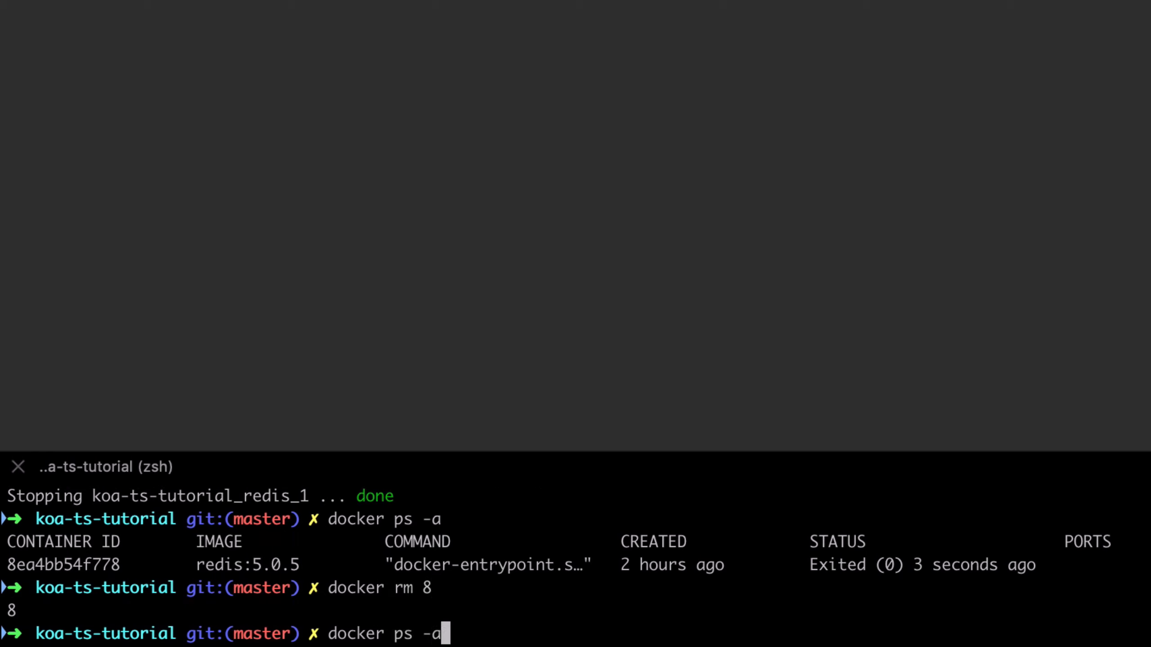
{"action": "key", "text": "Return"}
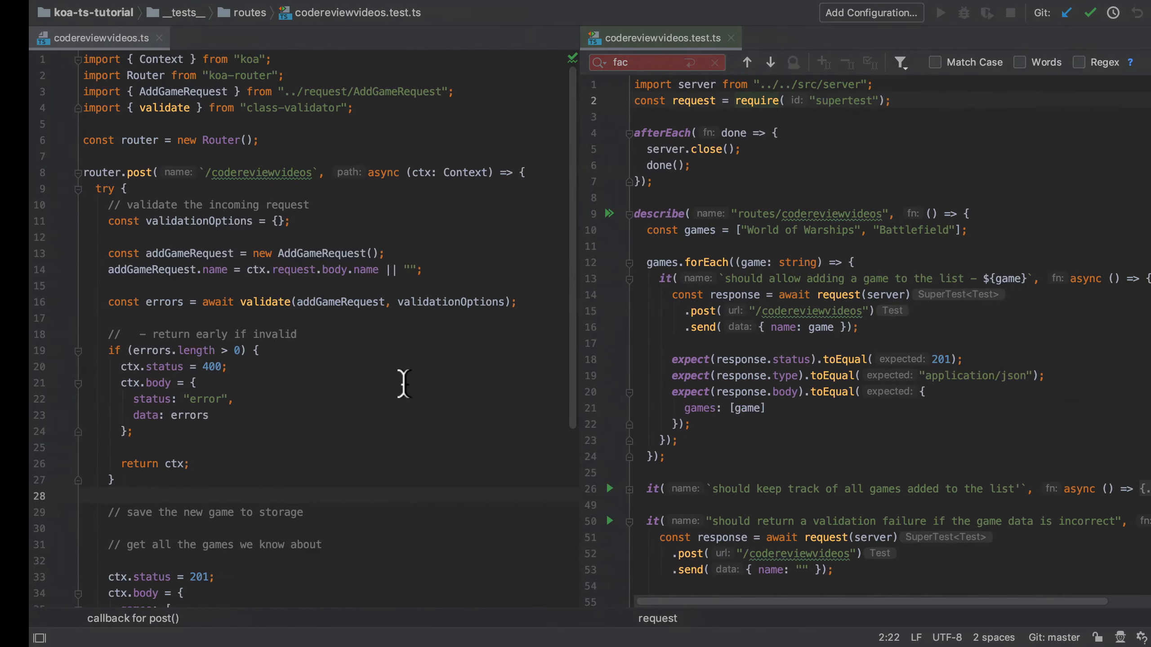
Step: Skip the game-tracking and validation-failure tests by changing it( to xit(
{"action": "scroll", "scroll_direction": "down", "scroll_amount": 3}
{"action": "type", "text": "x"}
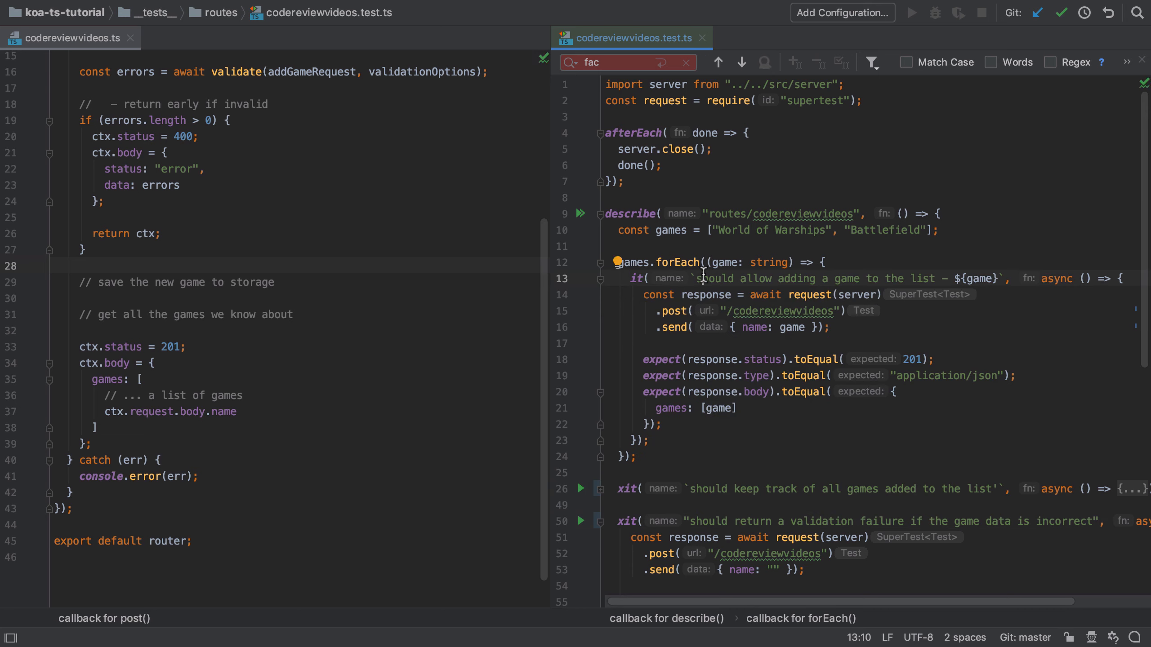
Step: Put each games entry on its own line and comment out "Battlefield"
{"action": "left_click", "coordinate": [680, 262]}
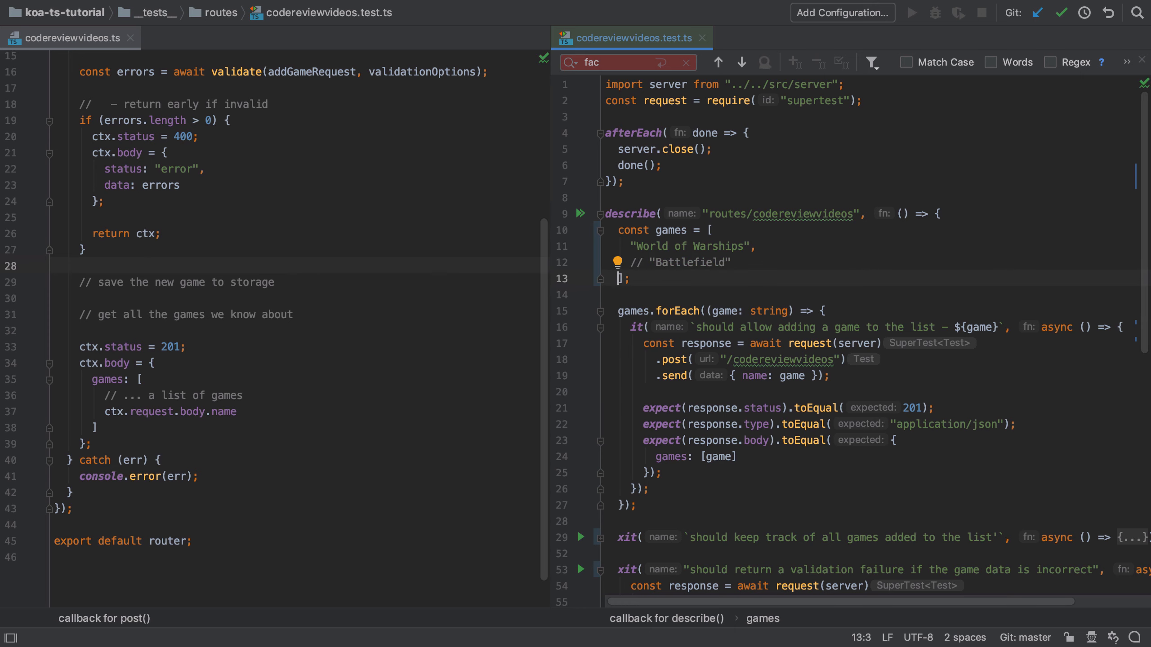
{"action": "scroll", "scroll_direction": "down", "scroll_amount": 3}
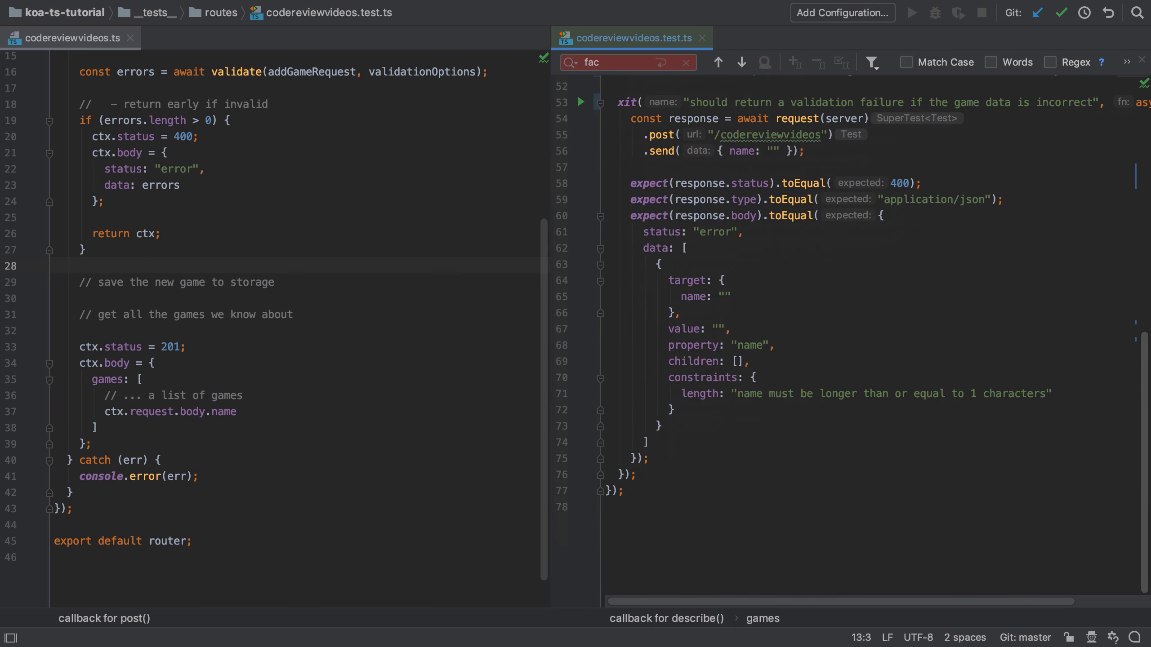
{"action": "scroll", "scroll_direction": "up", "scroll_amount": 3}
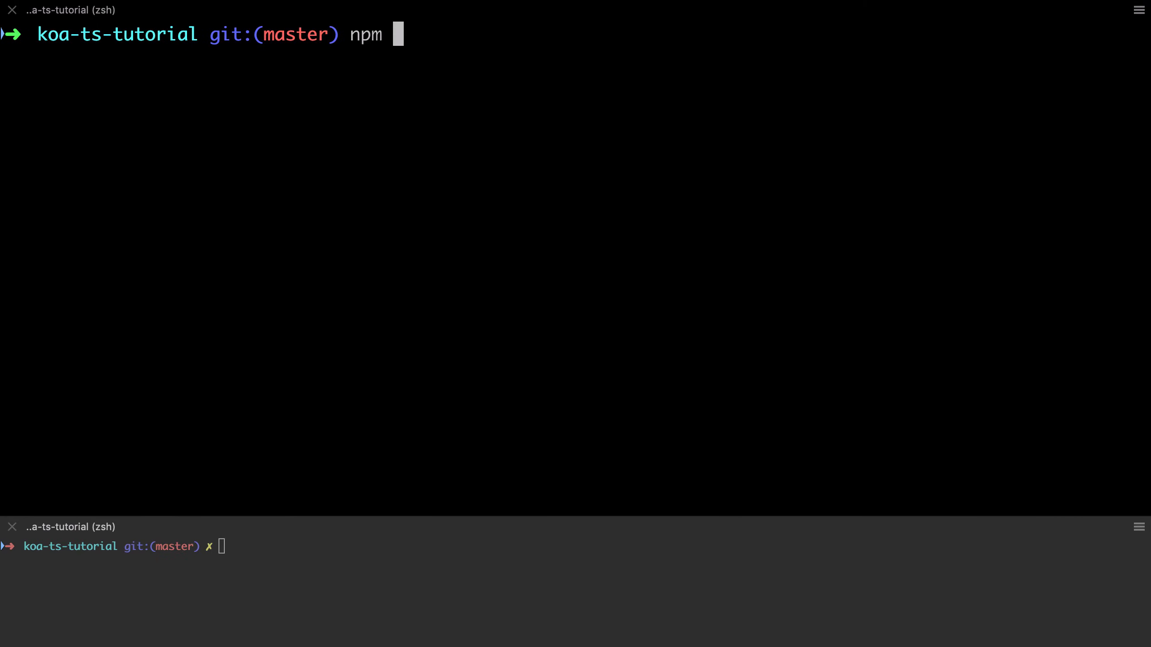
Step: Start Jest with 'npm run test:watch', which reports 3 failed tests
{"action": "type", "text": "run test:watch"}
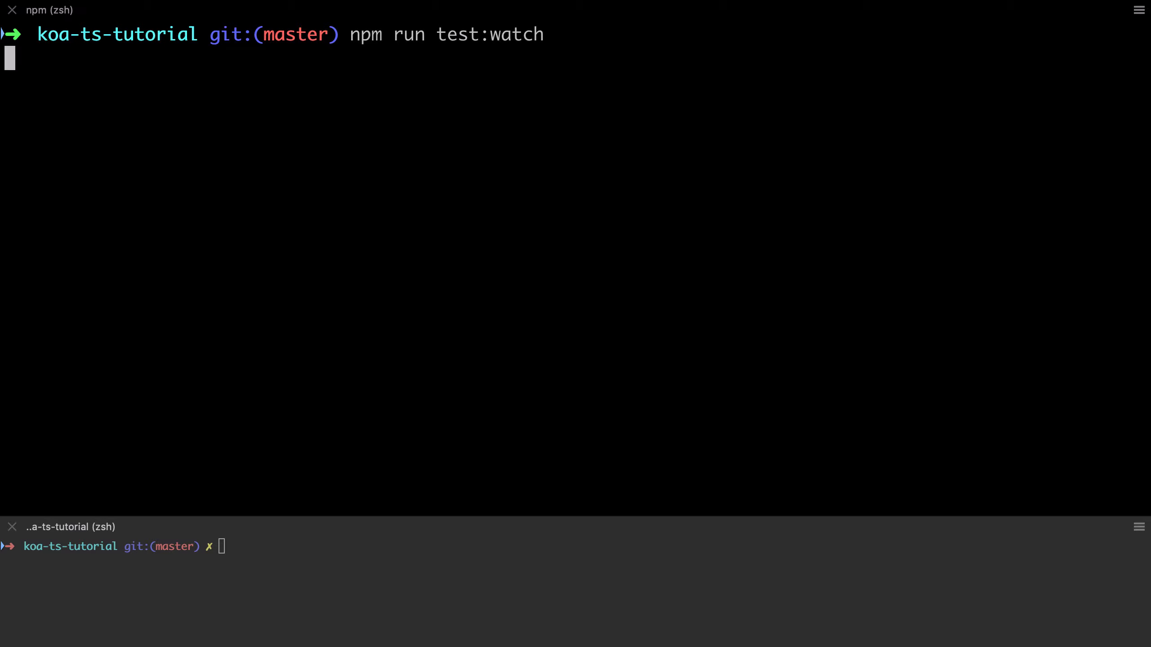
{"action": "key", "text": "Return"}
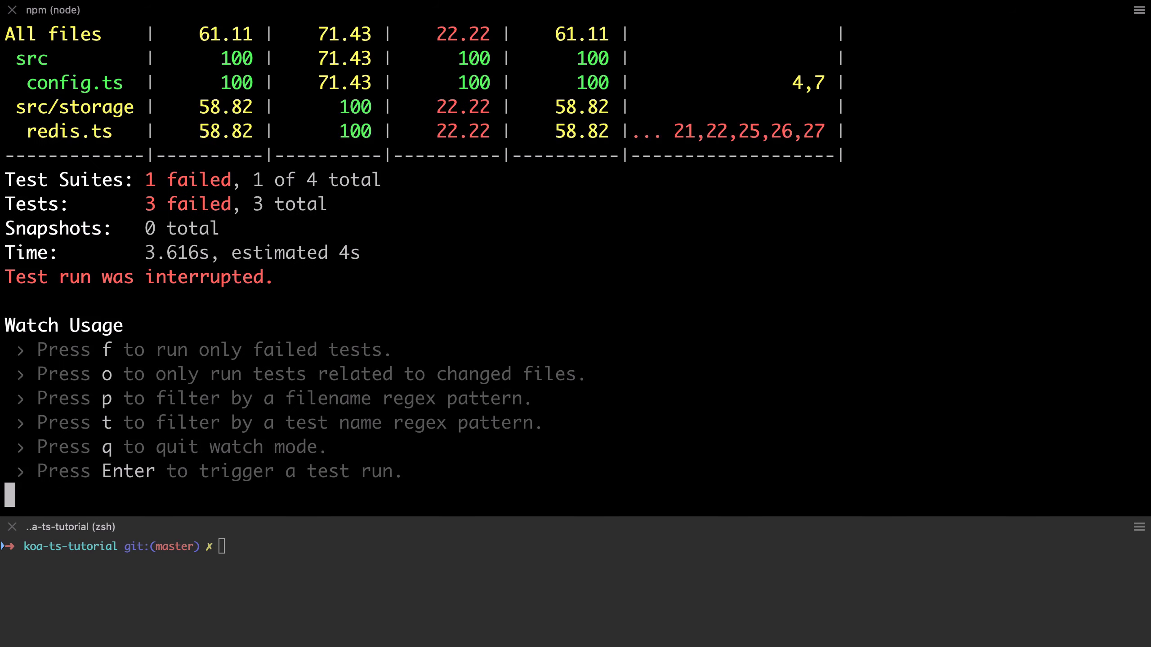
{"action": "type", "text": "routes/codereviewvideos\", () => {"}
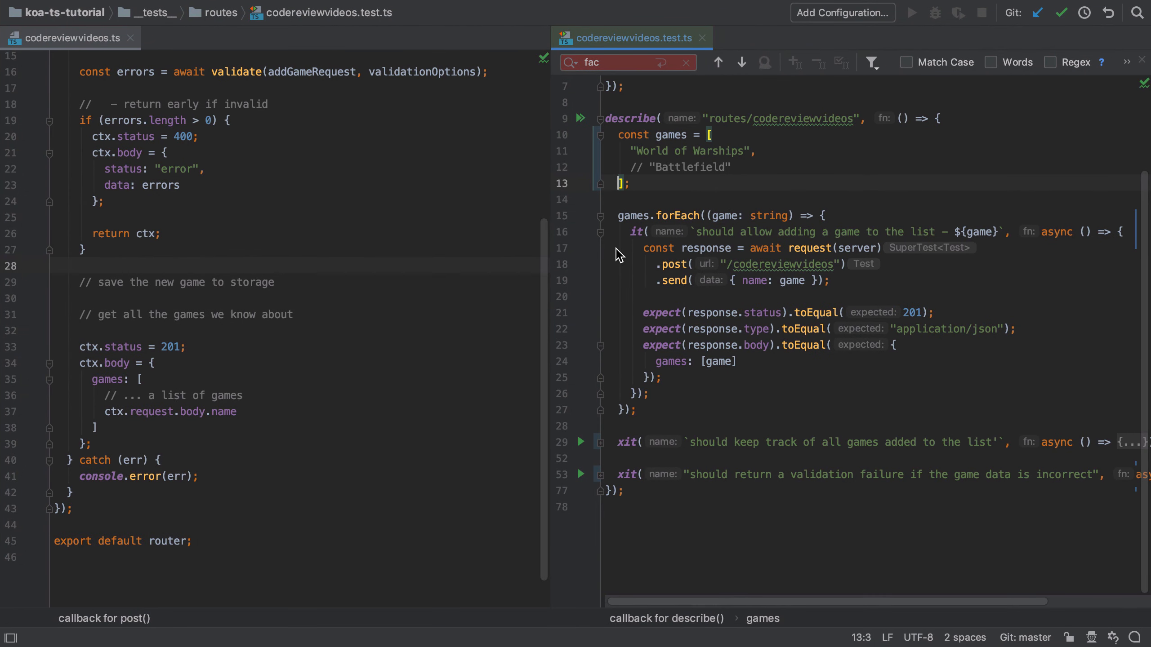
Step: Add import redisStorage from "../../src/storage/redis" below the server import
{"action": "scroll", "scroll_direction": "up", "scroll_amount": 3}
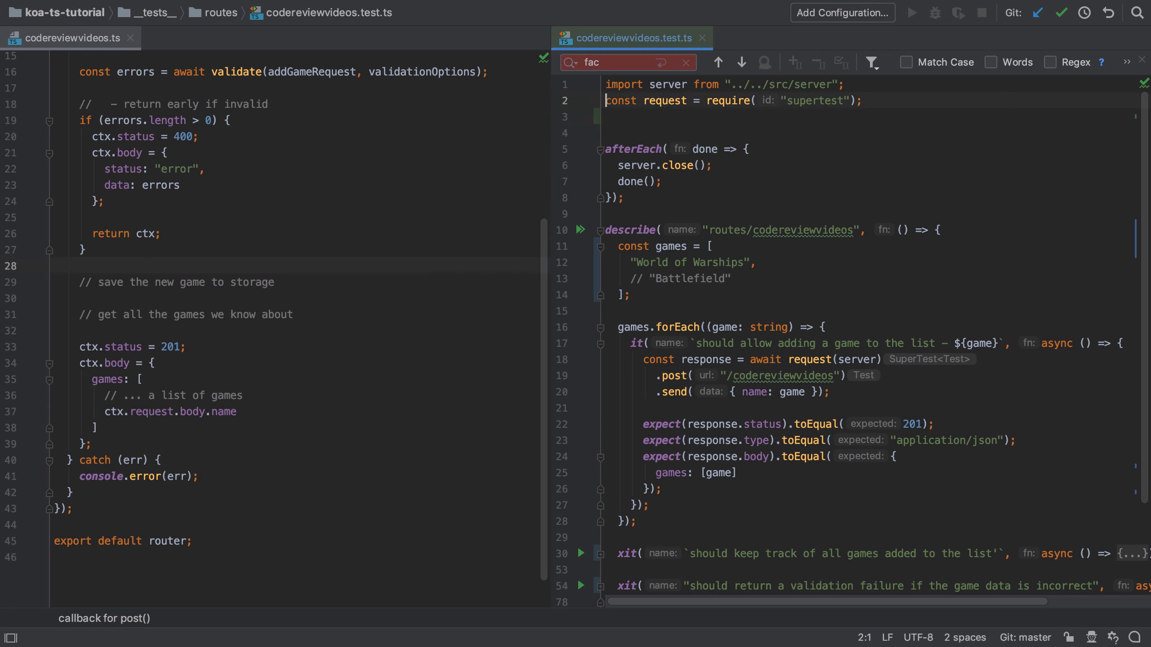
{"action": "type", "text": "import redisStorage"}
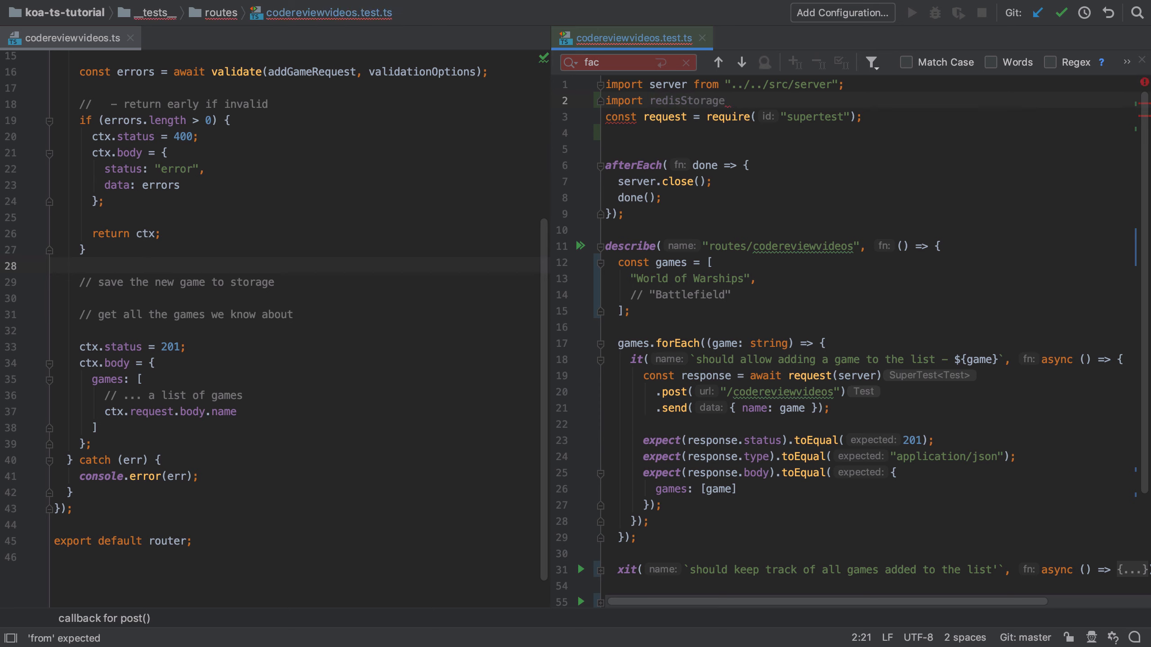
{"action": "type", "text": "from"}
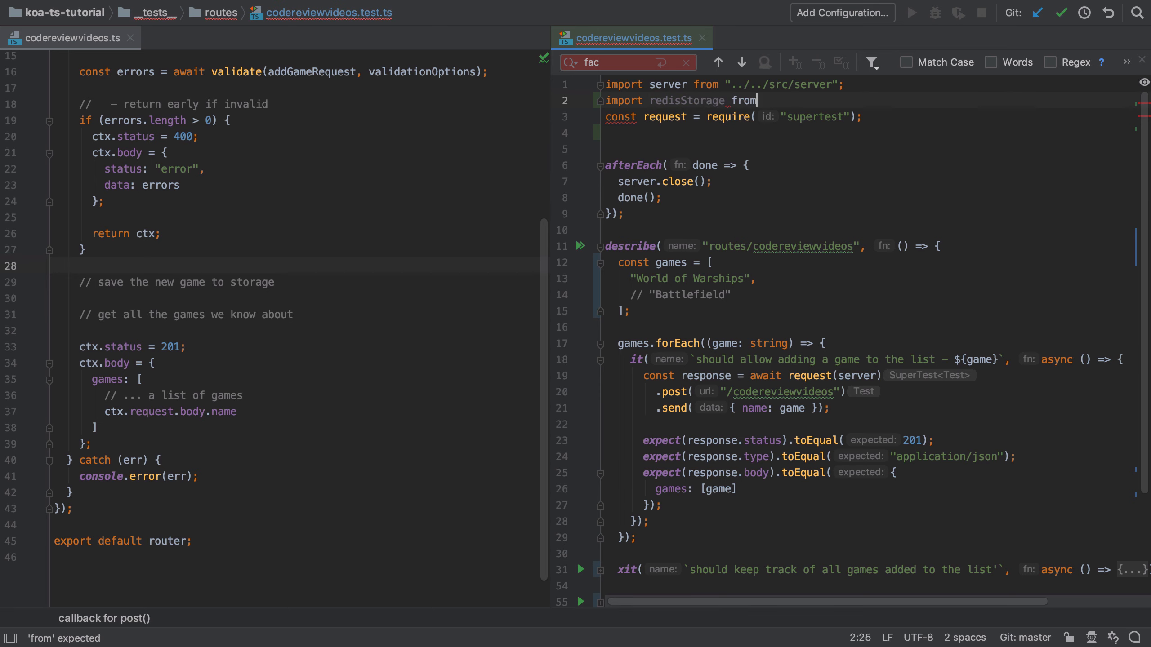
{"action": "type", "text": "\"../.."}
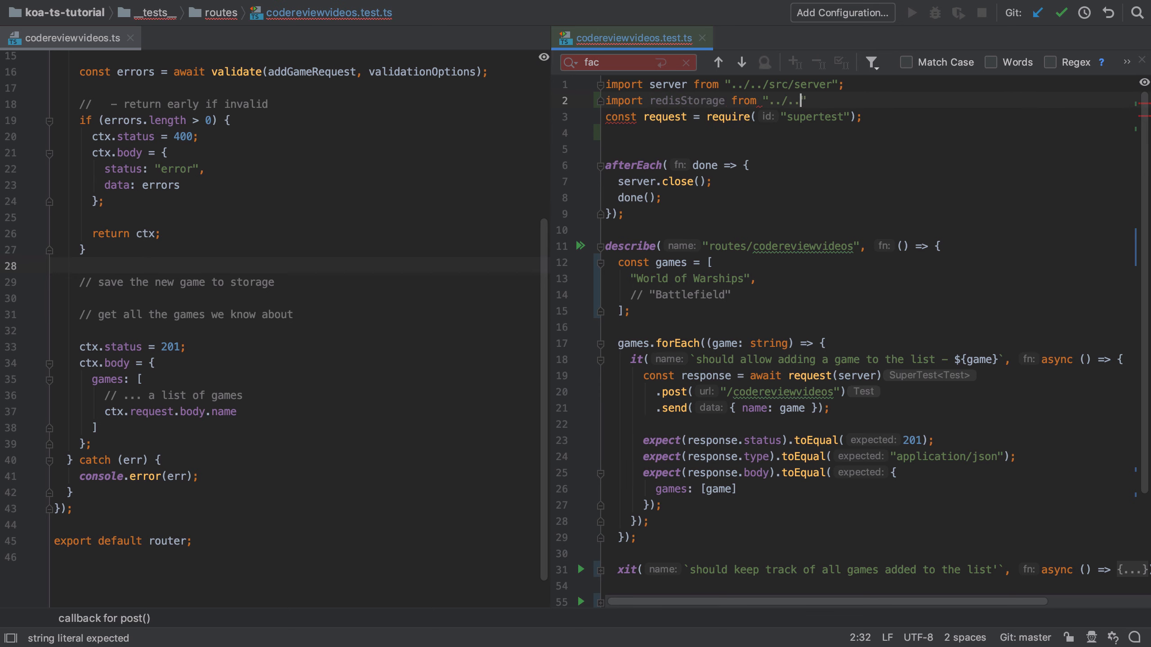
{"action": "type", "text": "/src"}
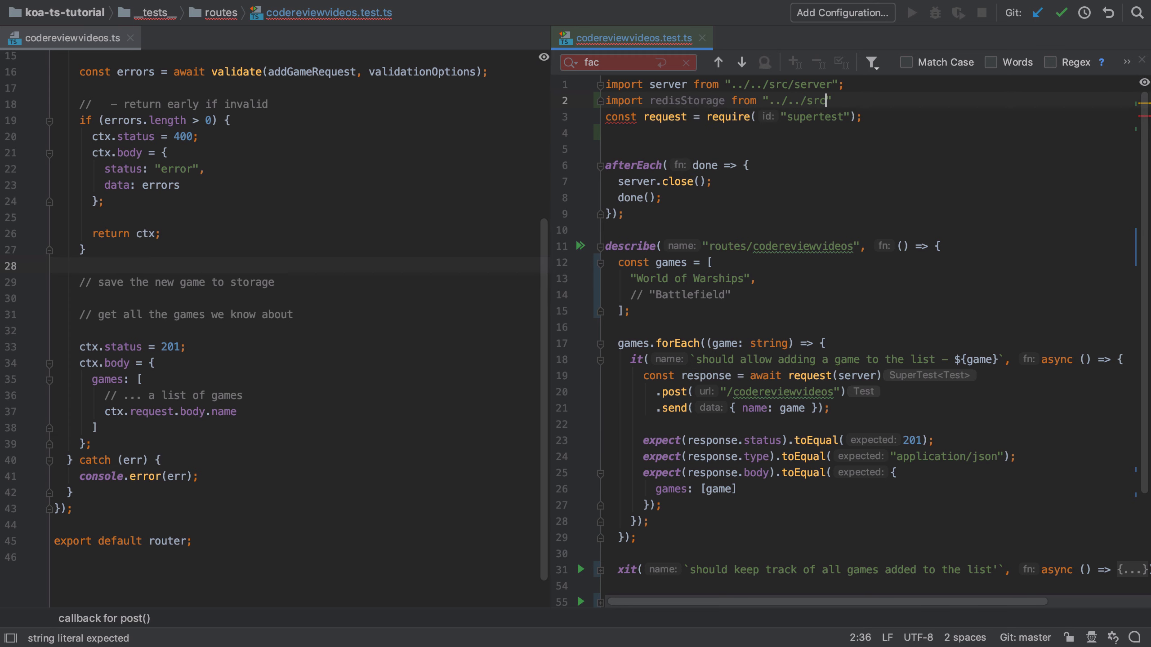
{"action": "type", "text": "/storage"}
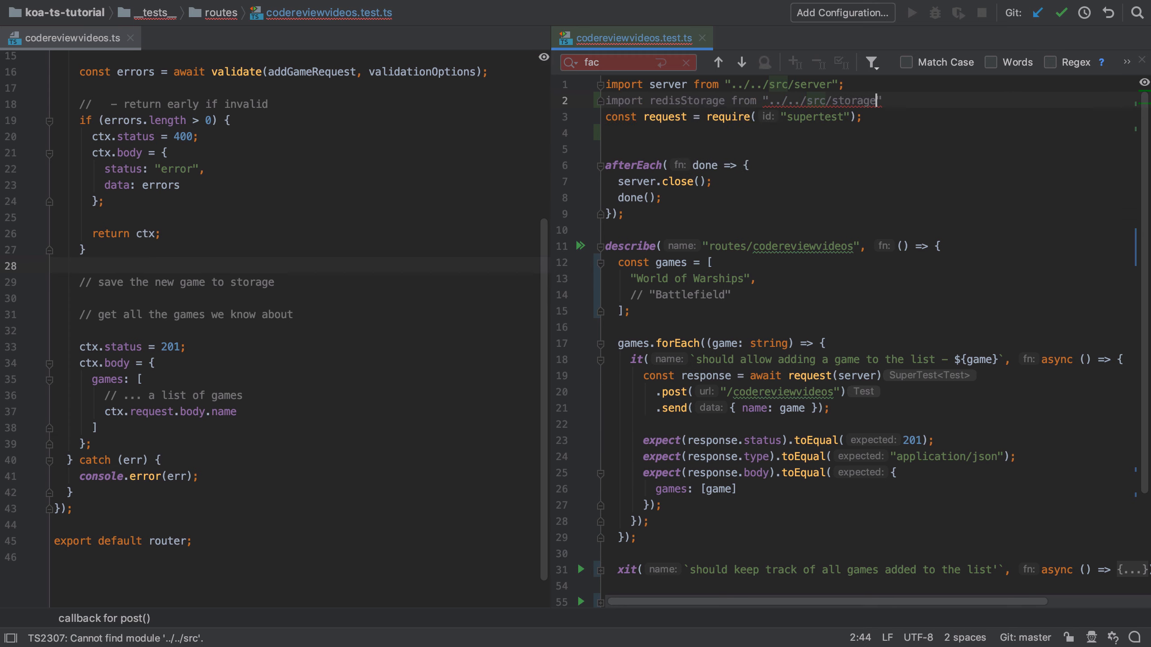
{"action": "type", "text": "/redis"}
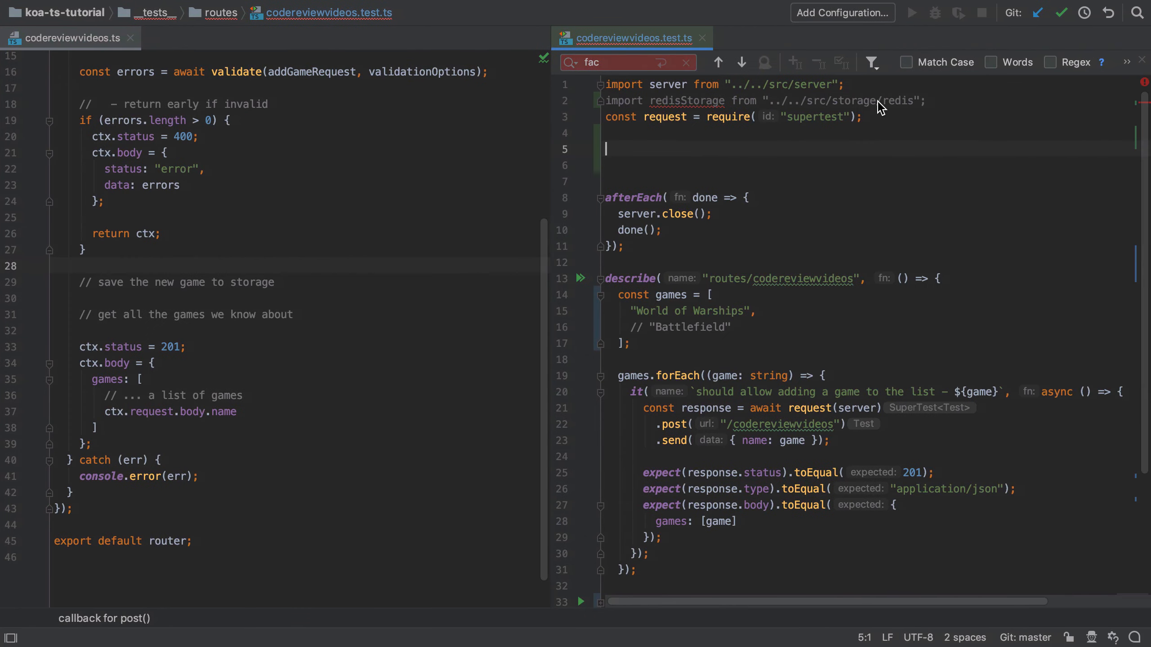
{"action": "mouse_move", "coordinate": [648, 101]}
{"action": "type", "text": "* as s"}
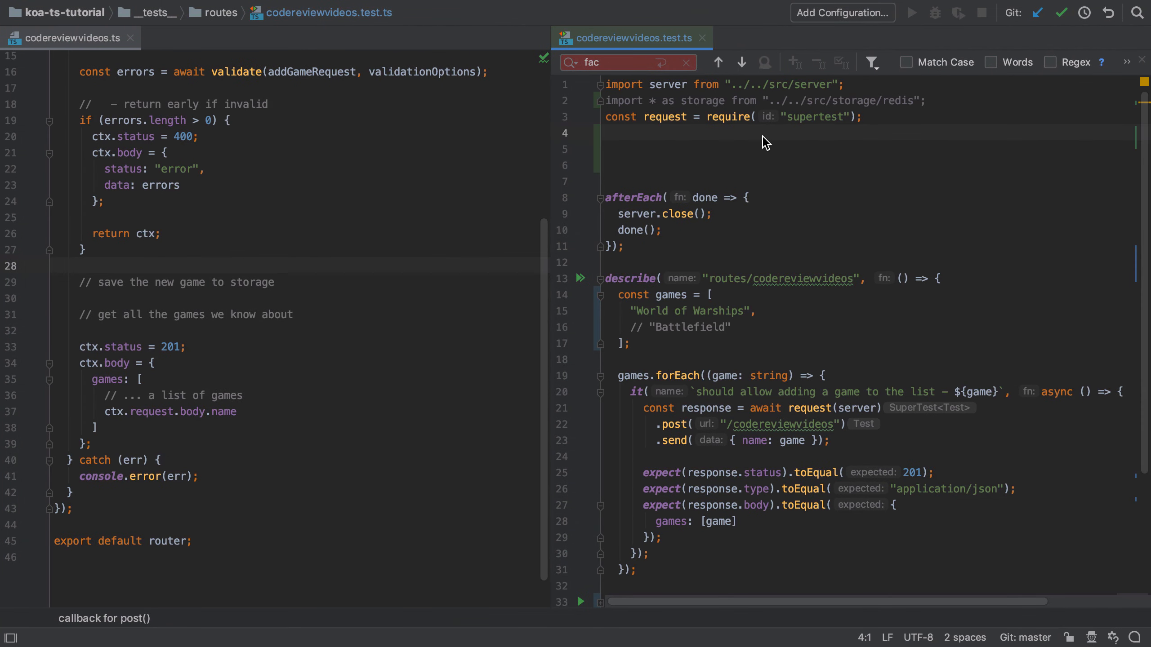
Step: Log the imported module with console.log('storage', storage) via the clog template
{"action": "type", "text": "clog"}
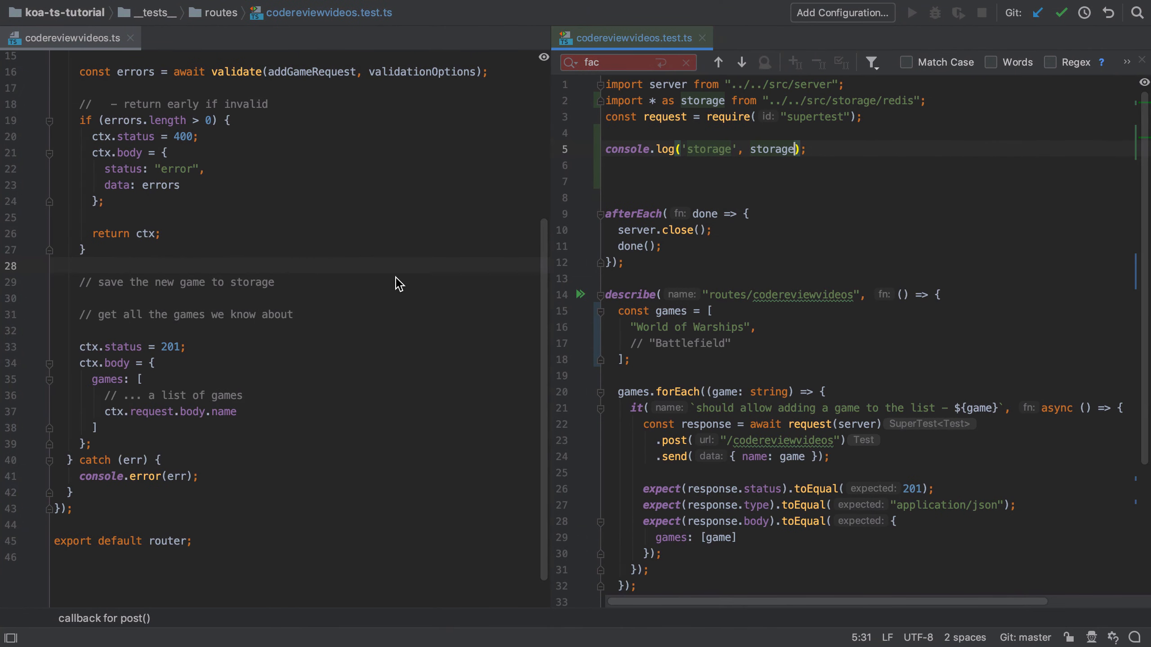
{"action": "mouse_move", "coordinate": [853, 100]}
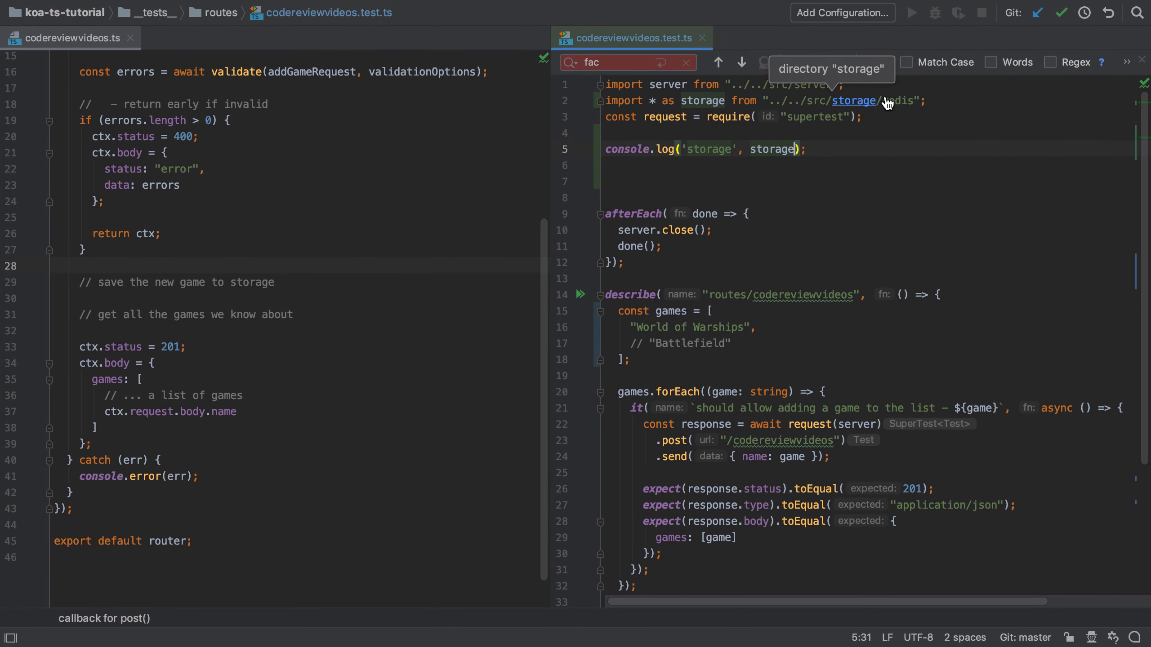
Step: Review redis.ts from its import path, then return to codereviewvideos.test.ts
{"action": "left_click", "coordinate": [868, 101]}
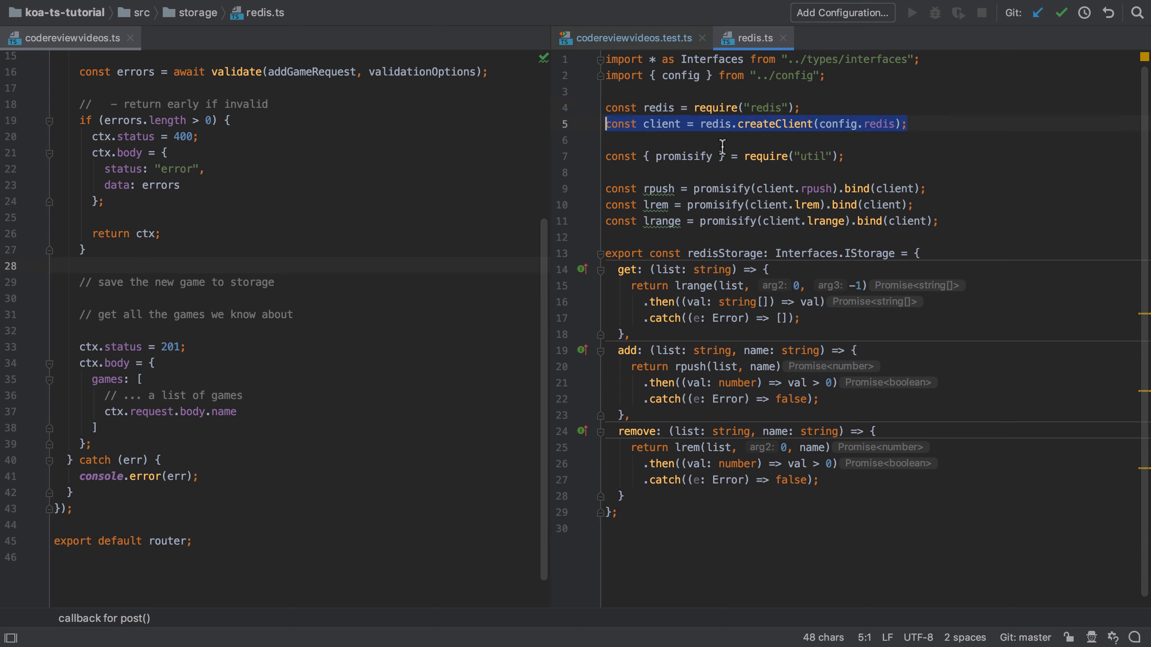
{"action": "left_click", "coordinate": [606, 139]}
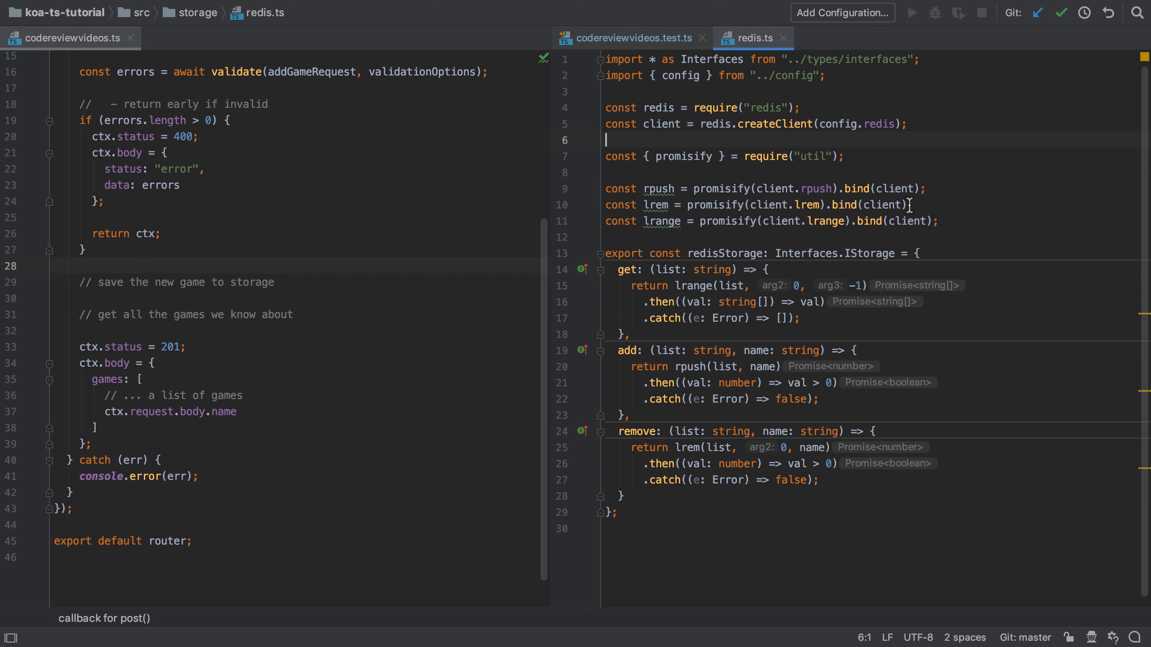
{"action": "left_click", "coordinate": [629, 38]}
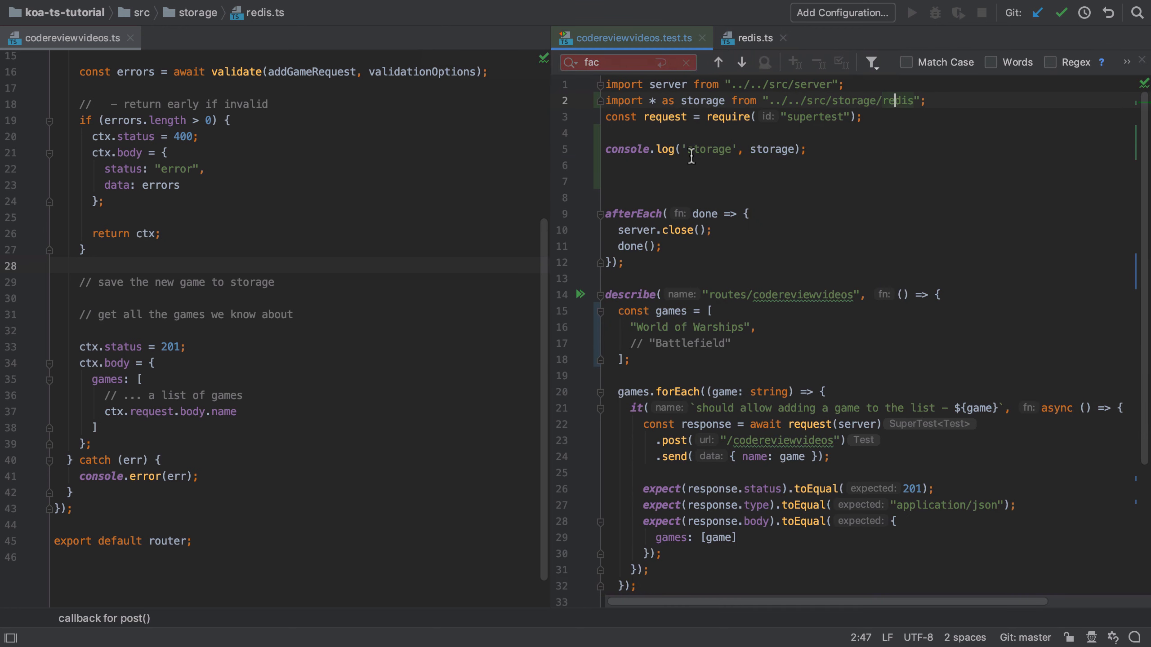
Step: Add jest.mock("../../src/storage/redis") above the storage log and check the mocked output
{"action": "type", "text": "jest.m"}
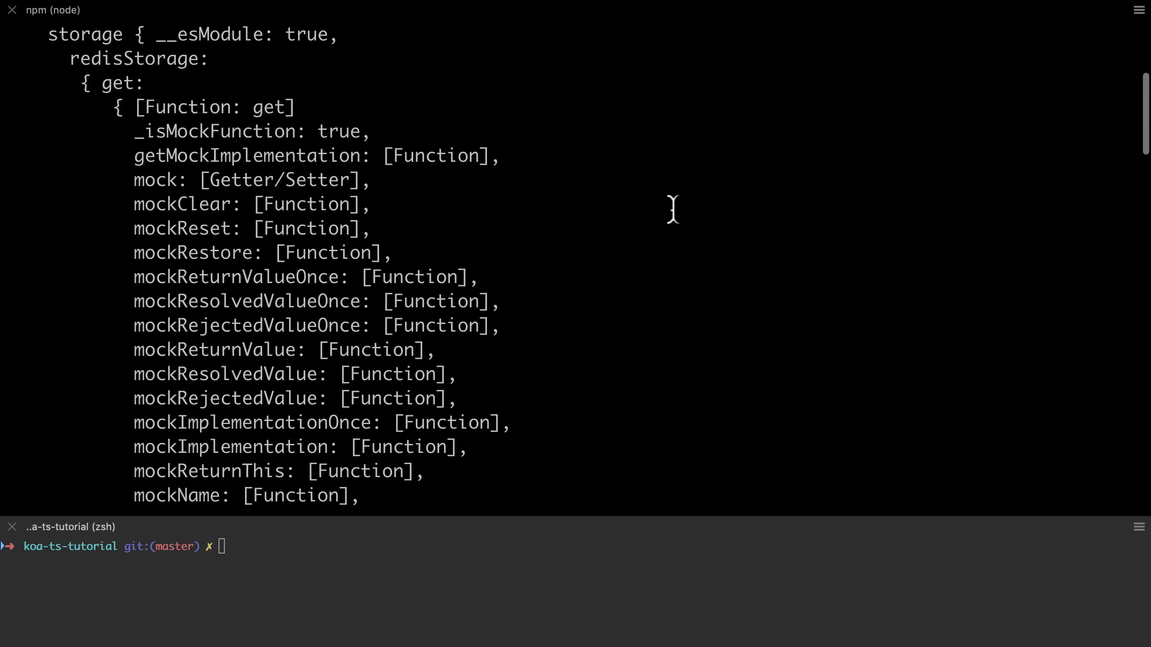
{"action": "scroll", "scroll_direction": "down", "scroll_amount": 3}
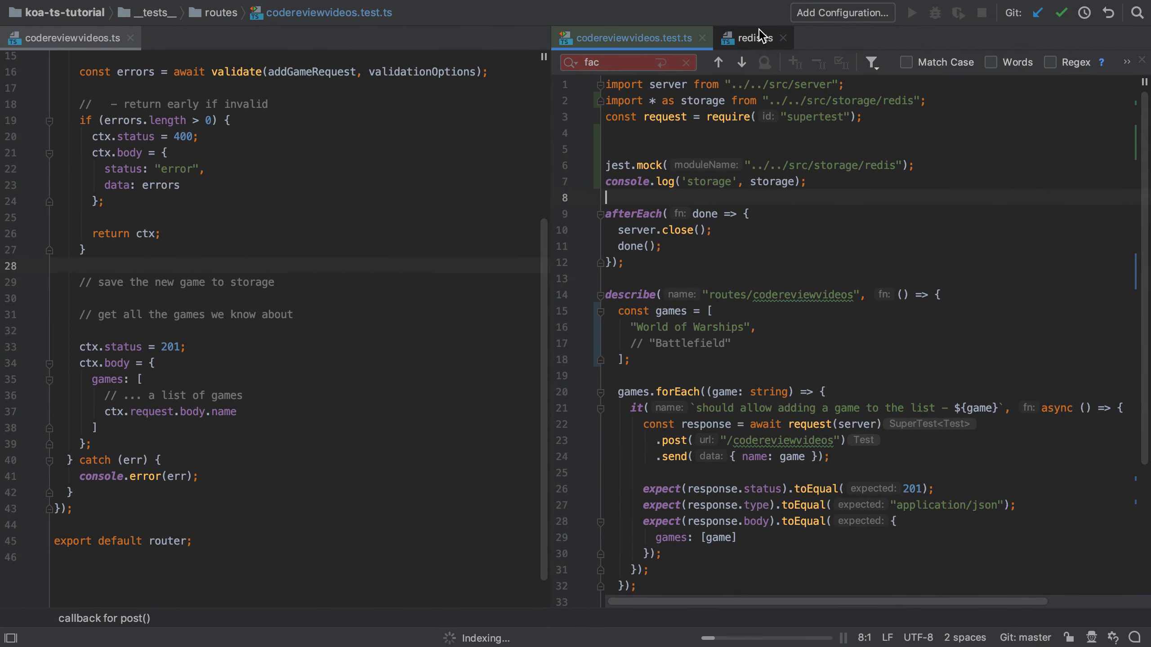
{"action": "left_click", "coordinate": [750, 38]}
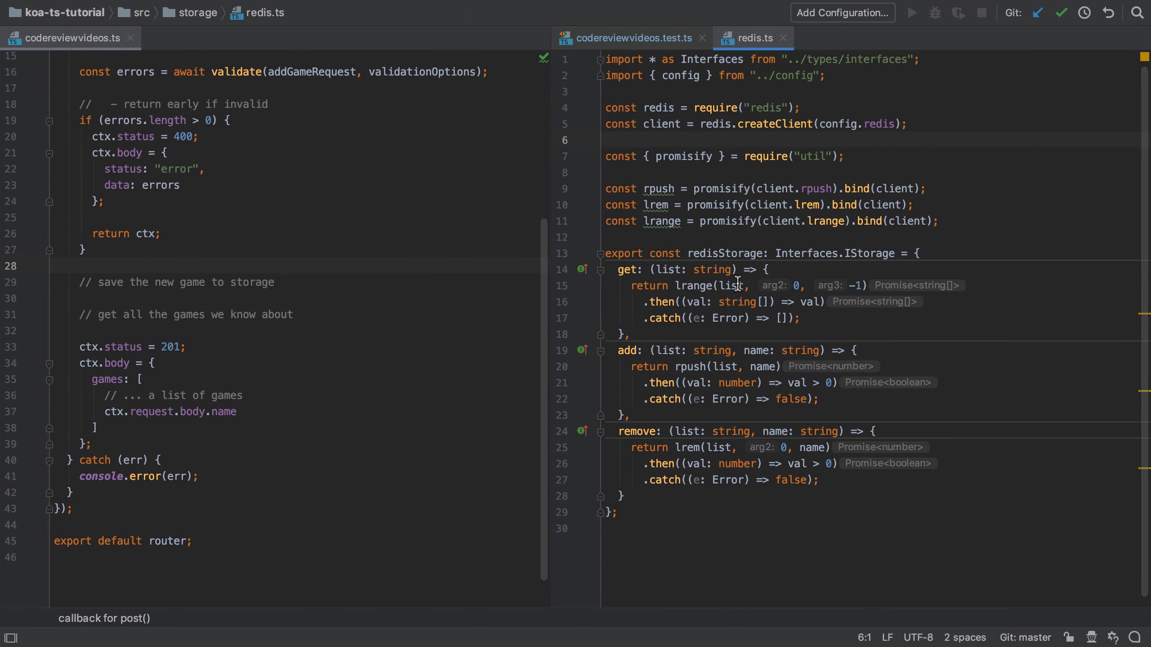
{"action": "mouse_move", "coordinate": [693, 269]}
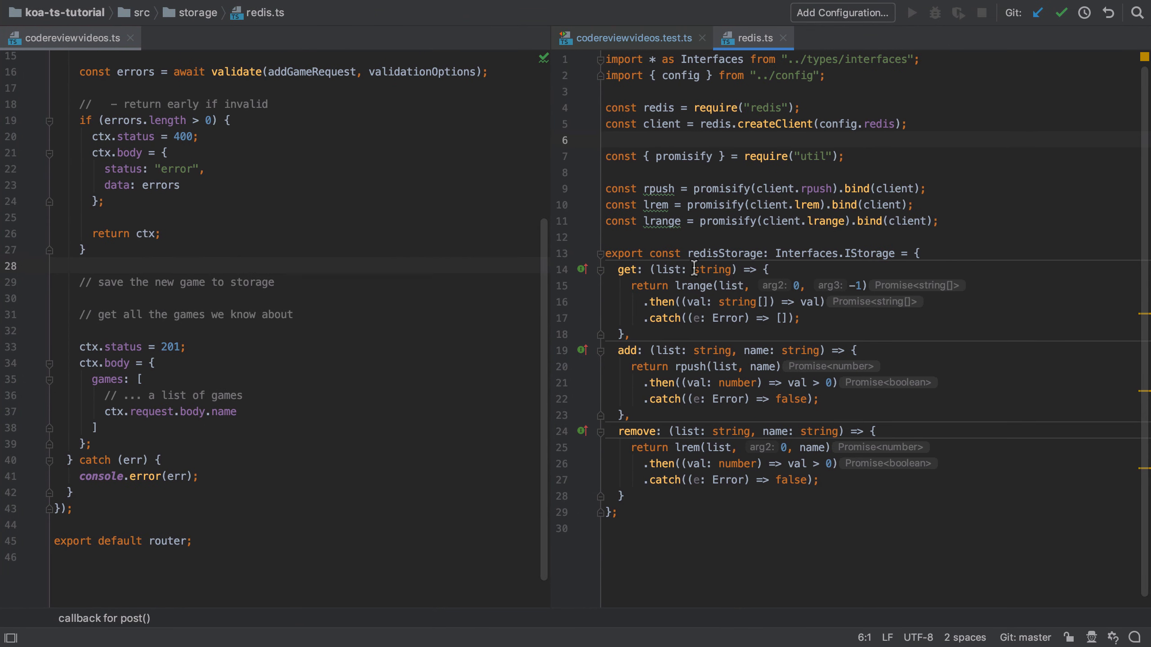
{"action": "type", "text": "functi"}
{"action": "type", "text": "return {}"}
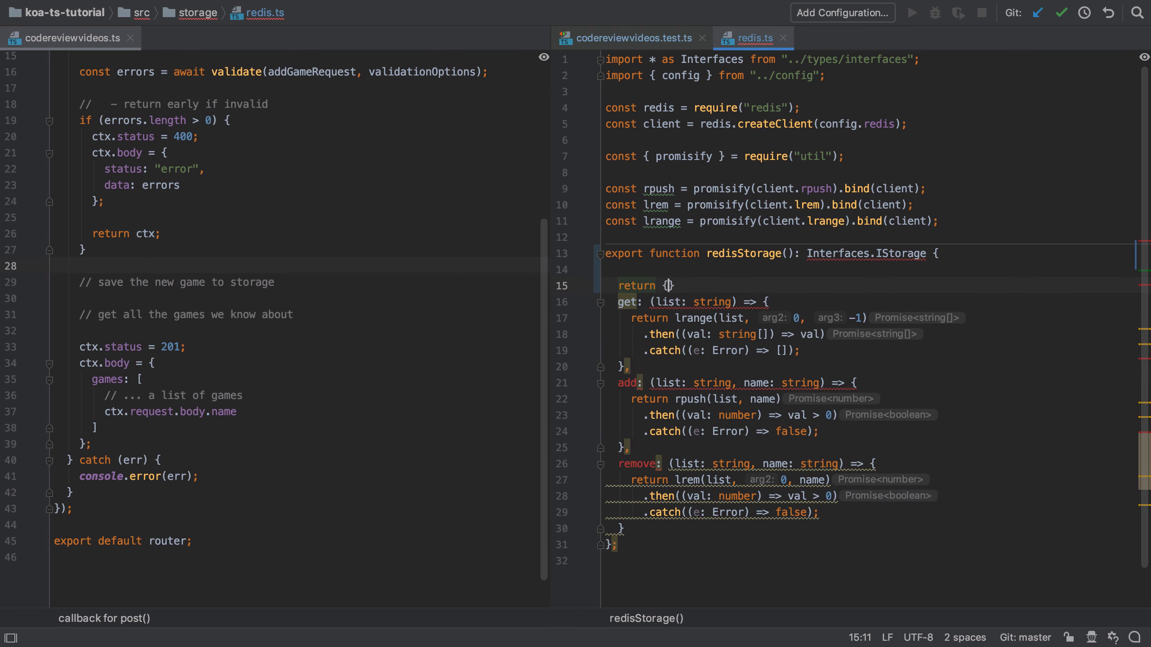
{"action": "type", "text": ";"}
{"action": "key", "text": "enter"}
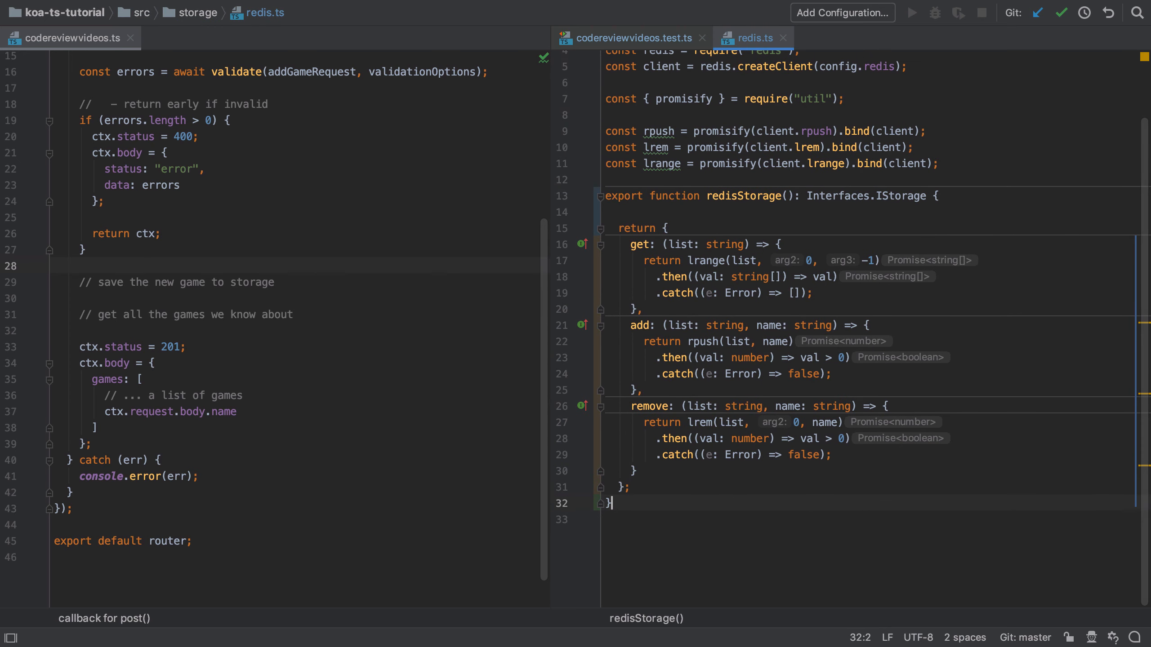
{"action": "mouse_move", "coordinate": [763, 305]}
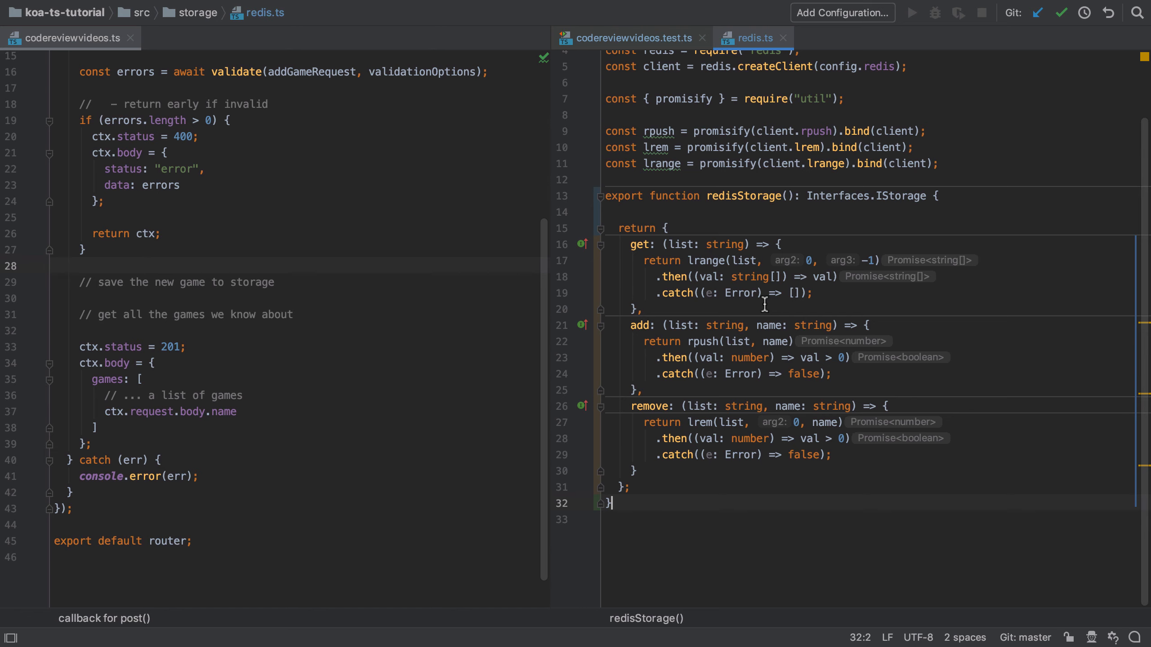
{"action": "scroll", "scroll_direction": "up", "scroll_amount": 3}
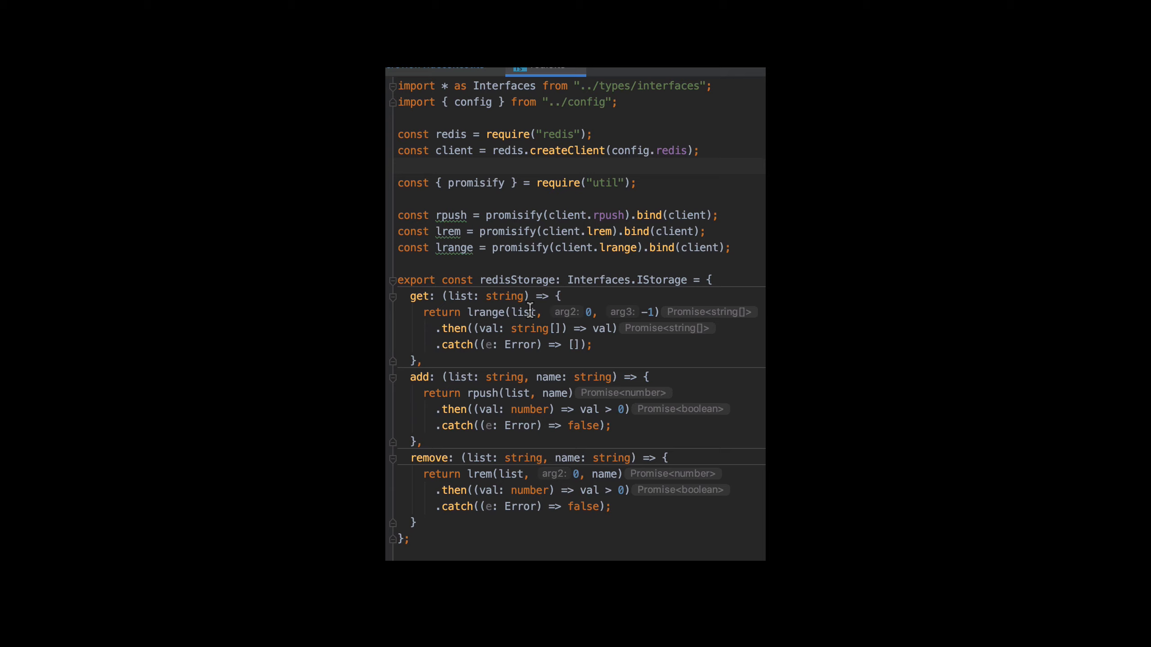
{"action": "mouse_move", "coordinate": [478, 286]}
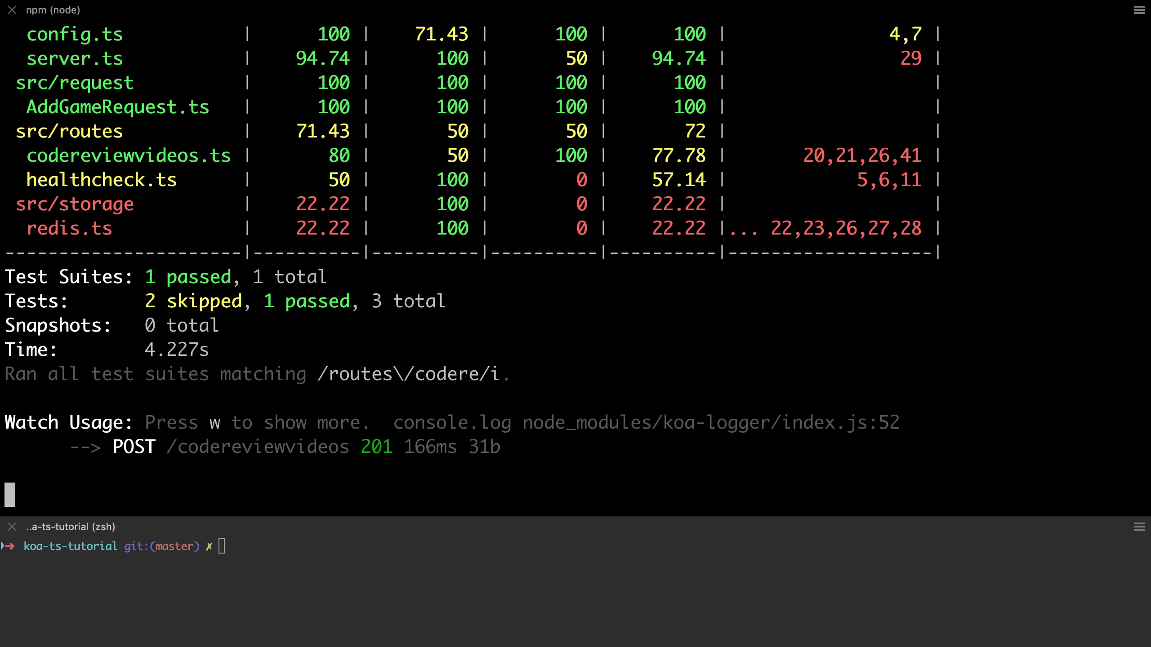
Step: Inspect the logged redisStorage mock in the Jest output, then return to codereviewvideos.test.ts
{"action": "scroll", "scroll_direction": "up", "scroll_amount": 3}
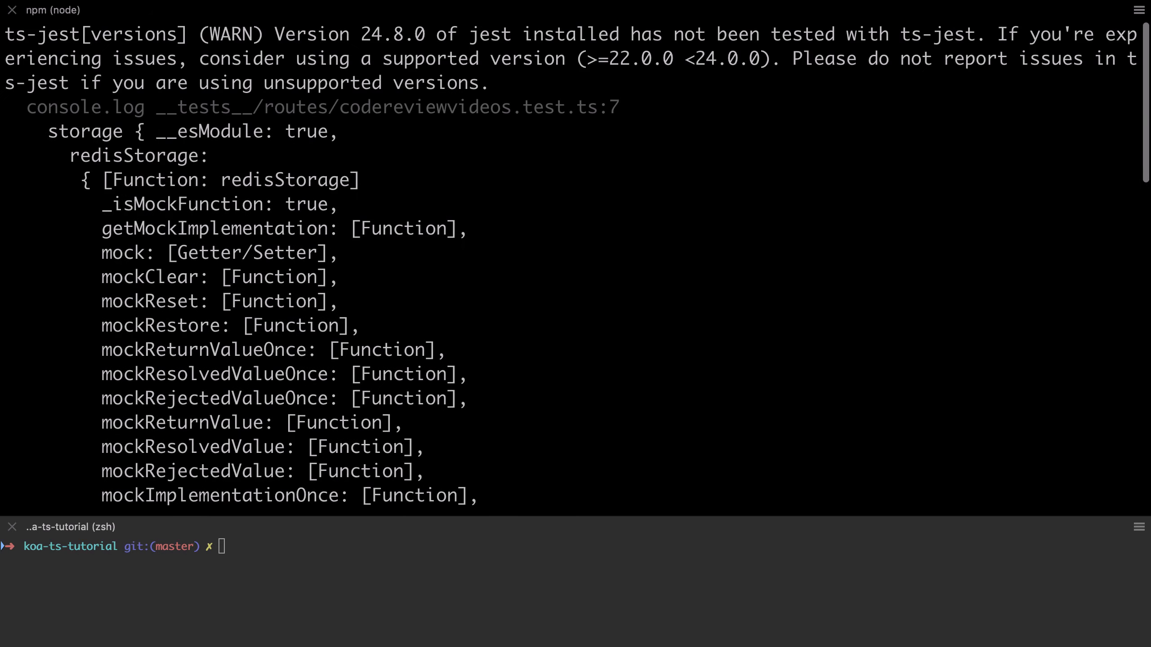
{"action": "scroll", "scroll_direction": "down", "scroll_amount": 3}
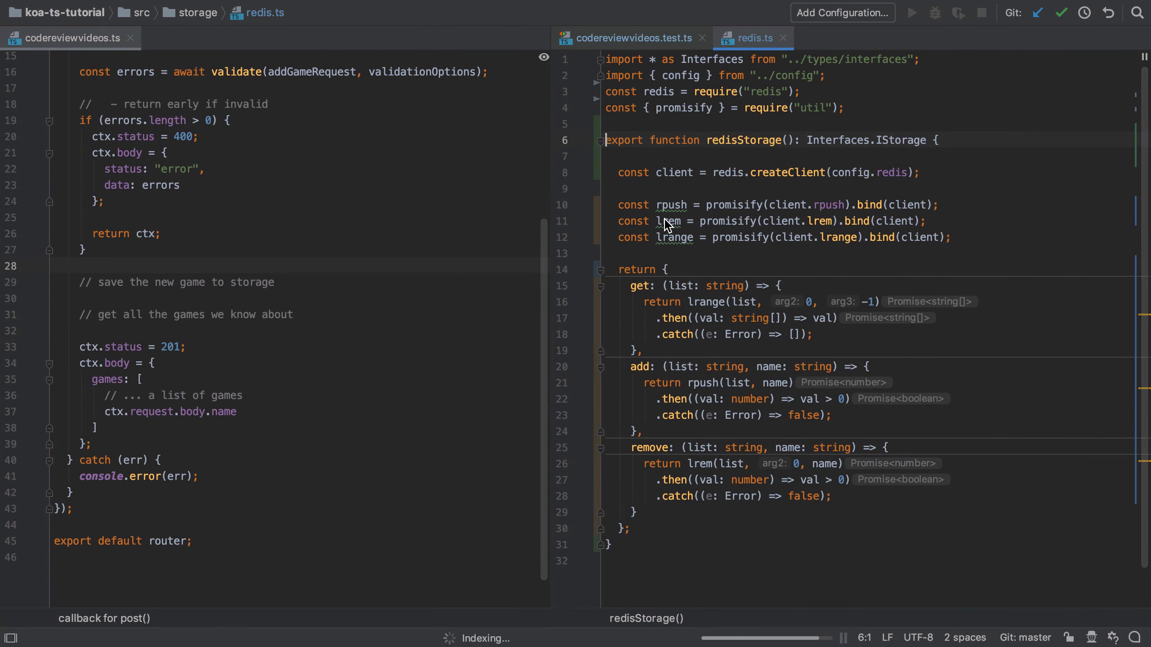
{"action": "left_click", "coordinate": [627, 38]}
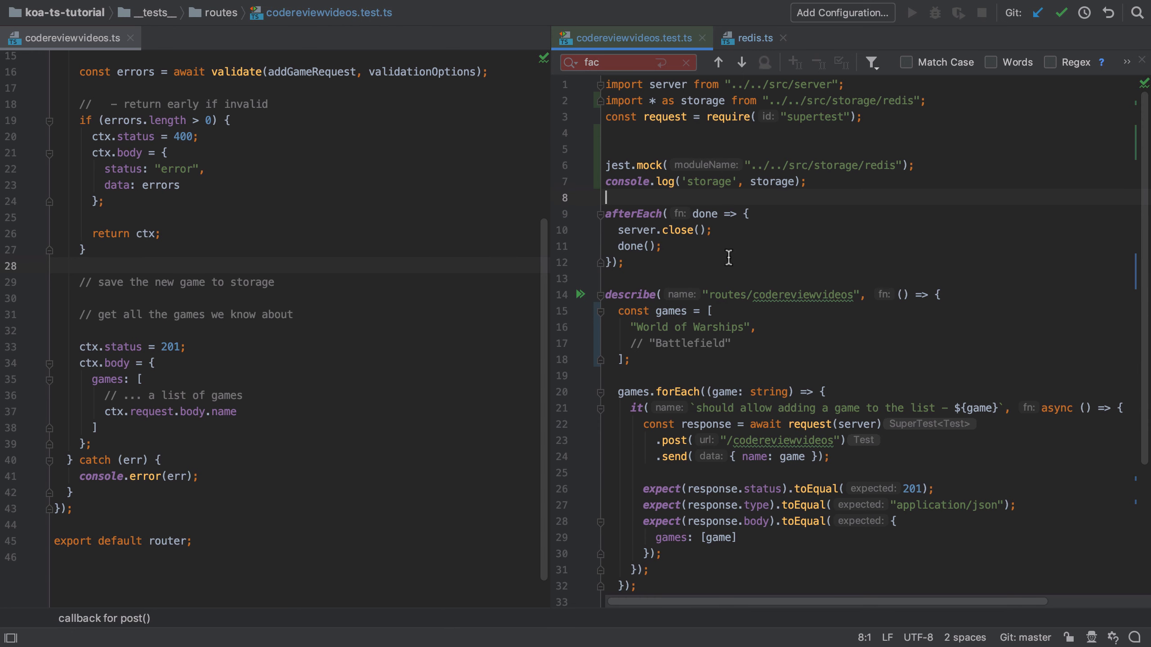
Step: Add import * as storage from "../storage/redis" to the route file
{"action": "scroll", "scroll_direction": "up", "scroll_amount": 3}
{"action": "type", "text": "i"}
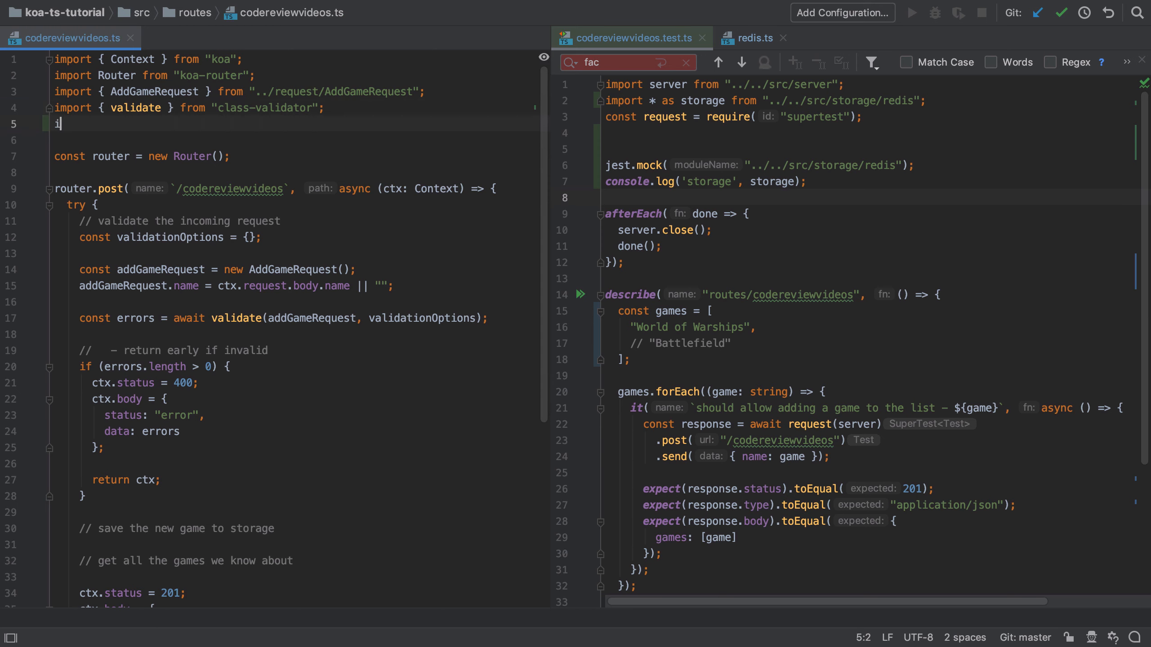
{"action": "type", "text": "mport * as s"}
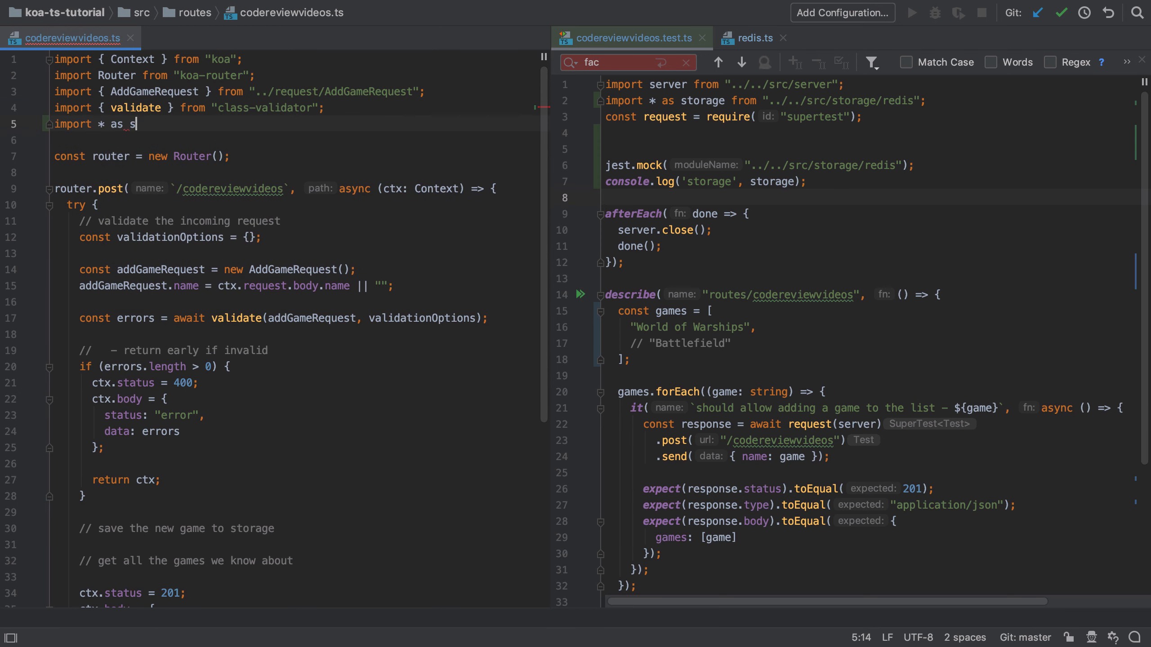
{"action": "type", "text": "torage from"}
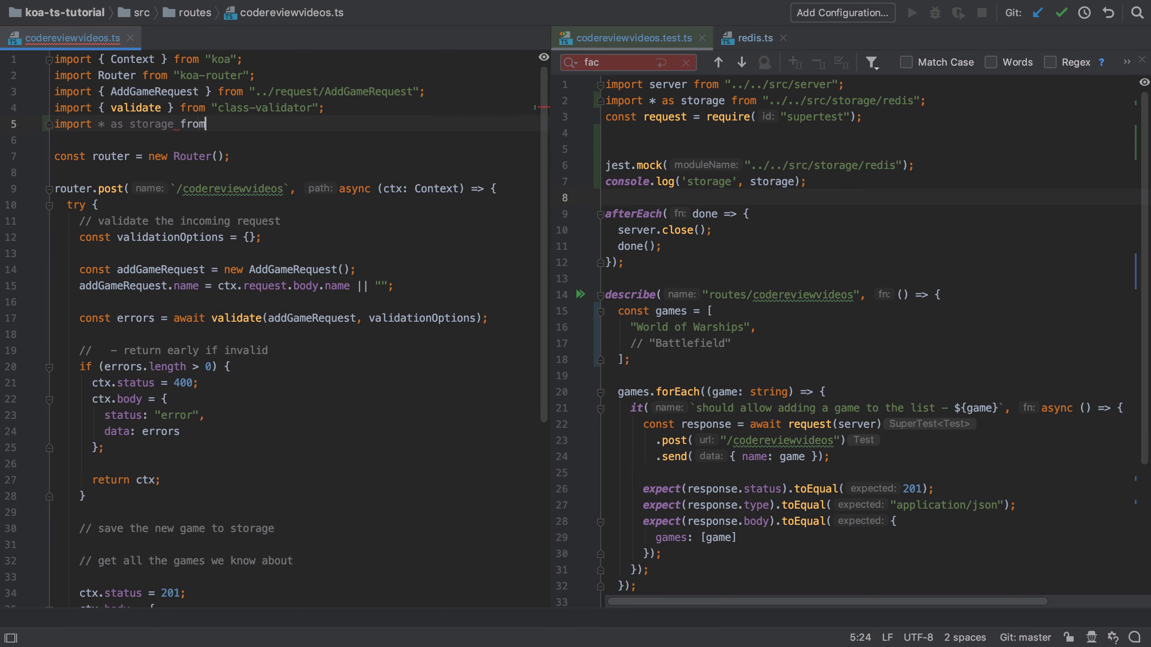
{"action": "type", "text": "\".\""}
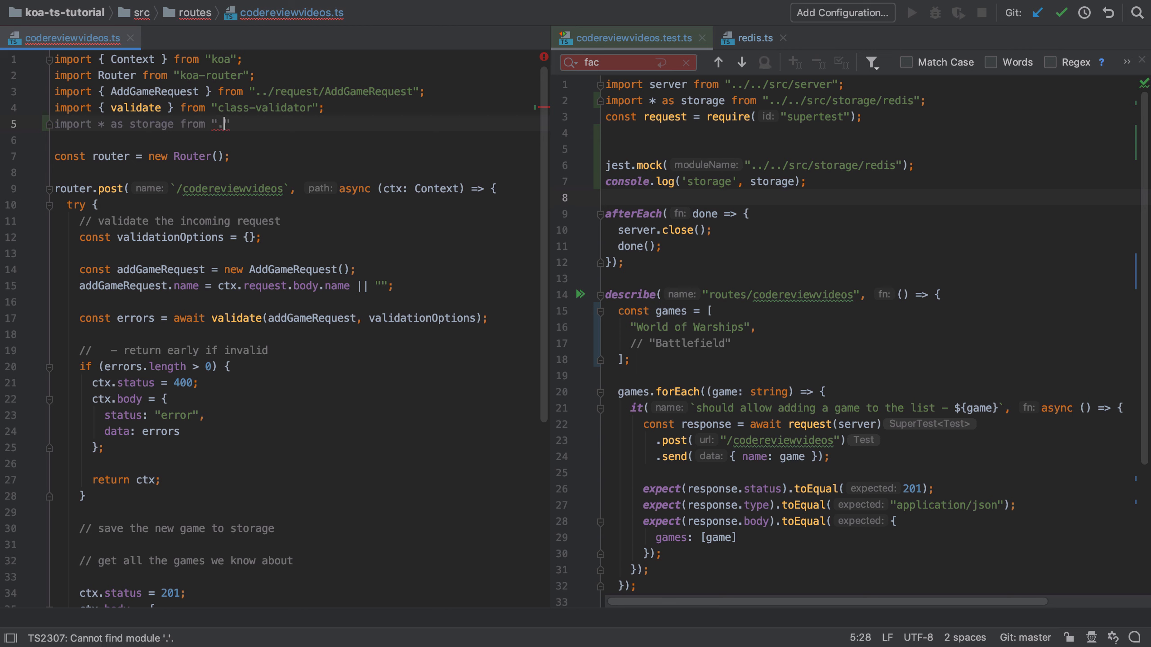
{"action": "type", "text": "./storage/"}
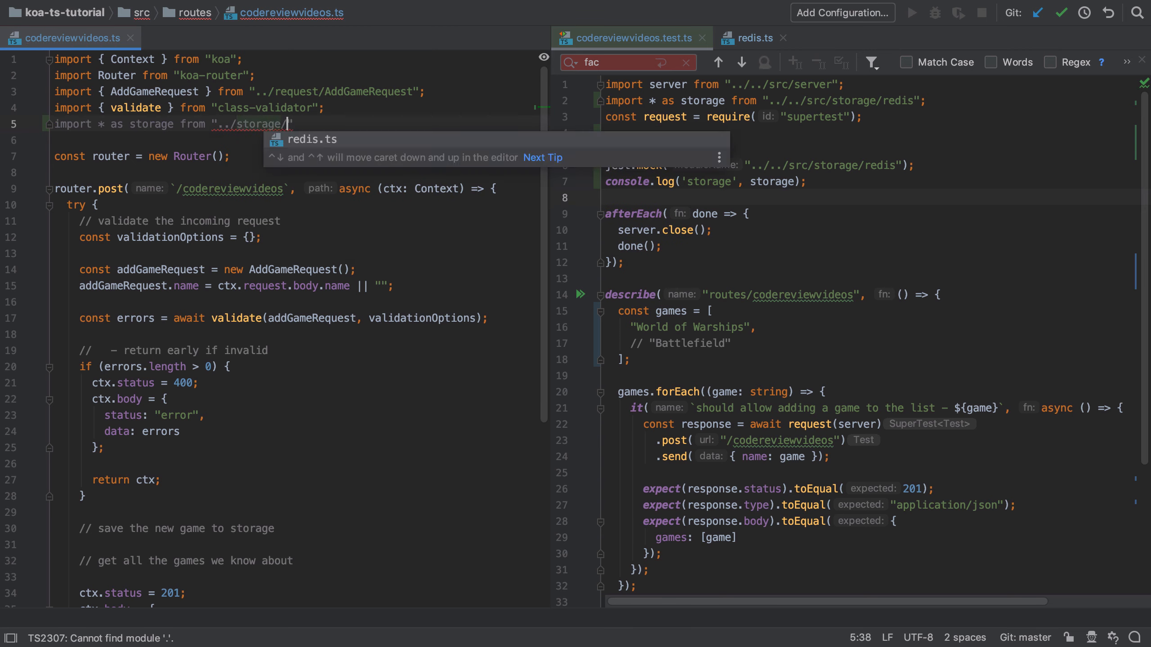
{"action": "key", "text": "Enter"}
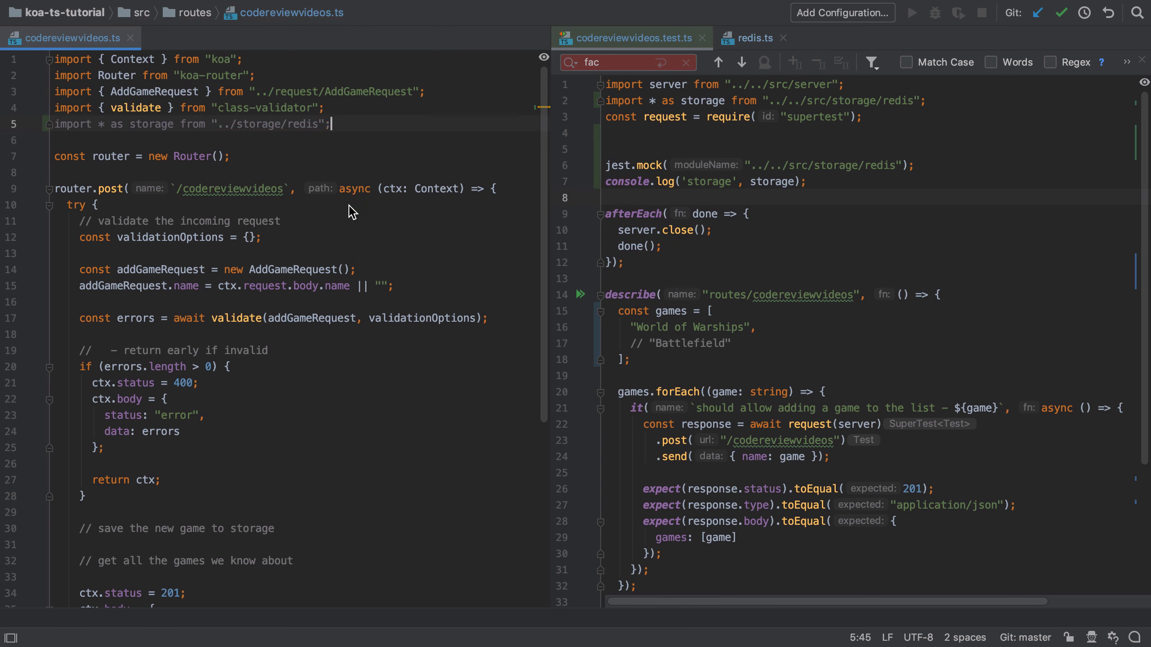
Step: Log the module with console.log('route storage', storage) above the save comment
{"action": "scroll", "scroll_direction": "down", "scroll_amount": 3}
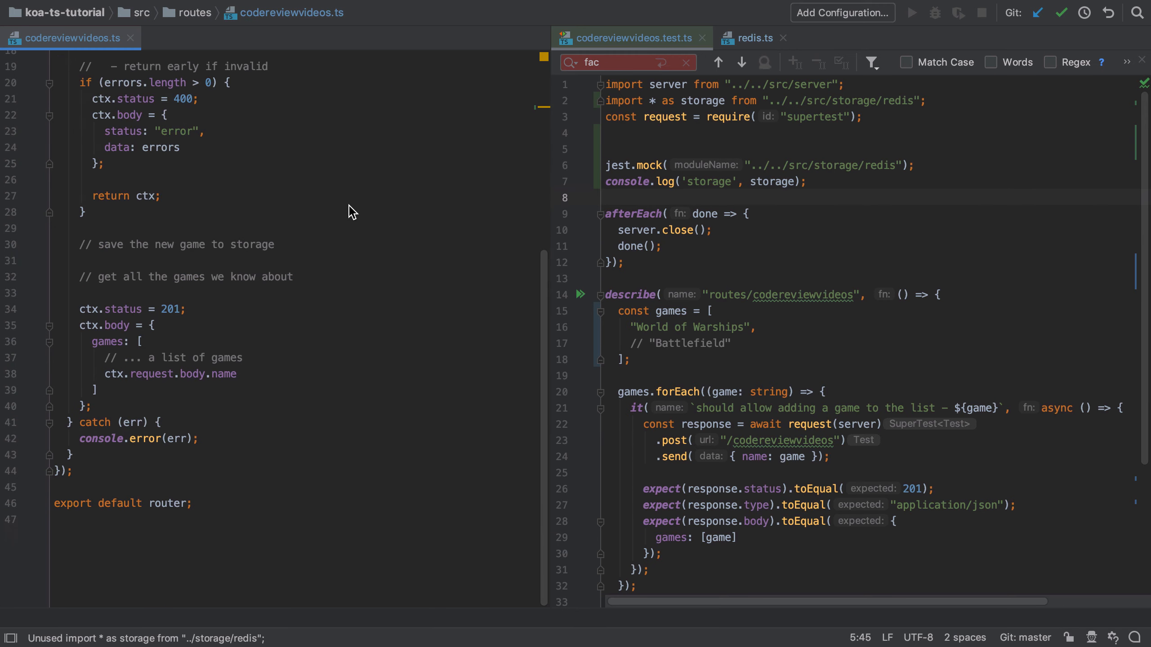
{"action": "type", "text": "console.log('route ', );"}
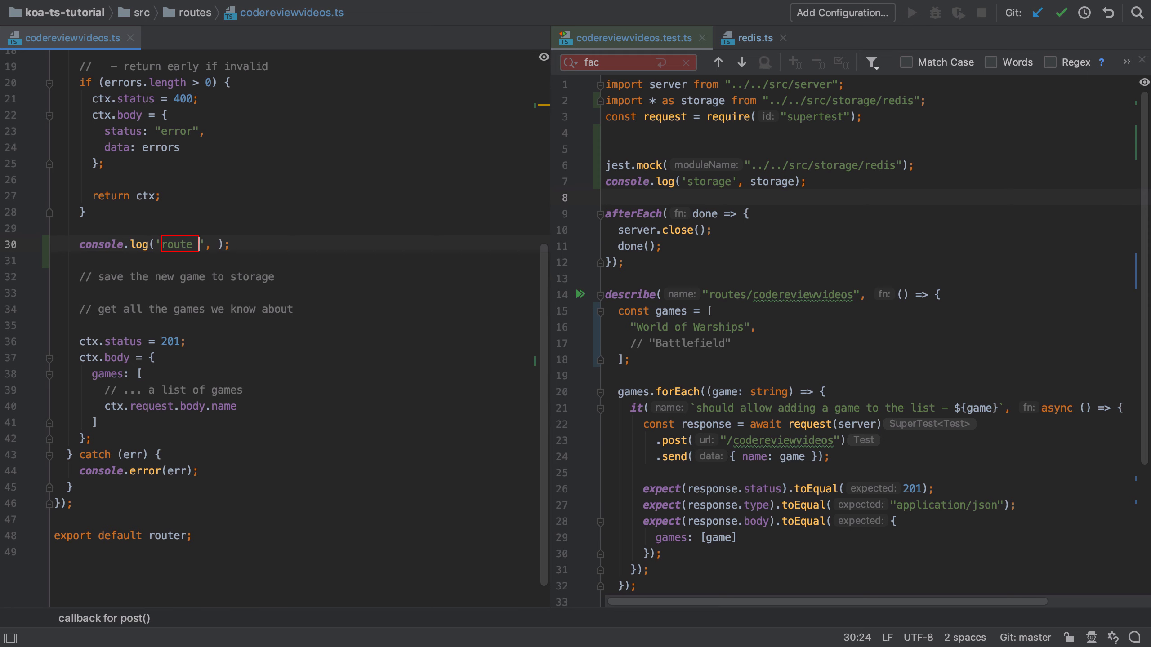
{"action": "type", "text": "storage', std"}
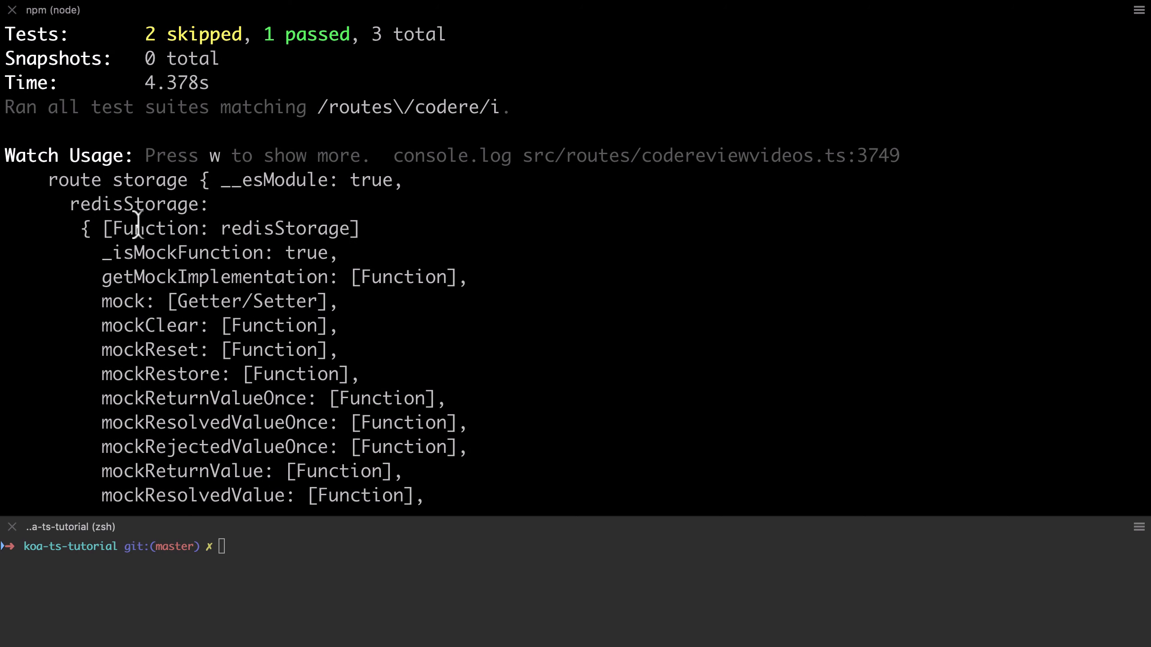
Step: Scroll the Jest watch output to read the route storage log and the PASS result
{"action": "scroll", "scroll_direction": "down", "scroll_amount": 3}
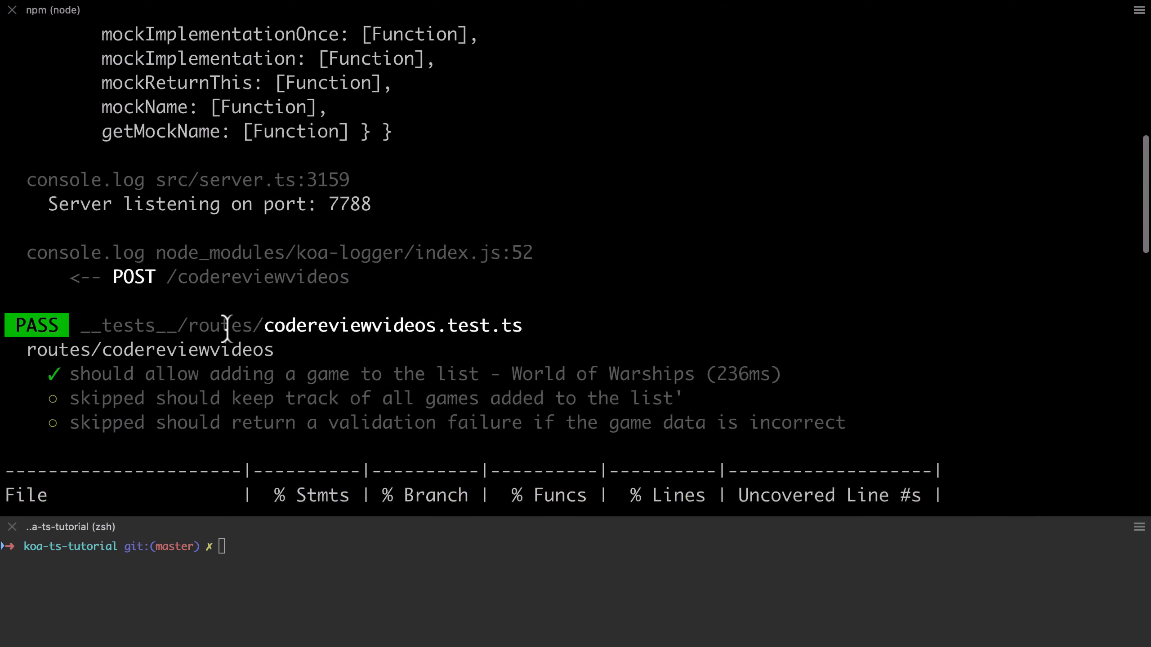
{"action": "scroll", "scroll_direction": "up", "scroll_amount": 3}
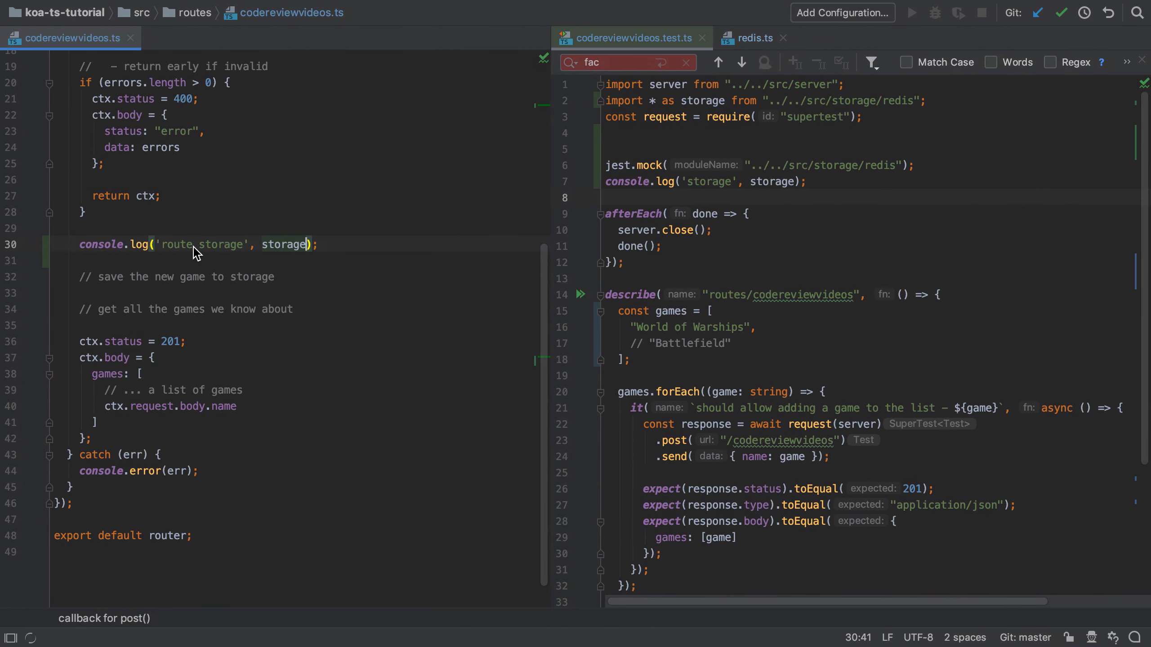
{"action": "mouse_move", "coordinate": [211, 336]}
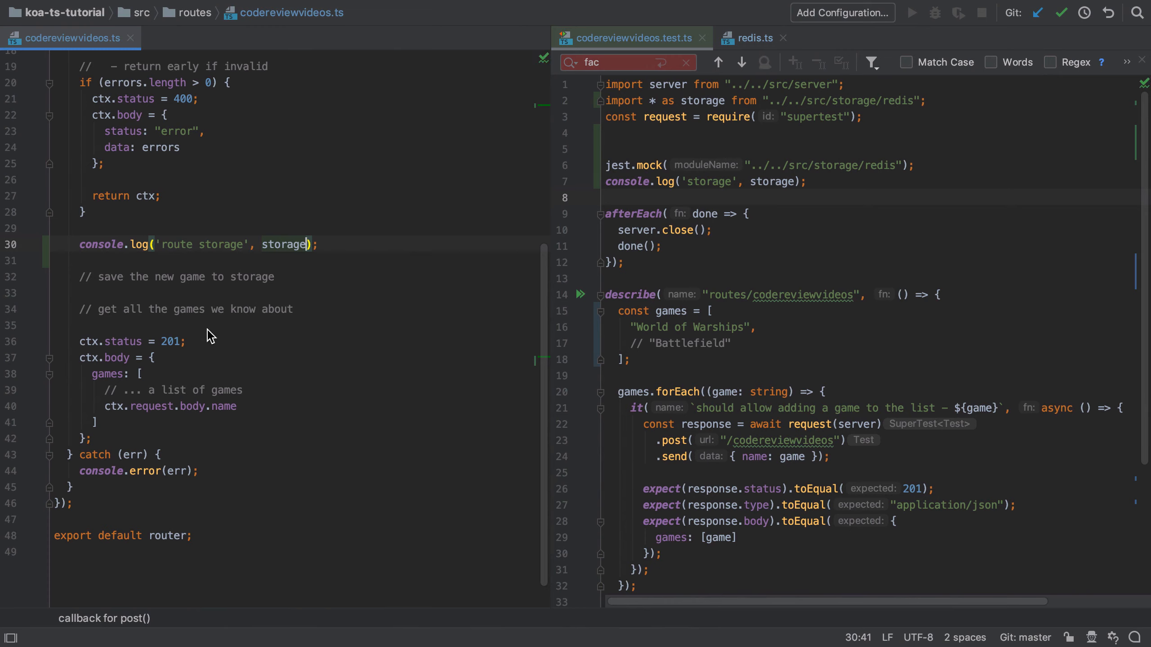
Step: Return storage.redisStorage().get('my_game_list') in games instead of ctx.request.body.name
{"action": "left_click", "coordinate": [237, 405]}
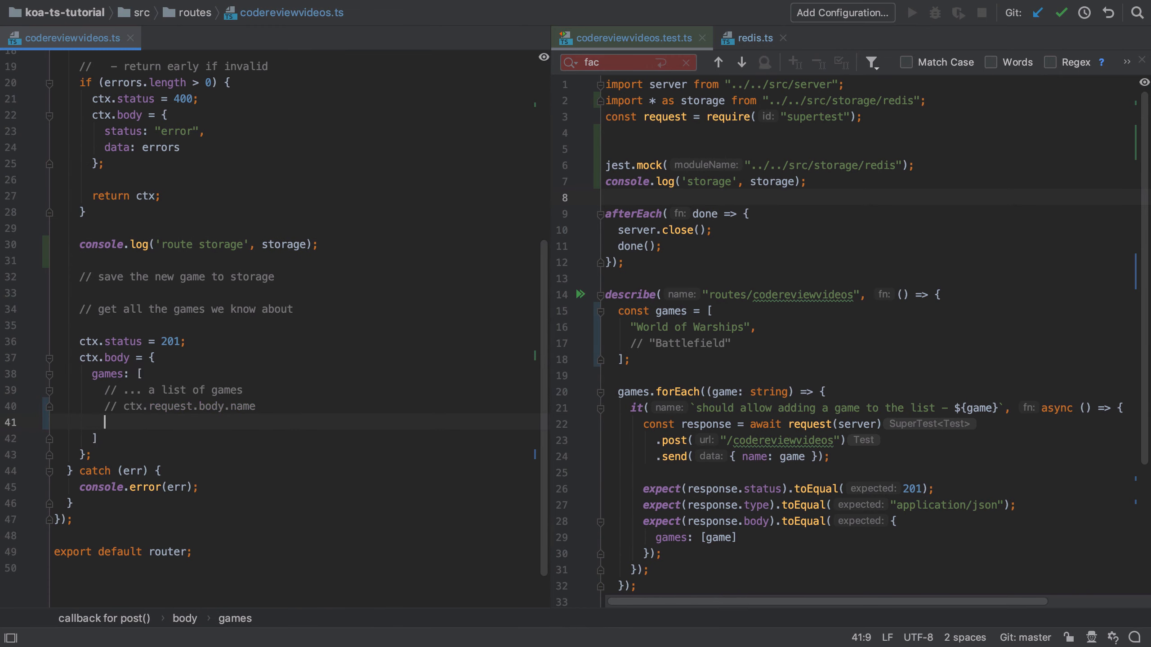
{"action": "type", "text": "storage."}
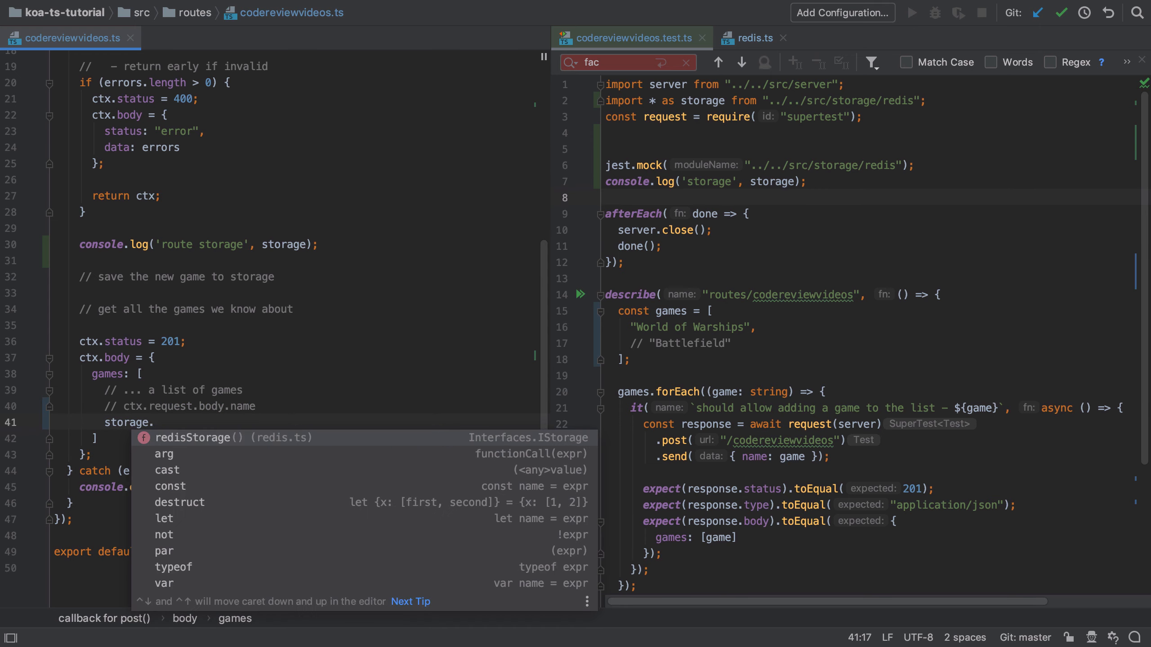
{"action": "left_click", "coordinate": [230, 438]}
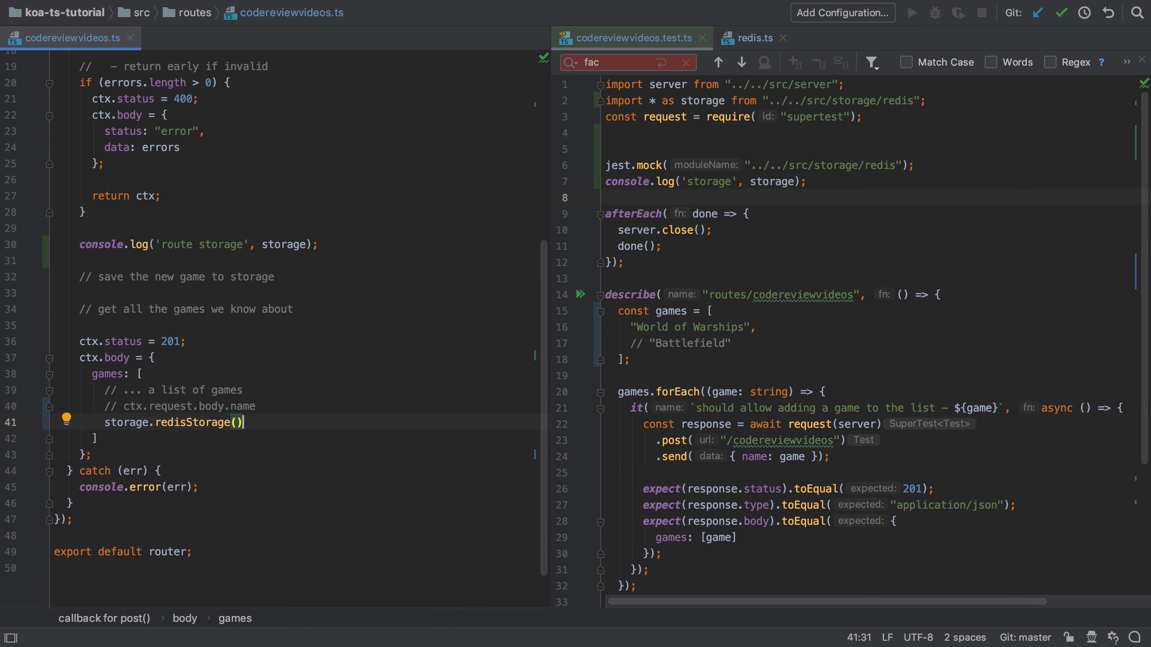
{"action": "type", "text": ".get("}
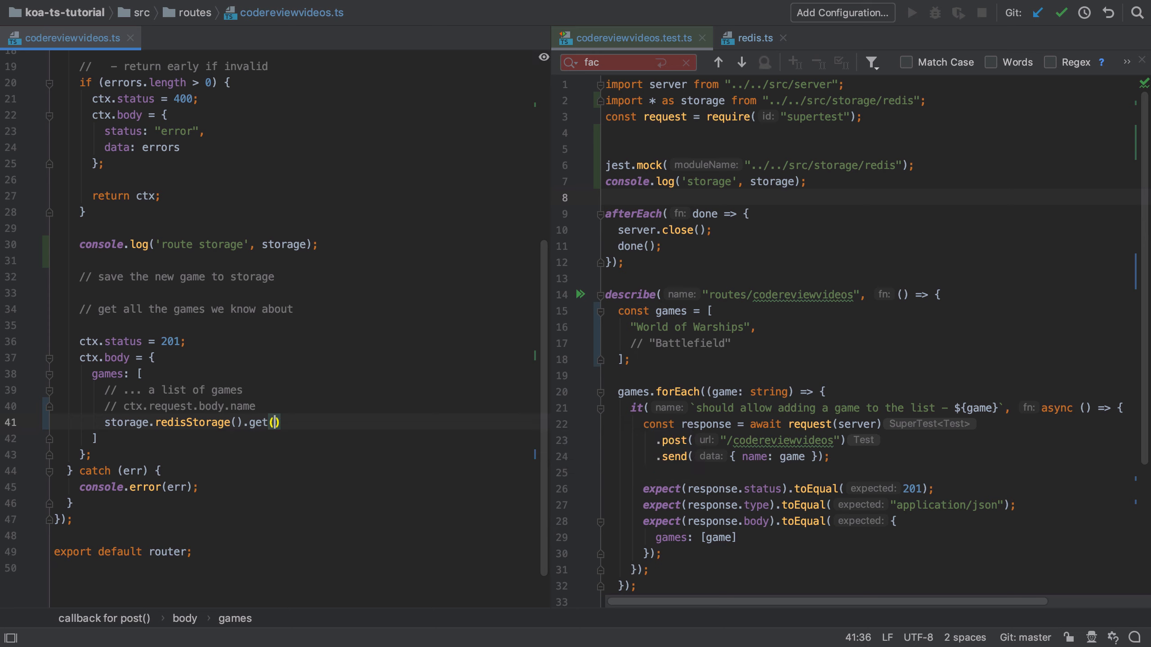
{"action": "mouse_move", "coordinate": [274, 422]}
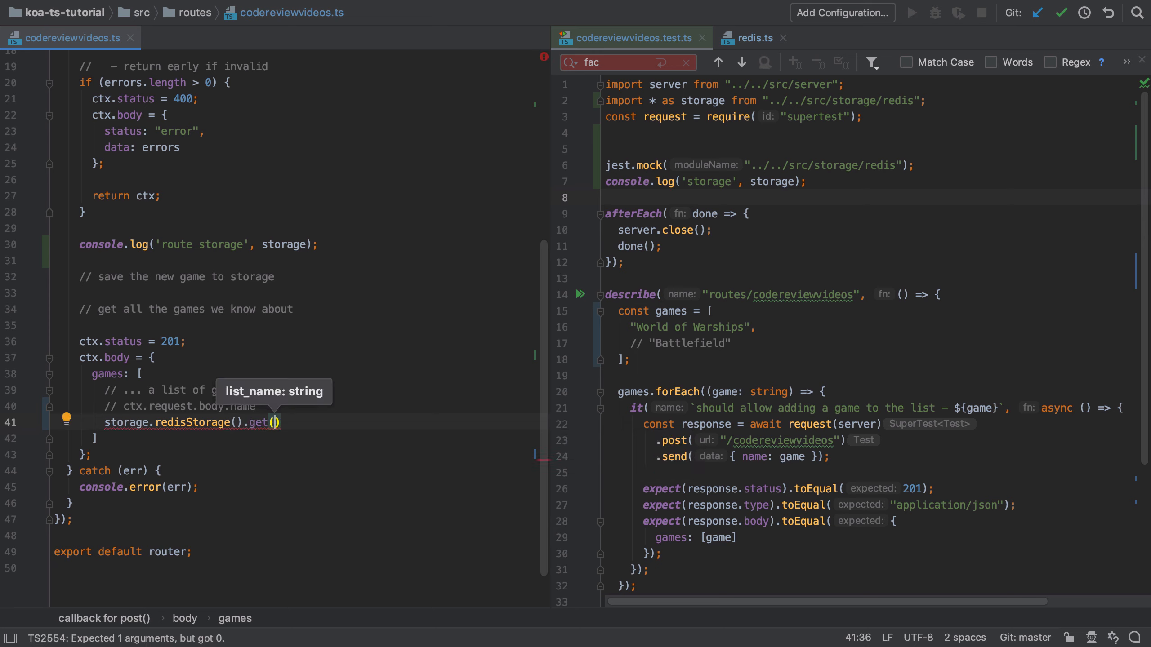
{"action": "type", "text": "'my_game'"}
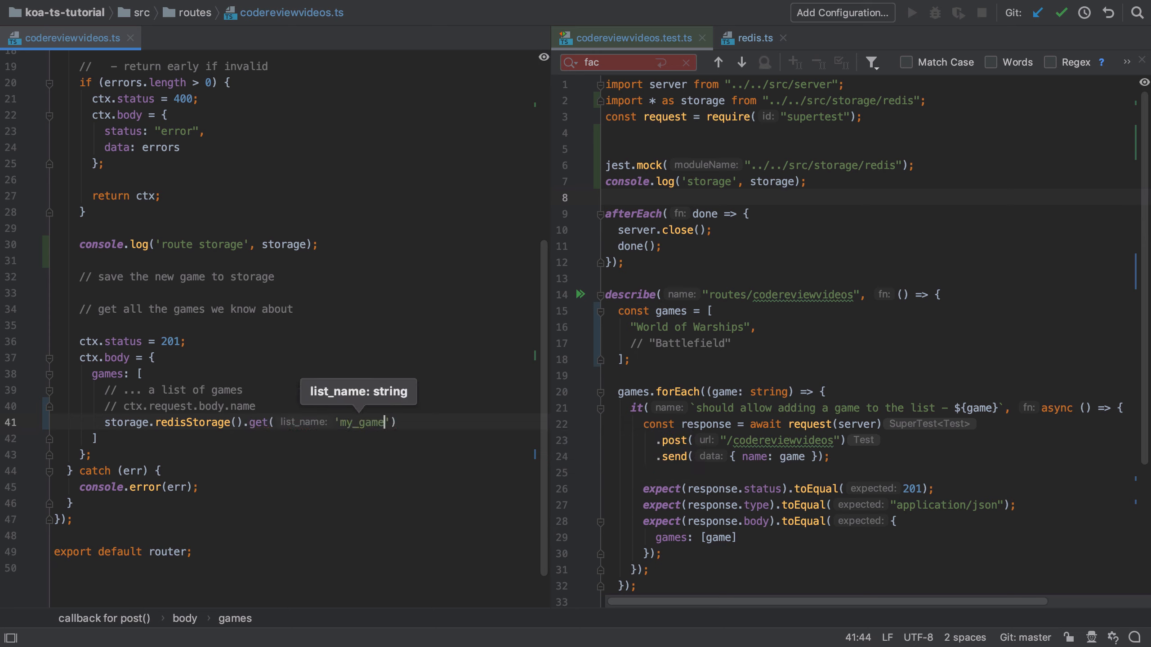
{"action": "type", "text": "_list"}
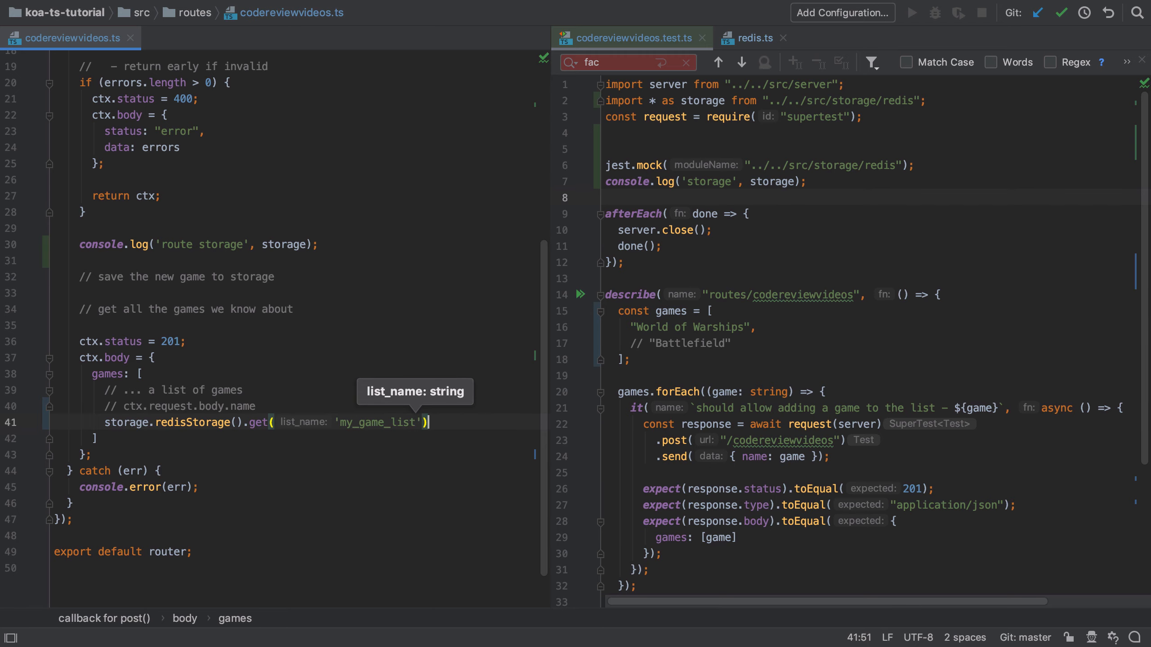
{"action": "type", "text": ","}
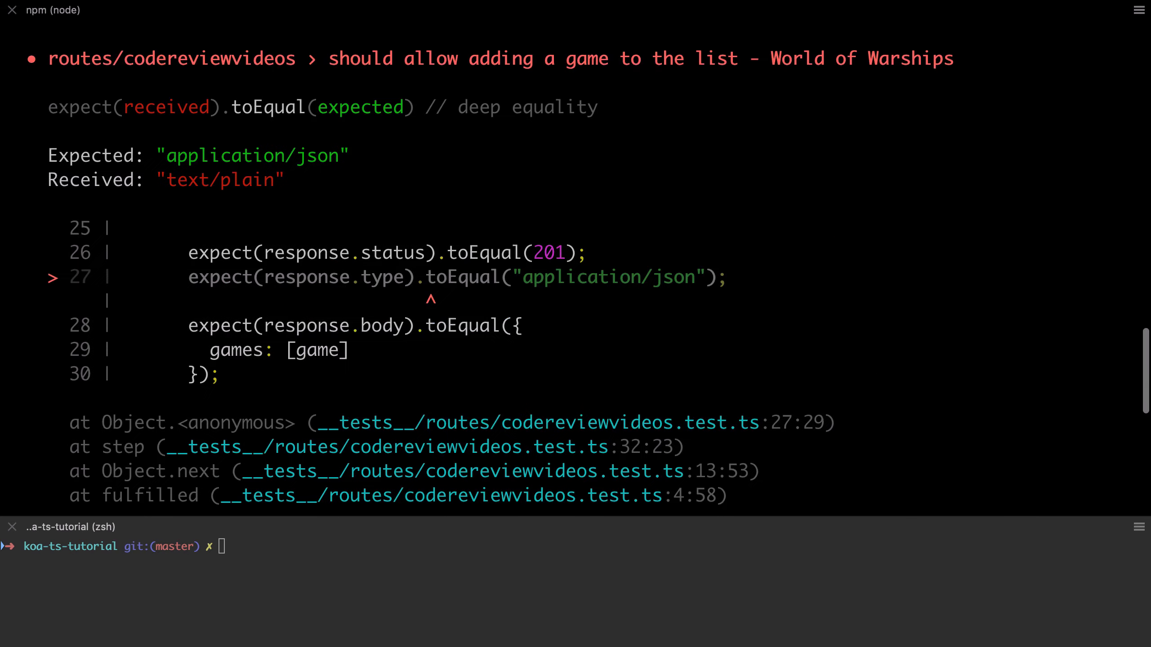
Step: Scroll the Jest failure output to read the text/plain assertion and the 'get' of undefined TypeError
{"action": "scroll", "scroll_direction": "up", "scroll_amount": 3}
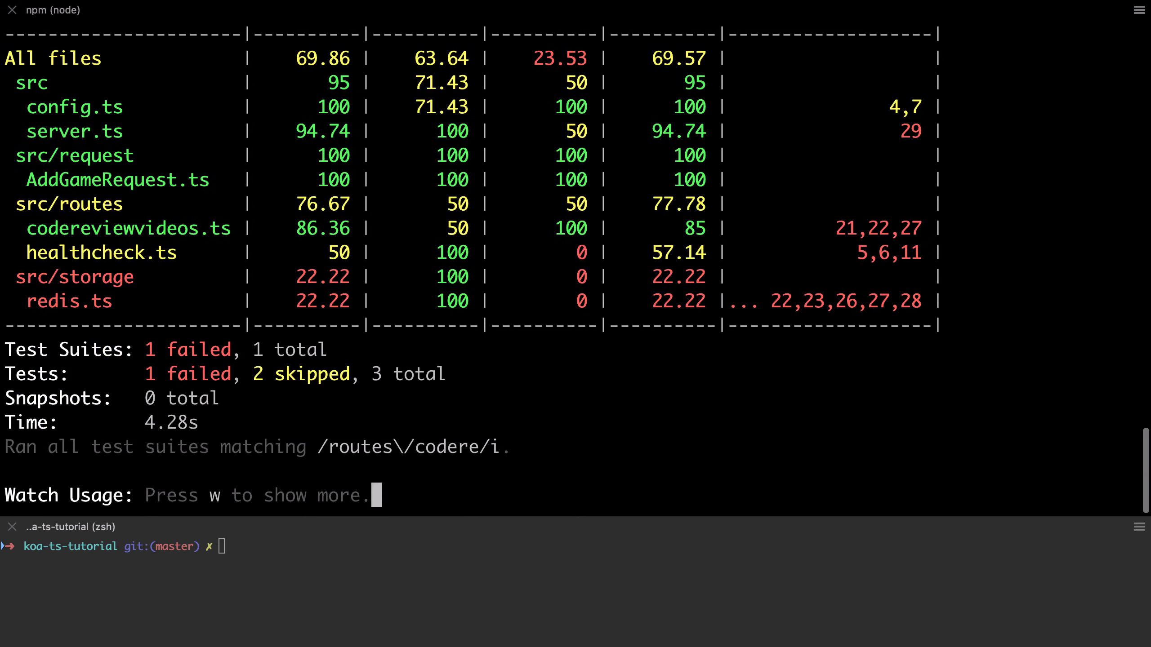
{"action": "scroll", "scroll_direction": "up", "scroll_amount": 3}
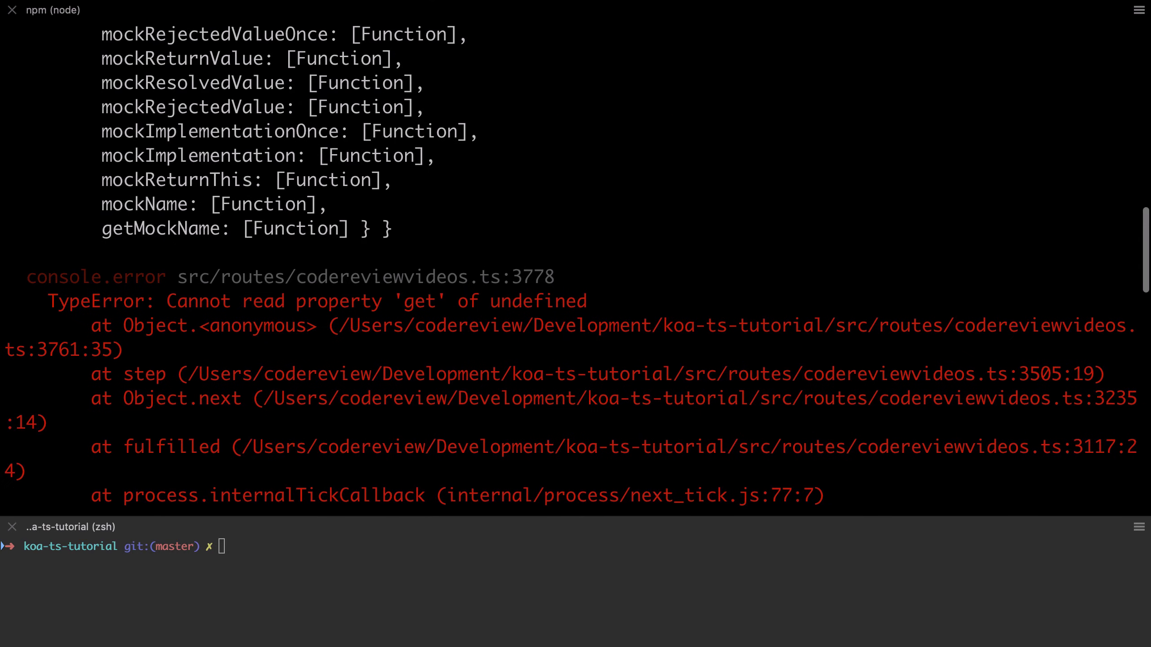
{"action": "scroll", "scroll_direction": "down", "scroll_amount": 3}
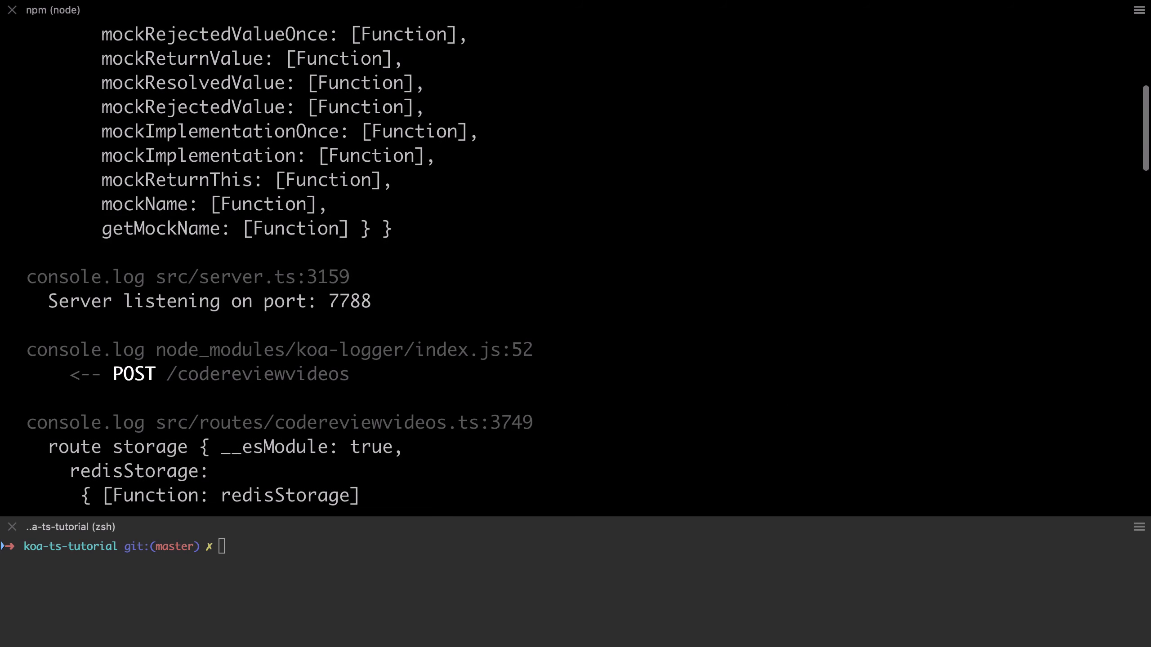
{"action": "scroll", "scroll_direction": "down", "scroll_amount": 3}
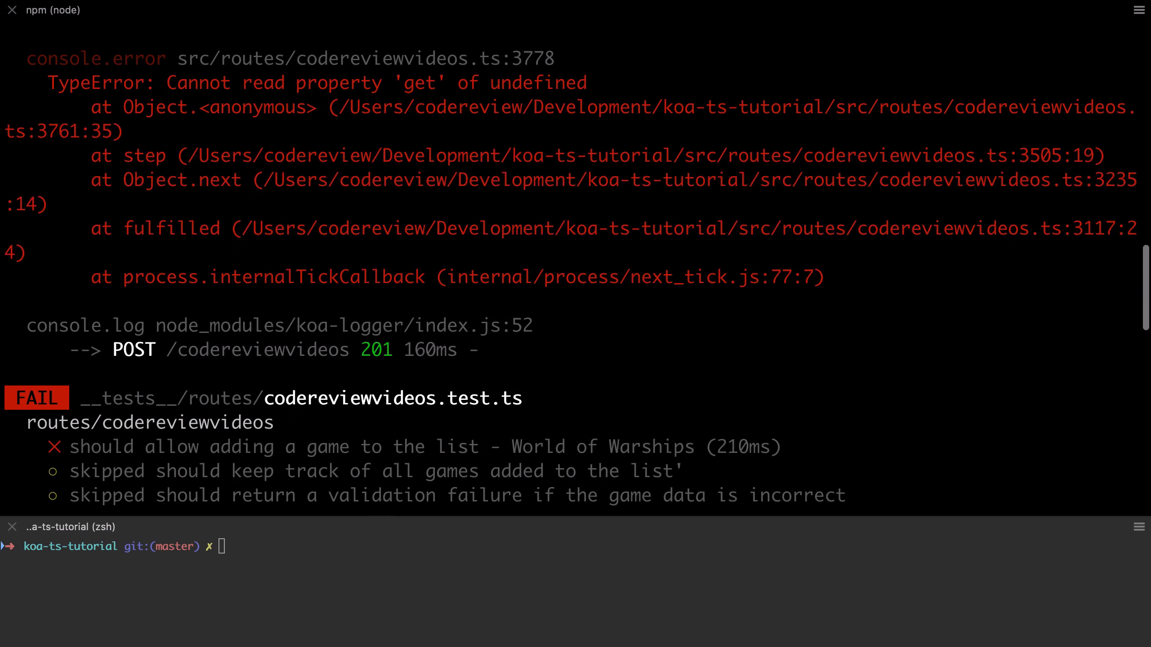
{"action": "scroll", "scroll_direction": "down", "scroll_amount": 3}
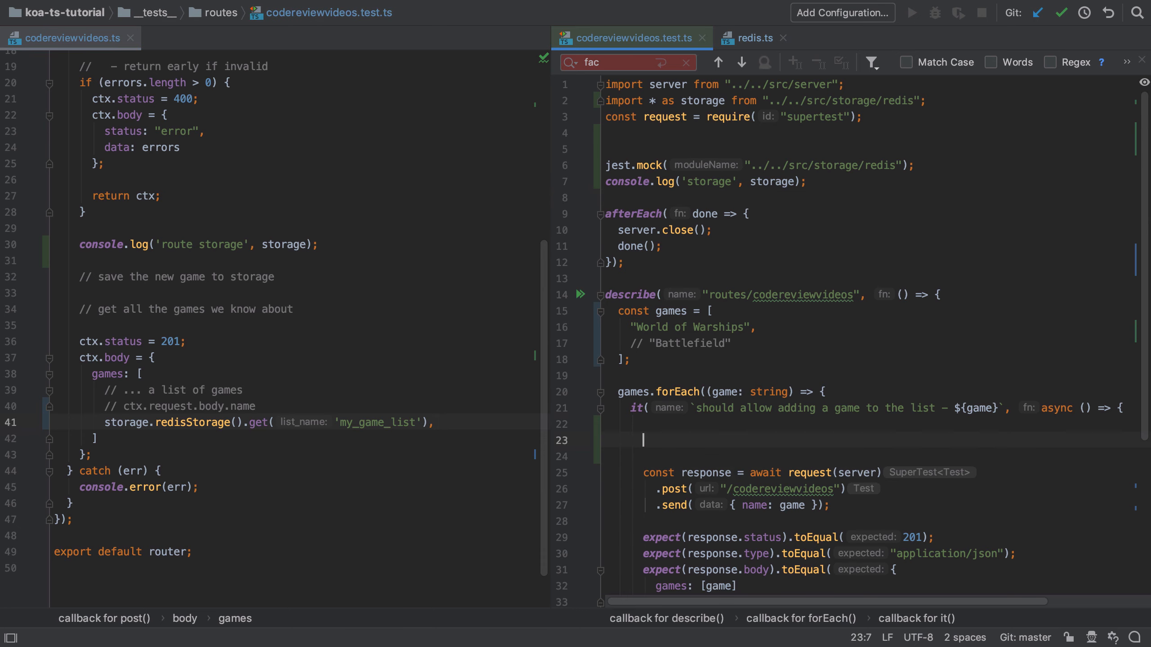
Step: Assign storage.redisStorage = jest.fn(() => { }) in the add-game test
{"action": "type", "text": "storage"}
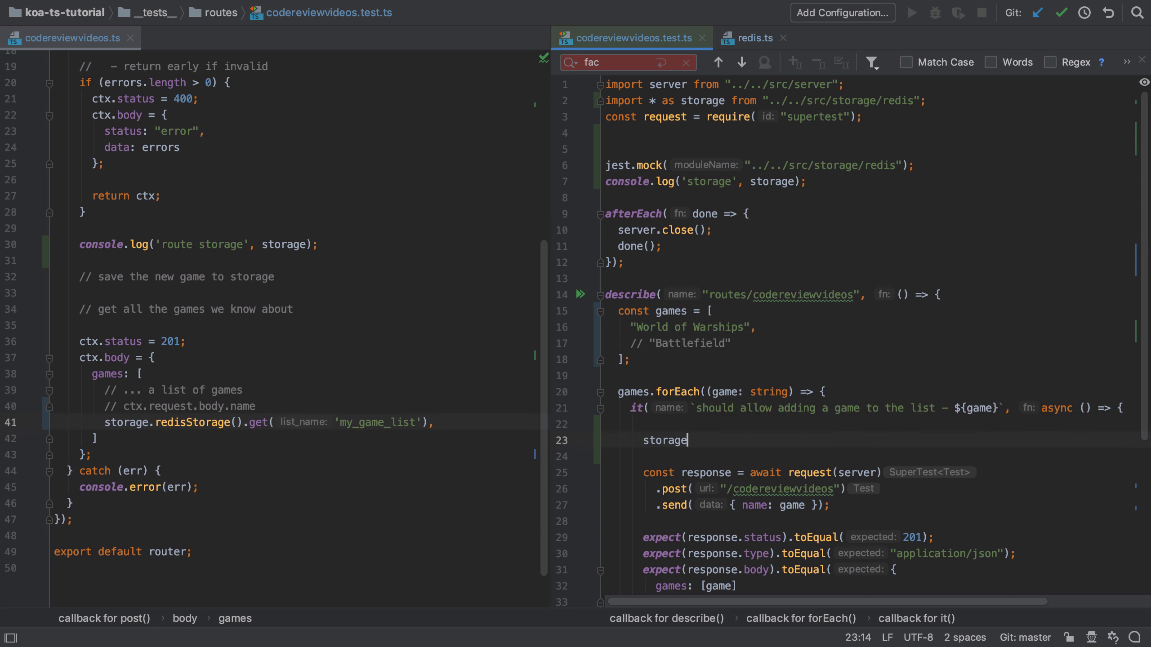
{"action": "type", "text": ".redisStorage()"}
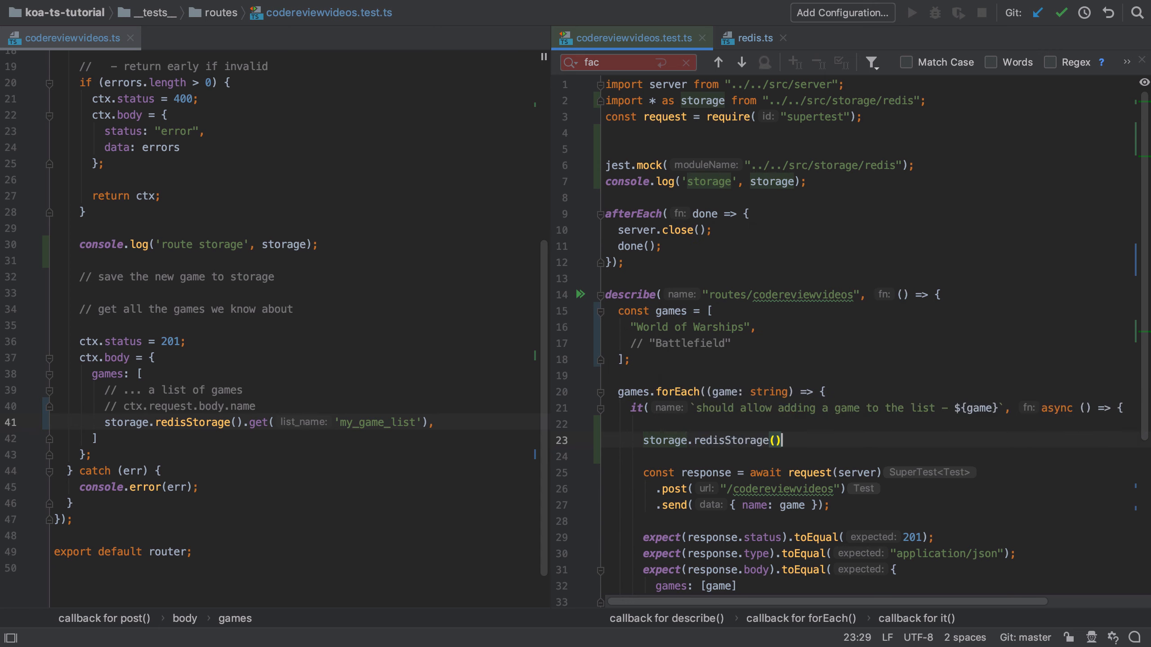
{"action": "type", "text": "="}
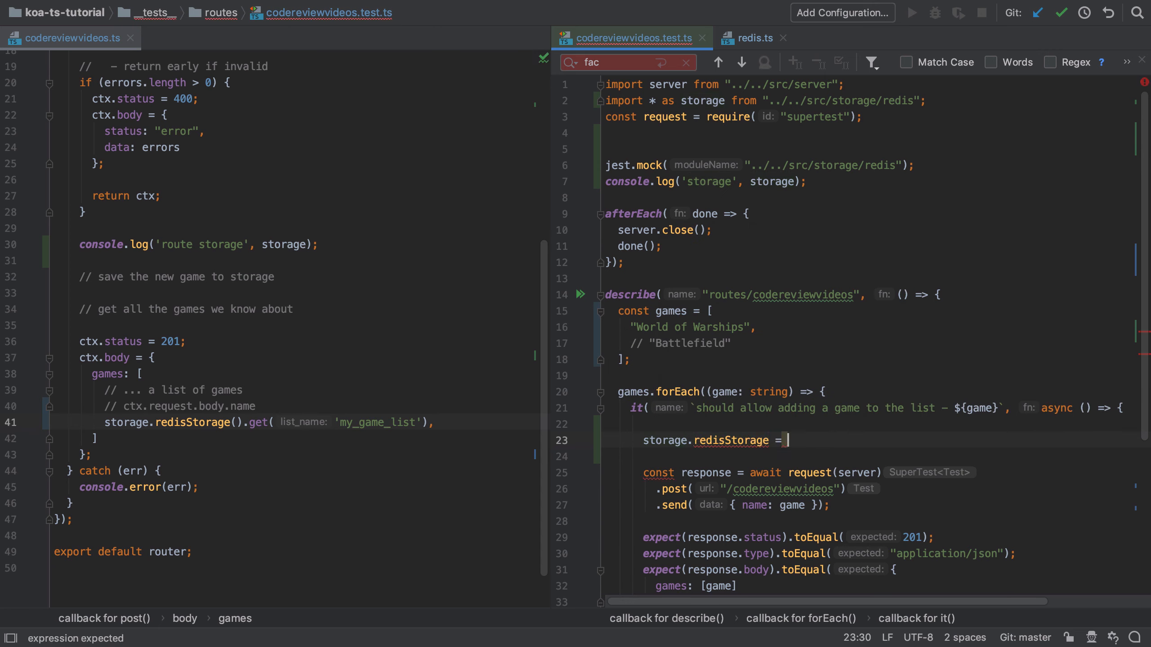
{"action": "type", "text": "jest.fn(() => {"}
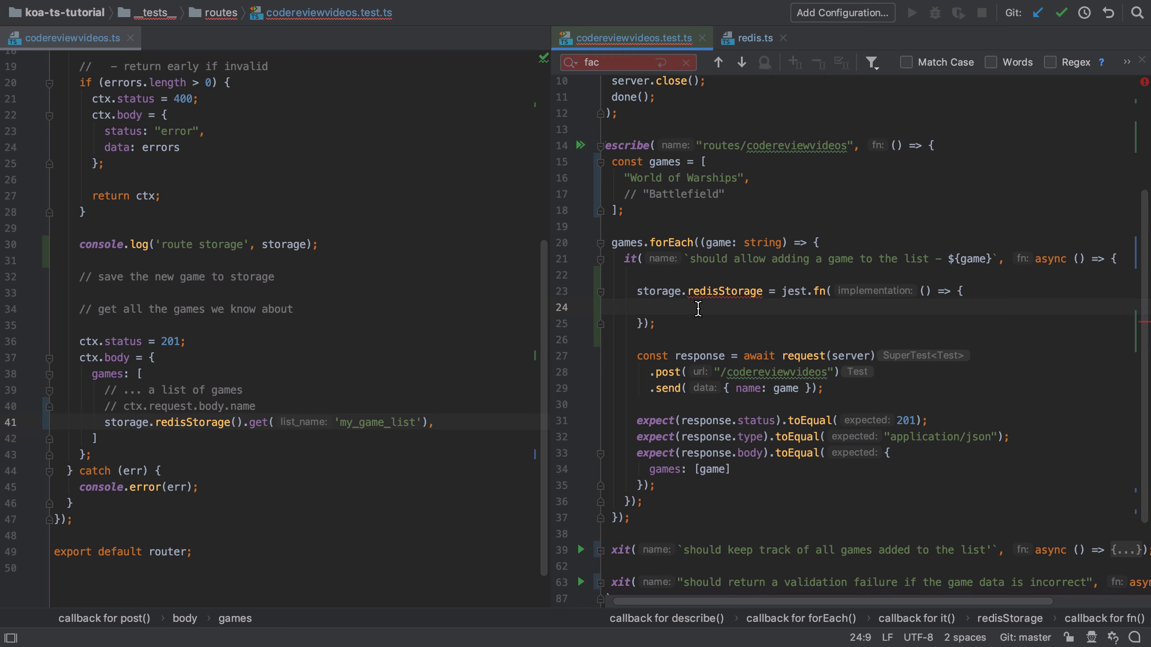
{"action": "mouse_move", "coordinate": [724, 291]}
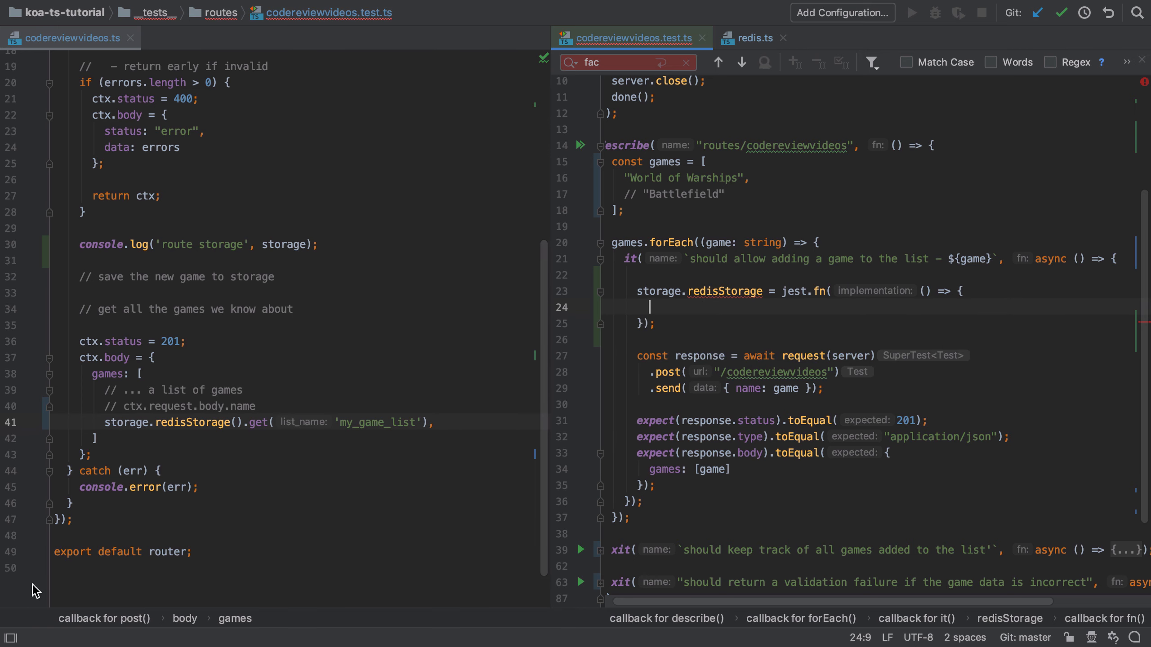
Step: Add ts-jest globals ignoring diagnostic code 2540 to package.json's jest config, then return to the route
{"action": "left_click", "coordinate": [8, 60]}
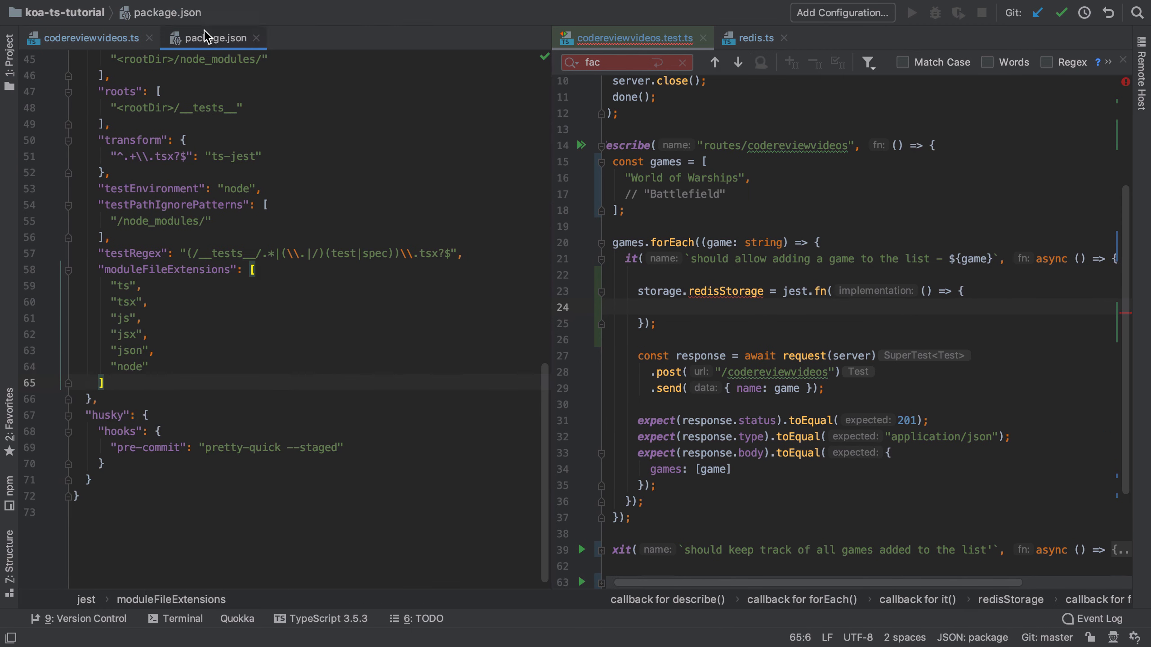
{"action": "scroll", "scroll_direction": "up", "scroll_amount": 3}
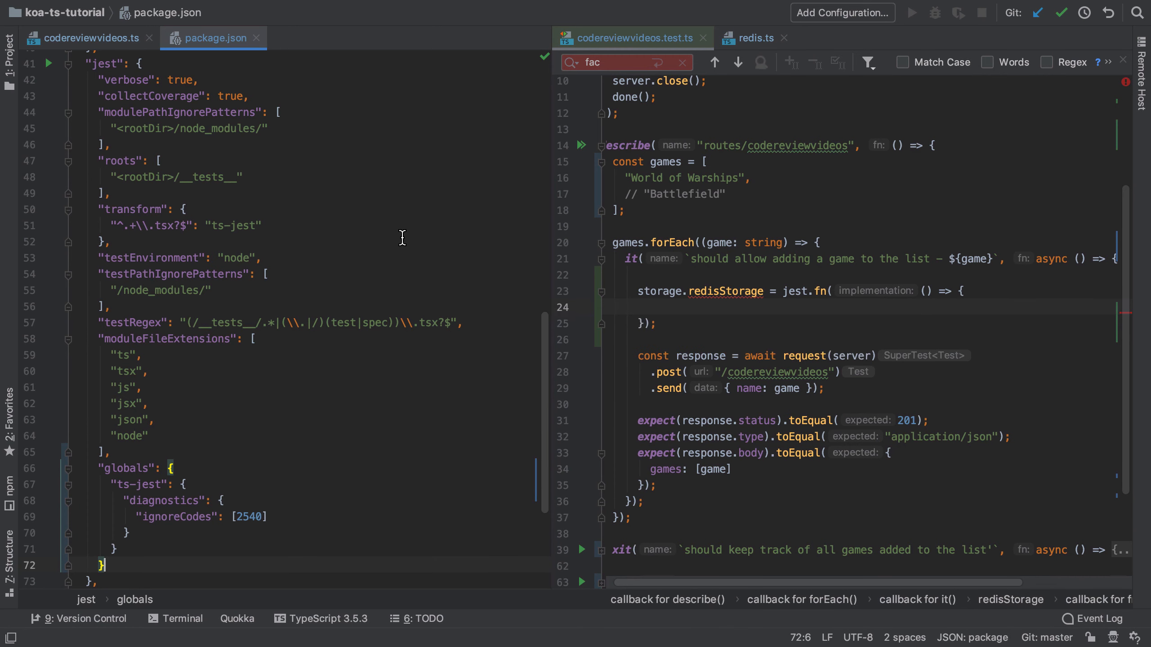
{"action": "left_click", "coordinate": [86, 38]}
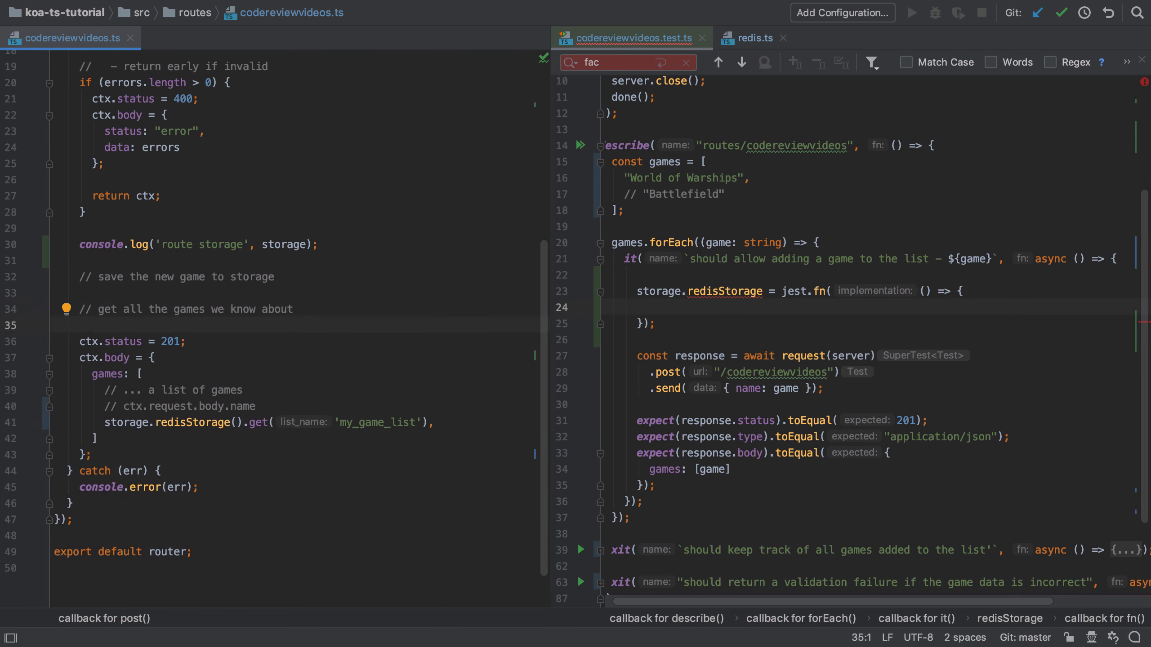
Step: Define mockGet resolving to [game] and return get: mockGet with add and remove resolving false
{"action": "scroll", "scroll_direction": "up", "scroll_amount": 3}
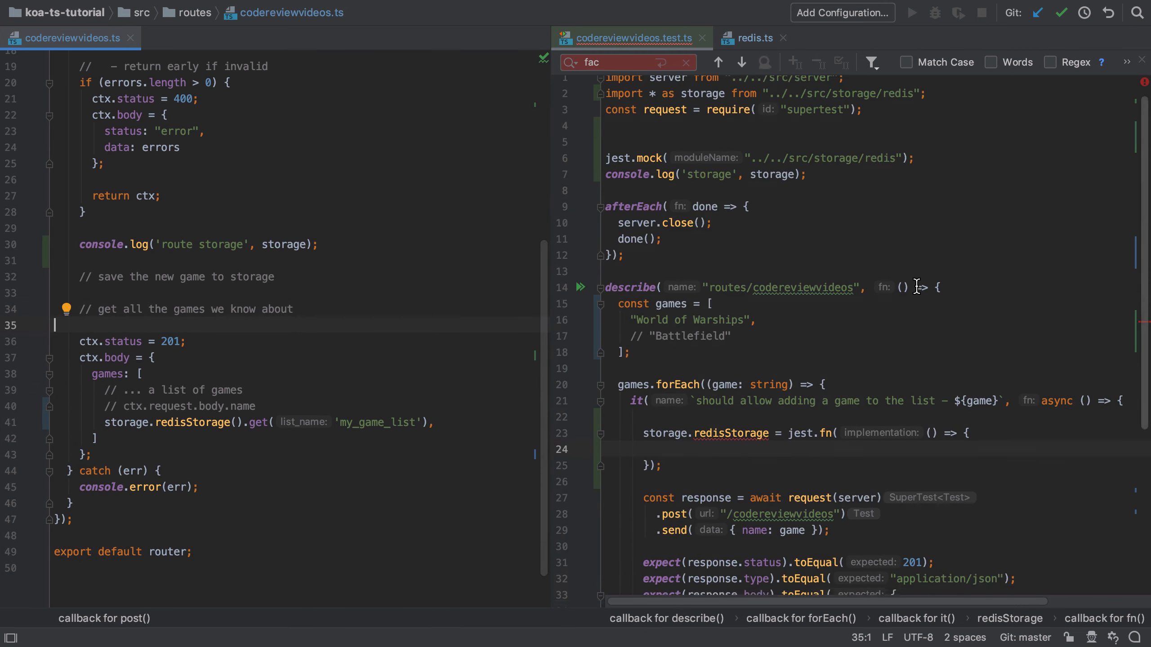
{"action": "scroll", "scroll_direction": "down", "scroll_amount": 3}
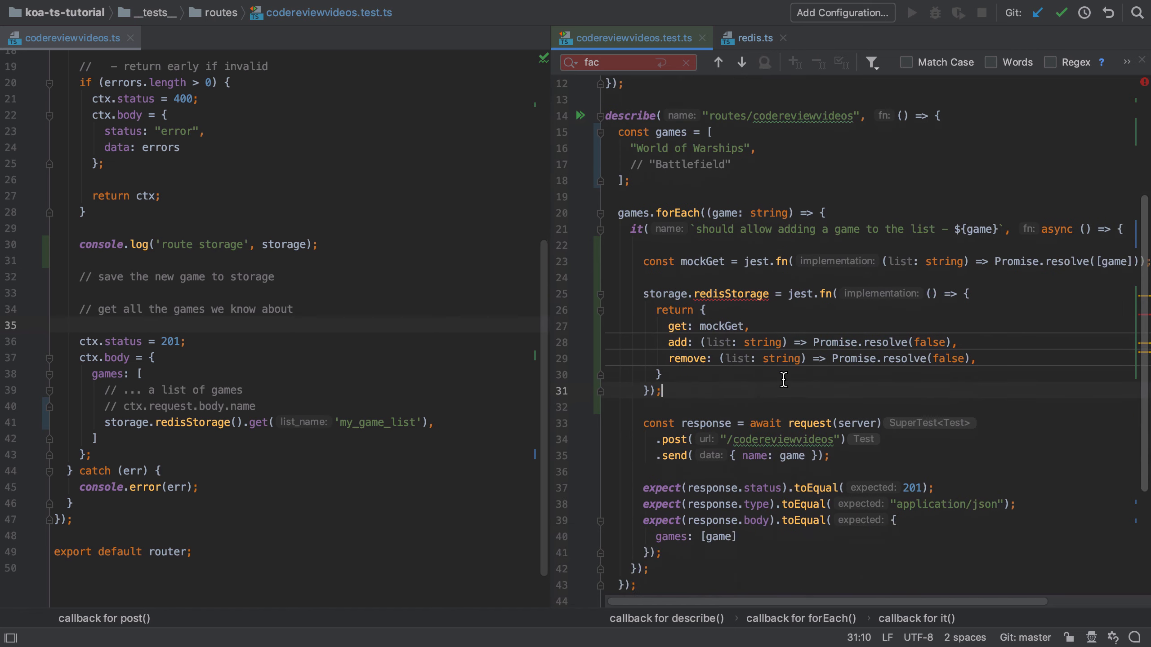
{"action": "scroll", "scroll_direction": "up", "scroll_amount": 3}
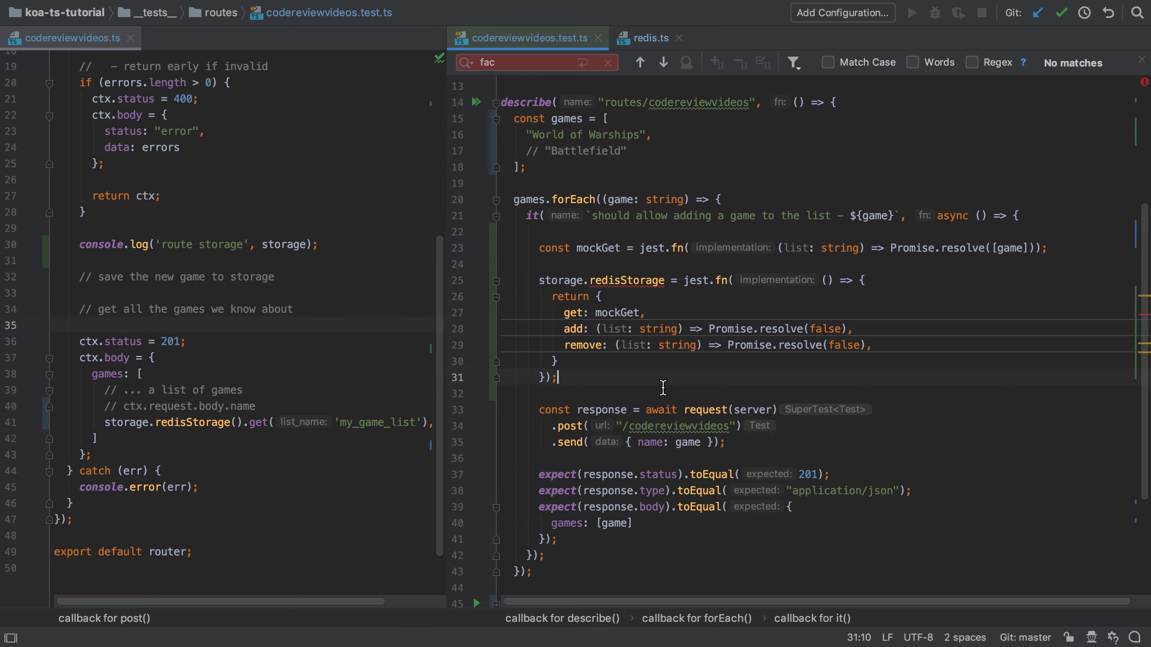
{"action": "mouse_move", "coordinate": [565, 536]}
{"action": "type", "text": "expec"}
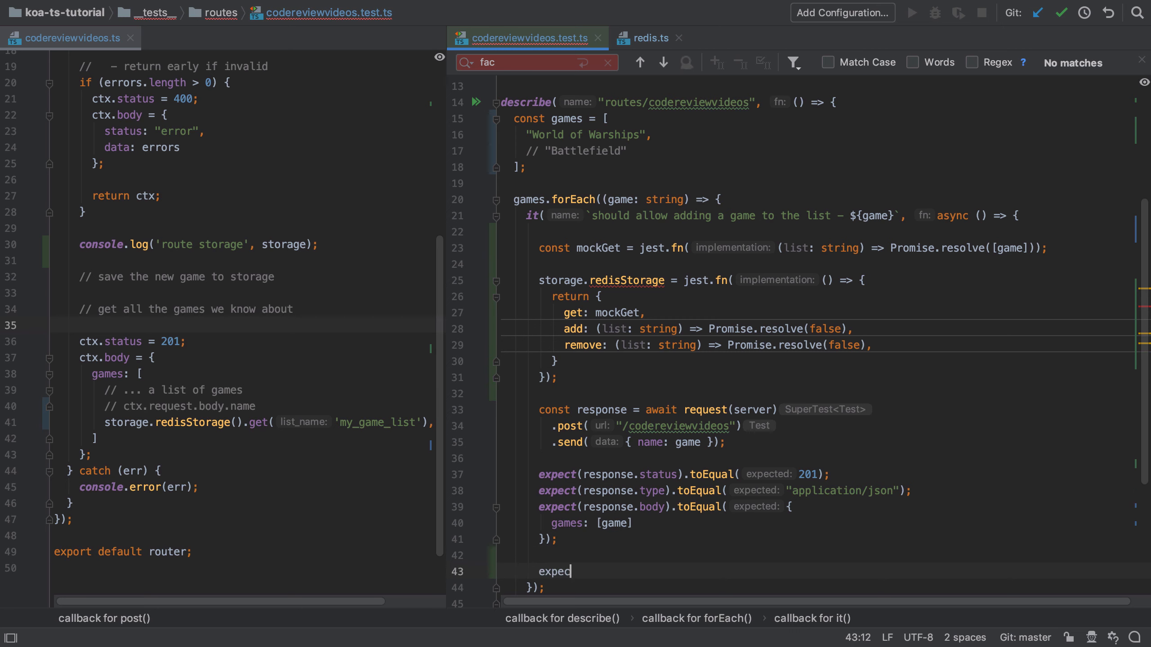
Step: Add expect(mockGet).toHaveBeenCalled() after the response body expectation
{"action": "type", "text": "t(mockGet)"}
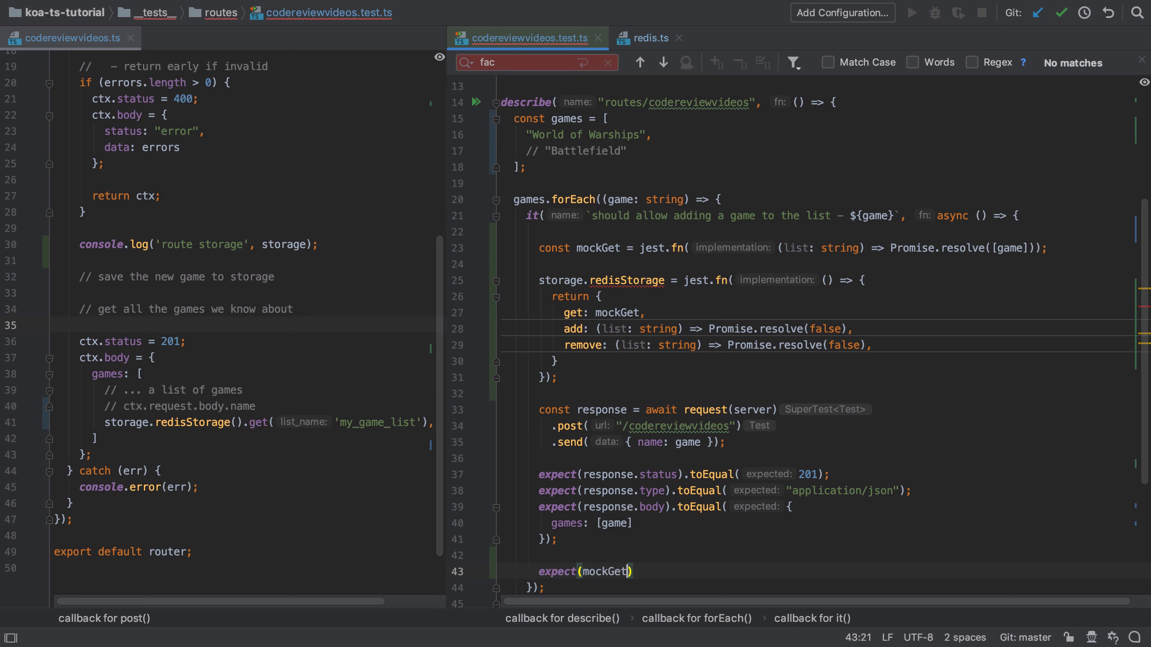
{"action": "type", "text": ".toHaveBeenCalled();"}
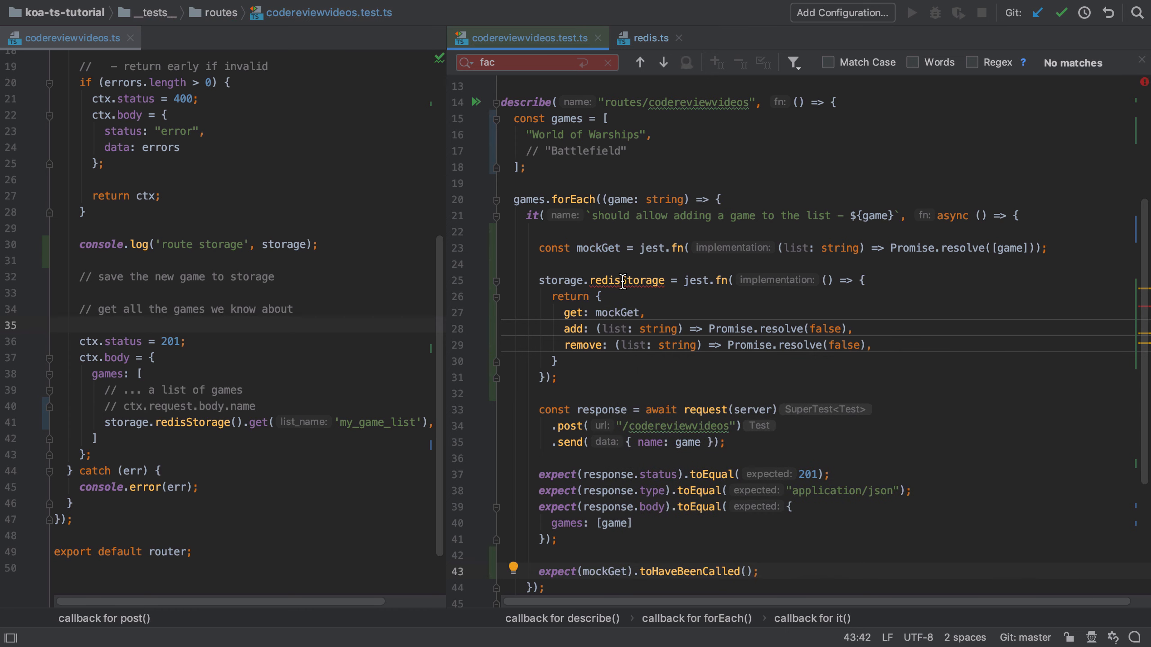
{"action": "mouse_move", "coordinate": [653, 395]}
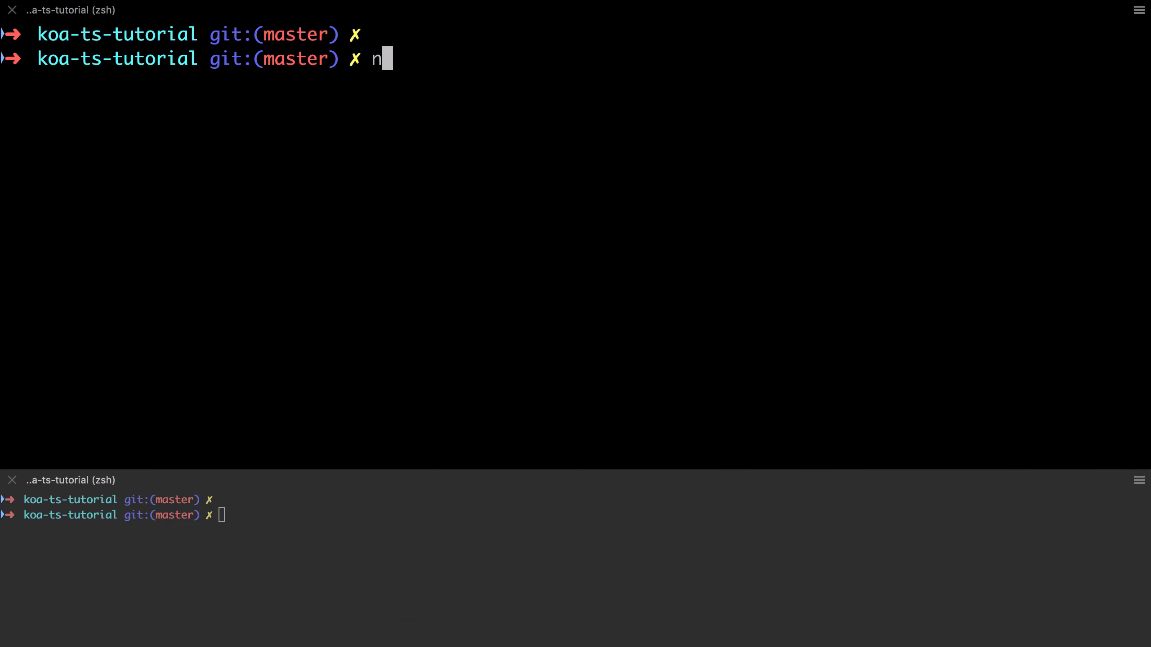
Step: Run npm run test:watch filtered by routes/co and read the failure showing games as Object {}
{"action": "type", "text": "pm run test:watch"}
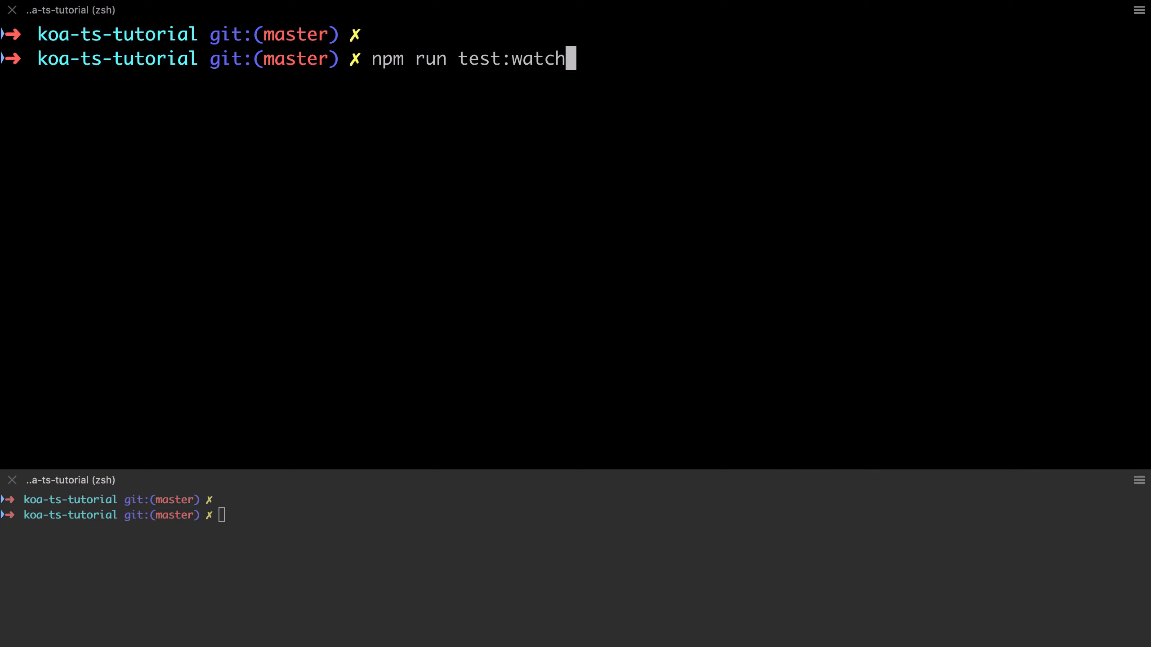
{"action": "key", "text": "Return"}
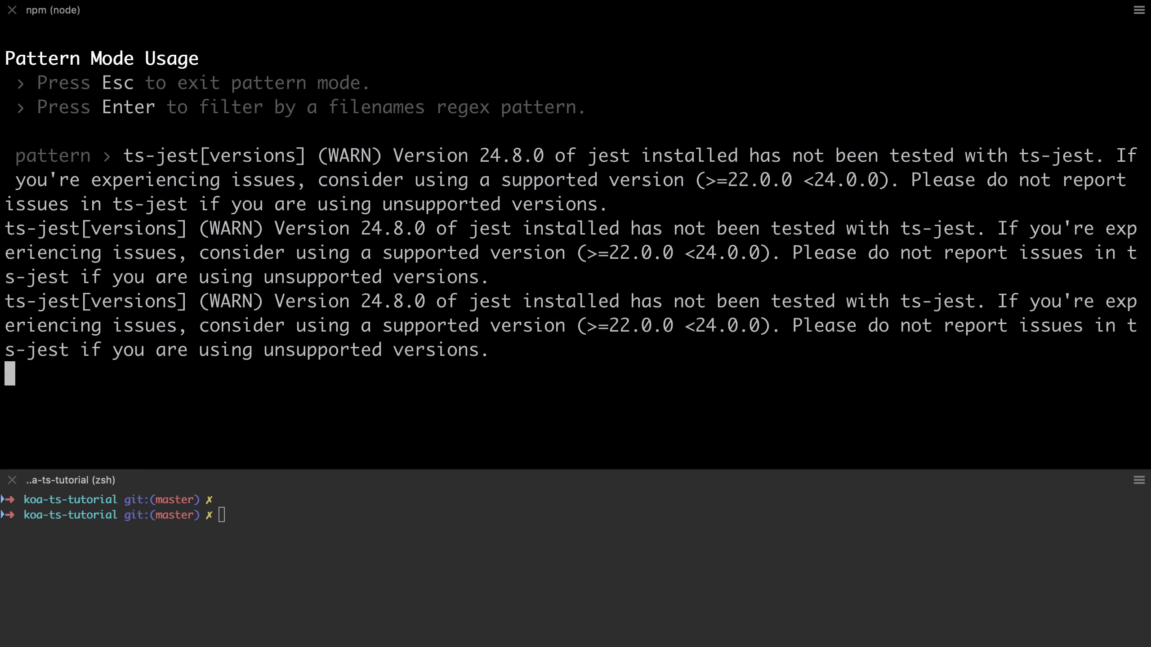
{"action": "type", "text": "routes/co"}
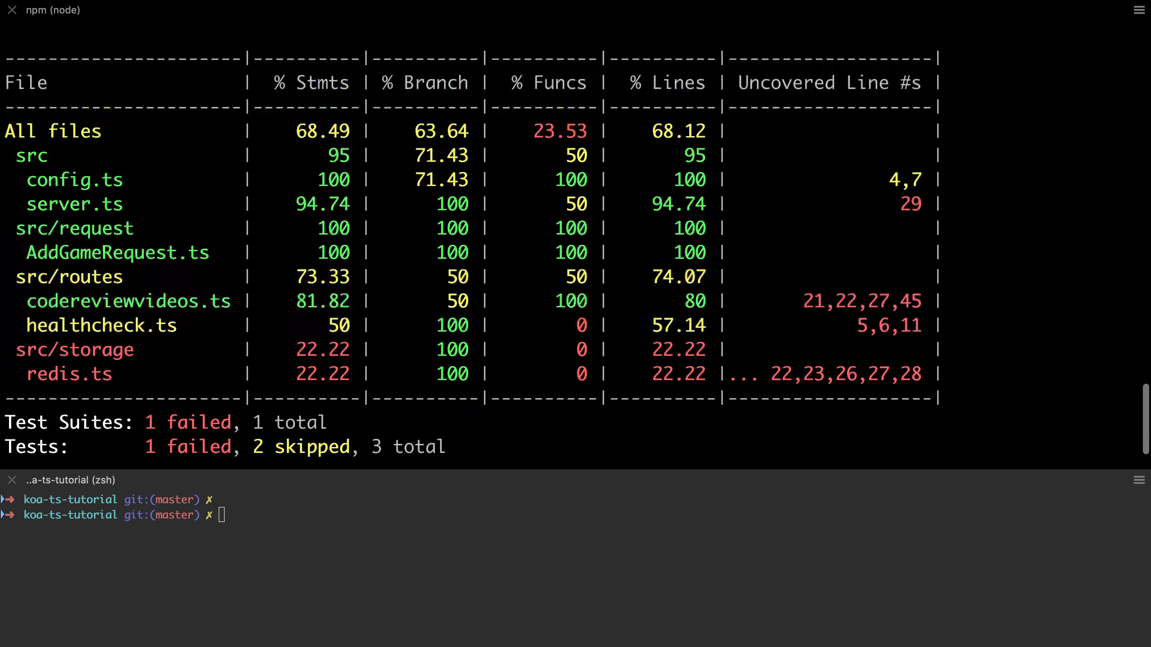
{"action": "scroll", "scroll_direction": "up", "scroll_amount": 3}
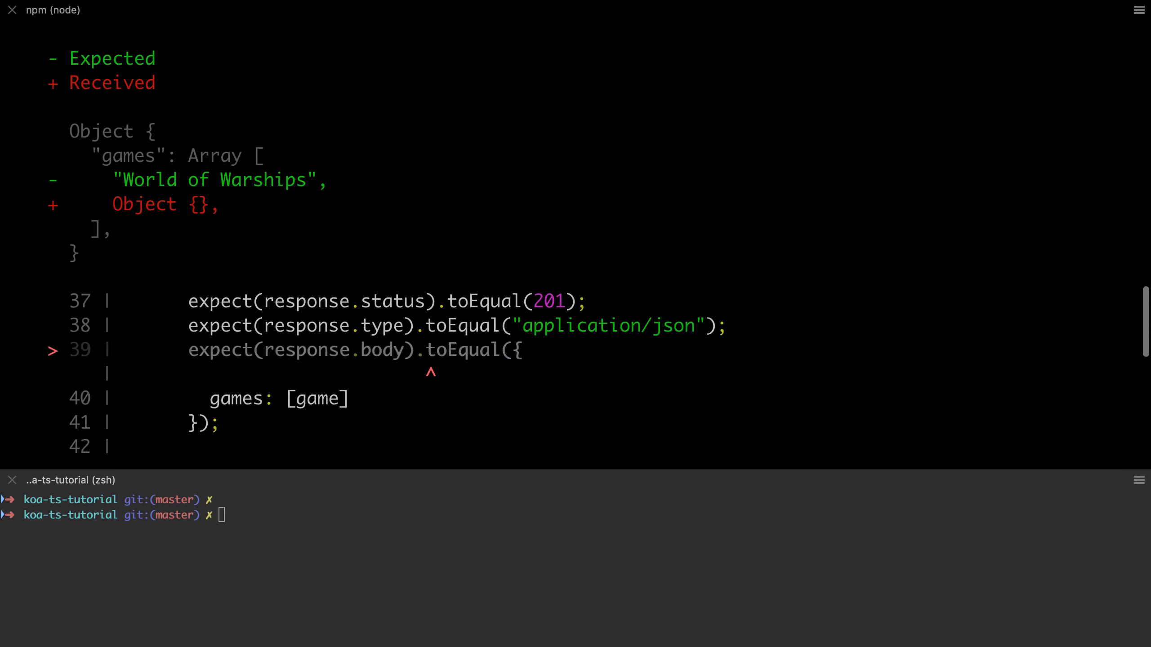
{"action": "scroll", "scroll_direction": "down", "scroll_amount": 3}
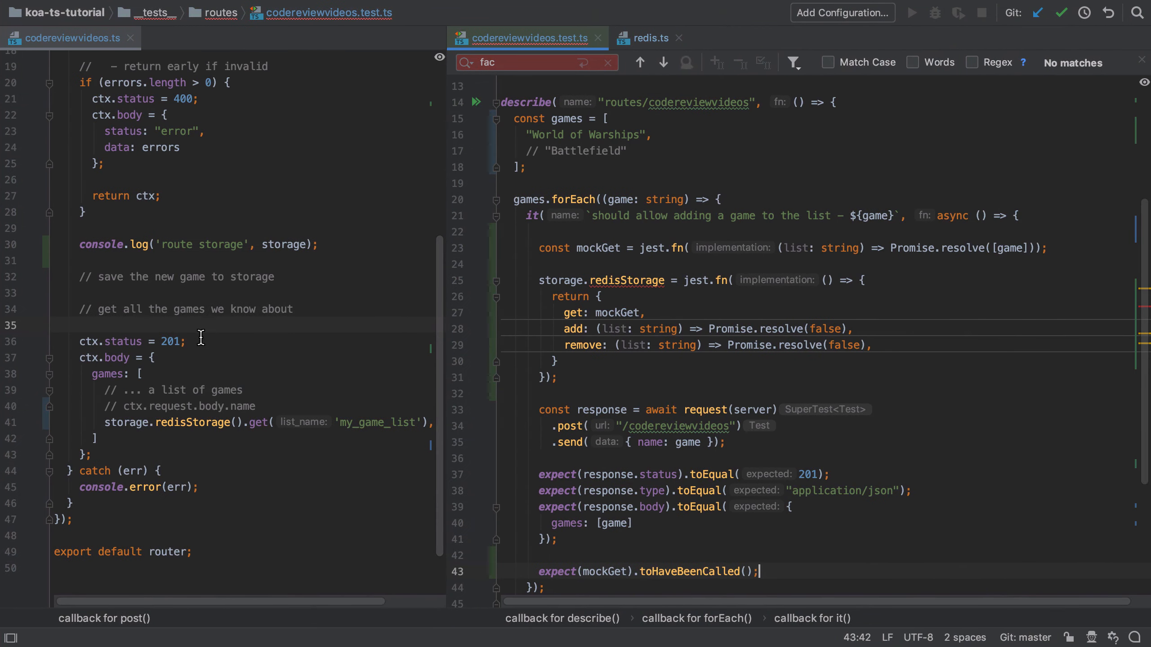
Step: Await storage.redisStorage().get('my_game_list') in the route and uncomment "Battlefield" in the test's games array
{"action": "type", "text": "await"}
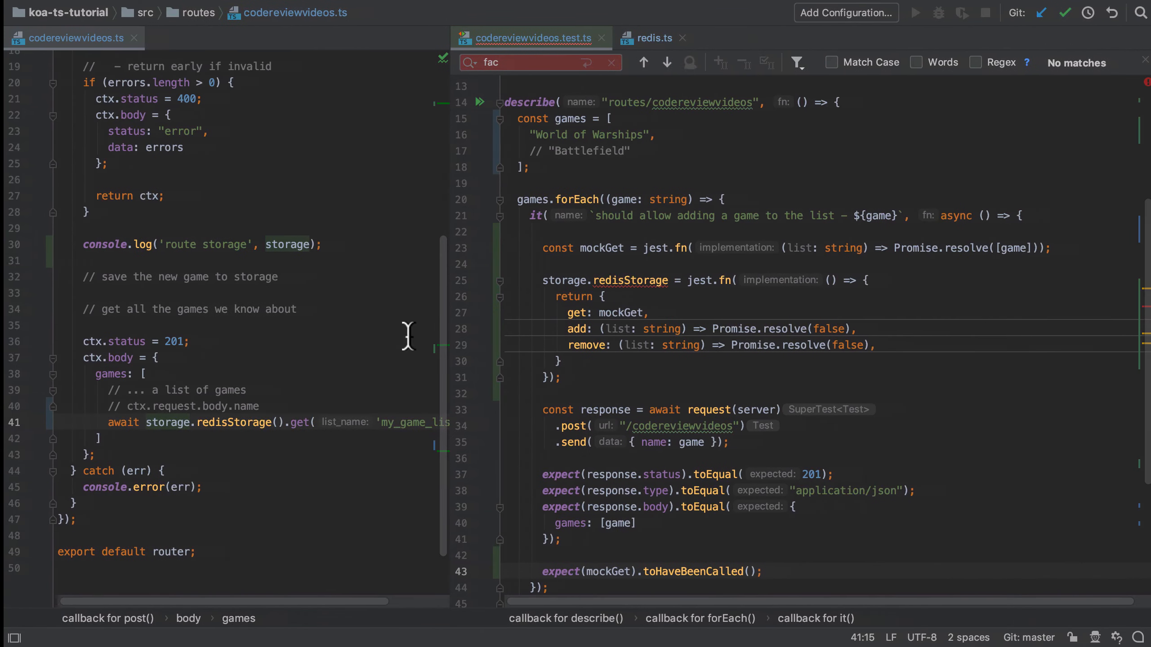
{"action": "mouse_move", "coordinate": [407, 336]}
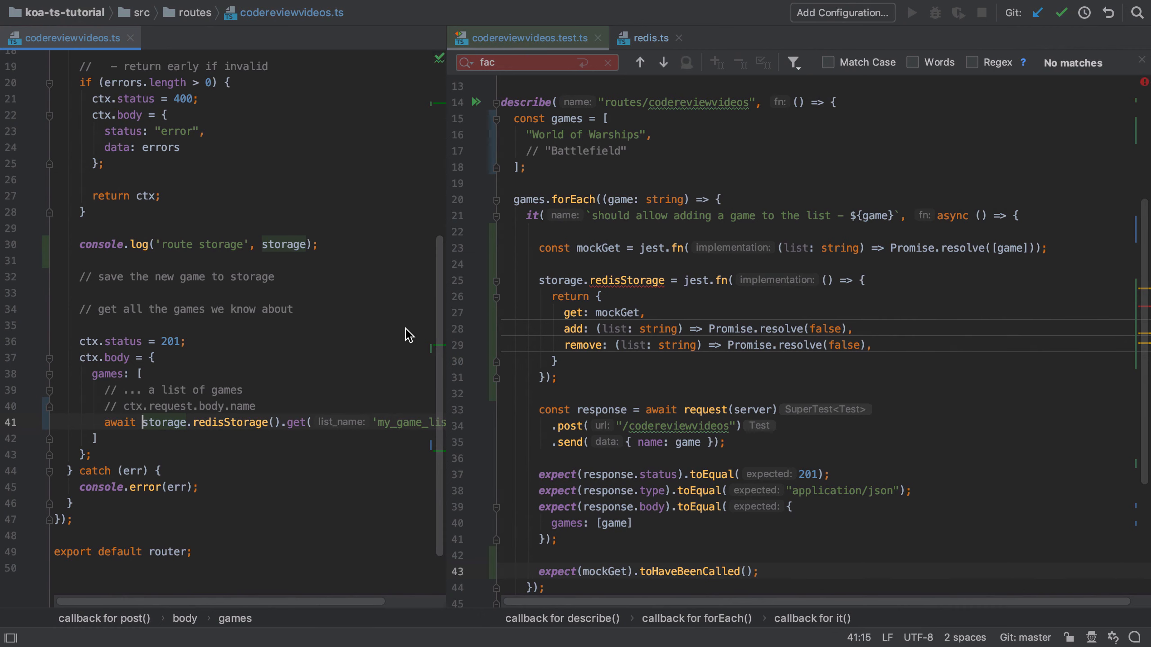
{"action": "mouse_move", "coordinate": [130, 426]}
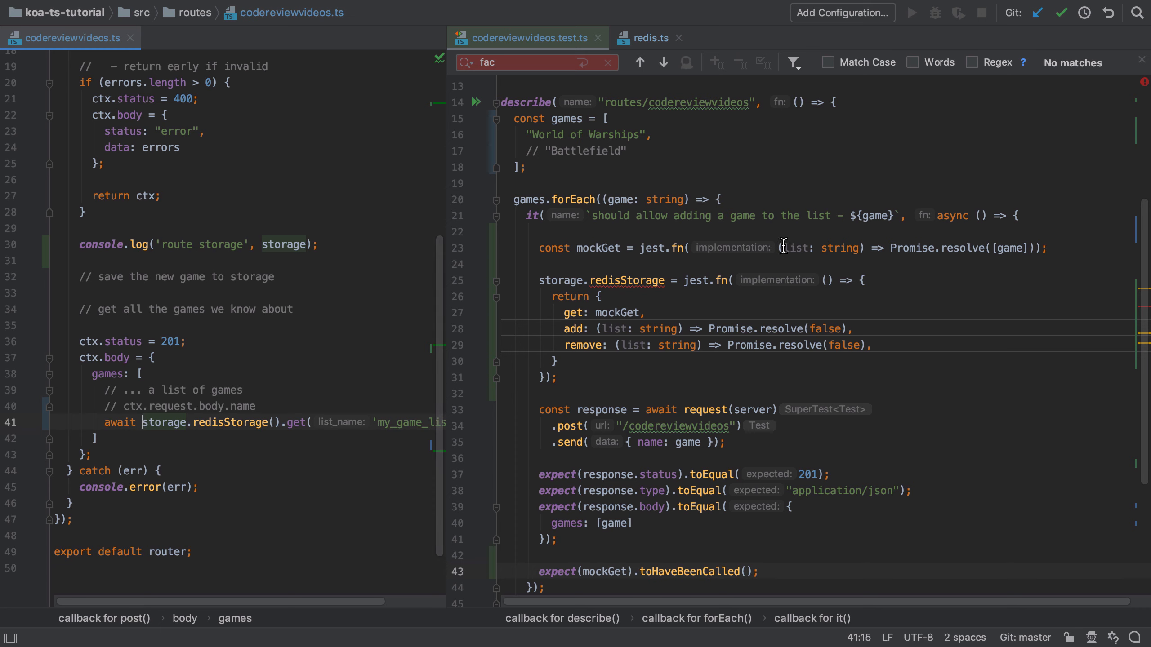
{"action": "mouse_move", "coordinate": [800, 261]}
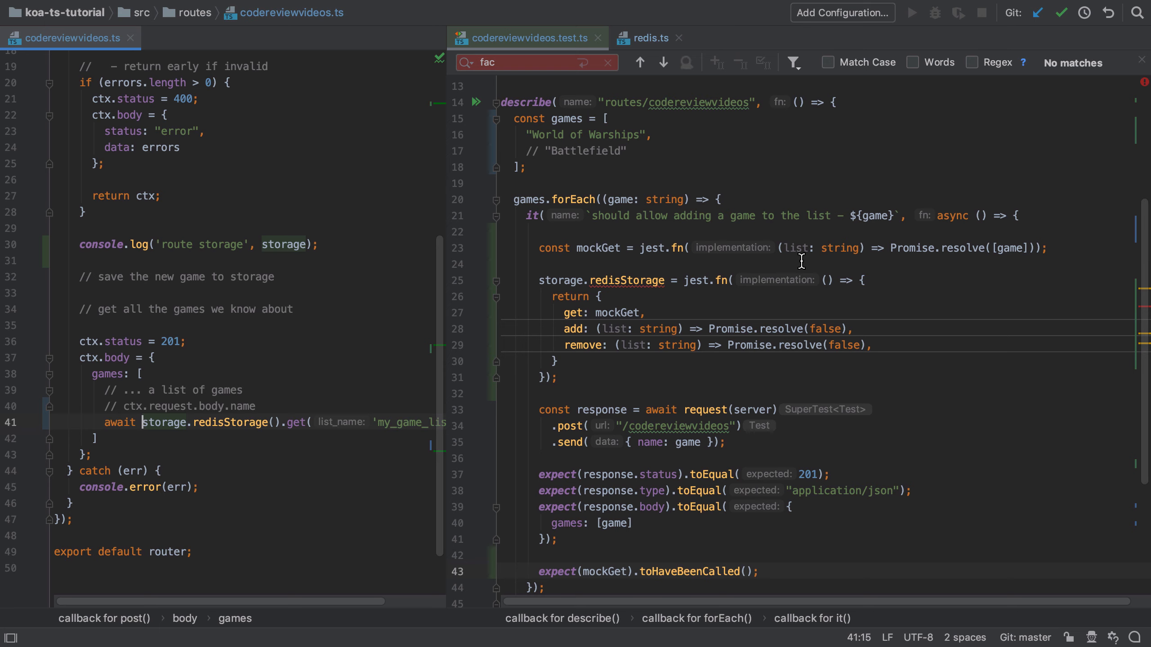
{"action": "left_click", "coordinate": [137, 374]}
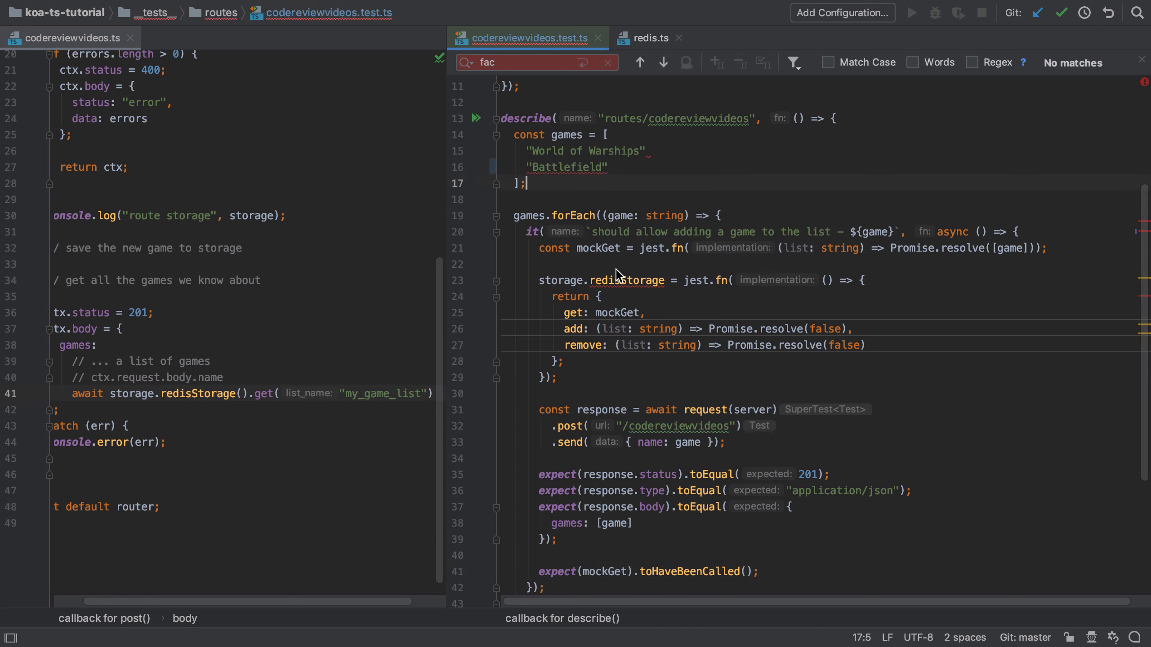
{"action": "left_click", "coordinate": [645, 150]}
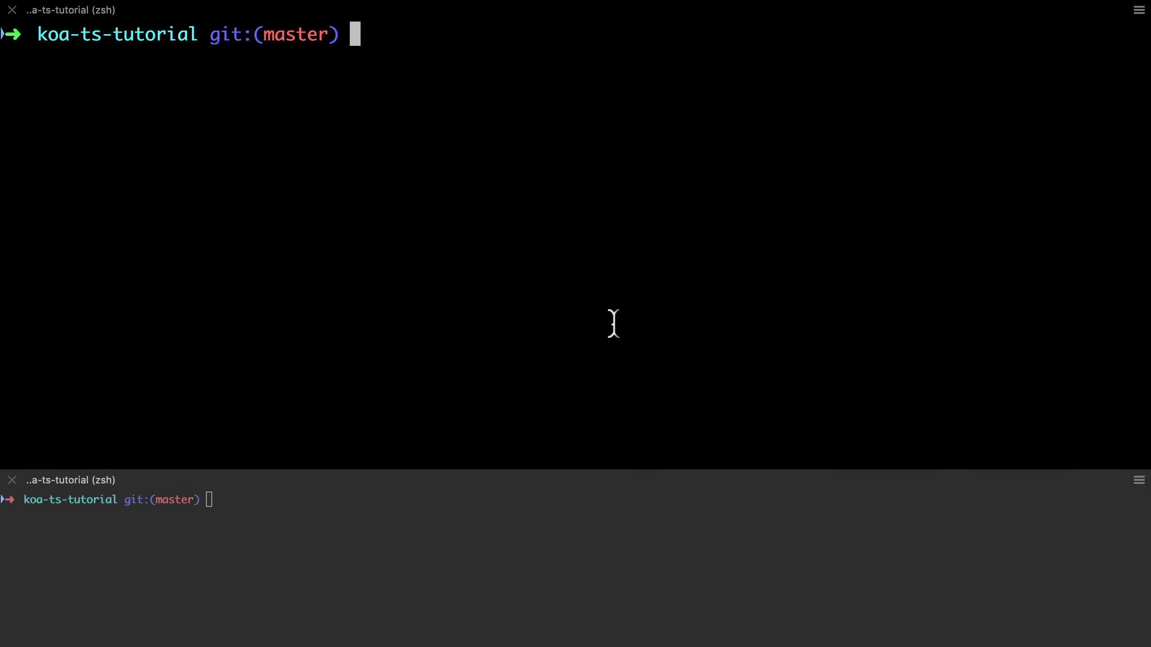
Step: Run npm run test:watch filtered by routes/coder and confirm both add-game cases pass
{"action": "type", "text": "npm run test:watch"}
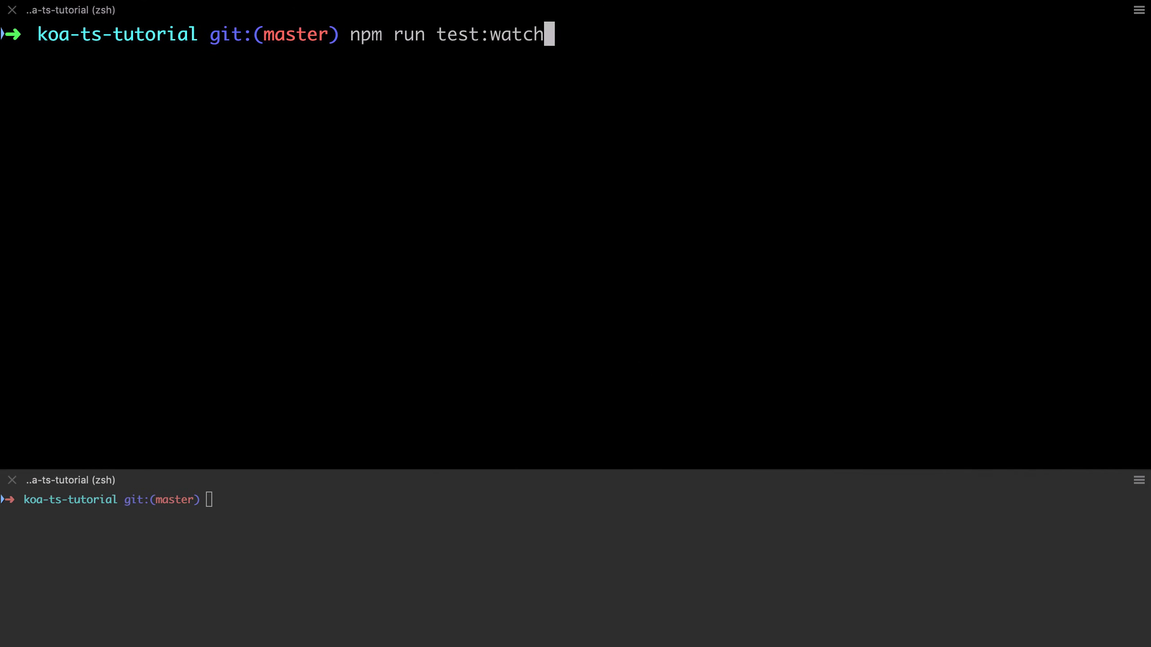
{"action": "key", "text": "Return"}
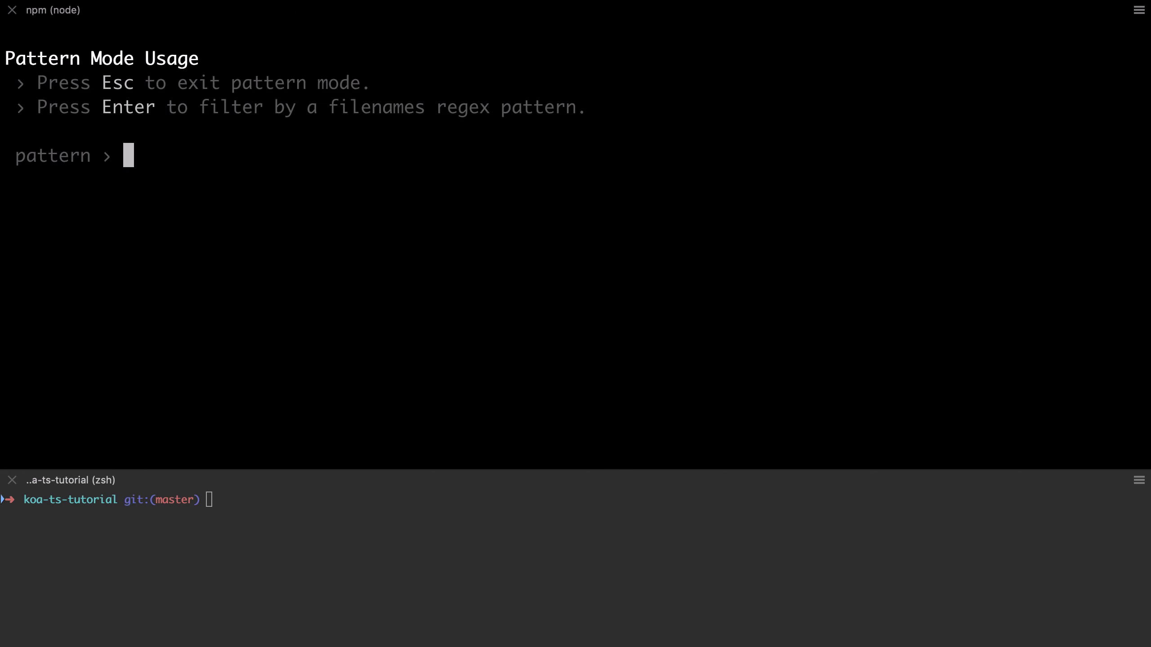
{"action": "type", "text": "routes/coder"}
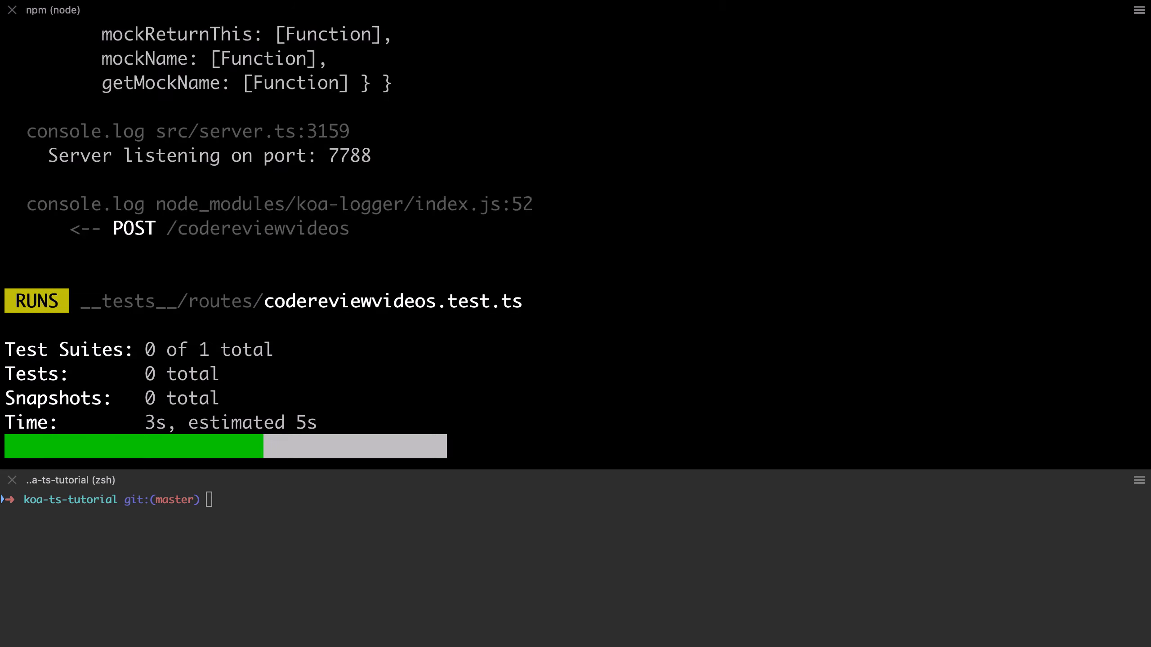
{"action": "scroll", "scroll_direction": "up", "scroll_amount": 3}
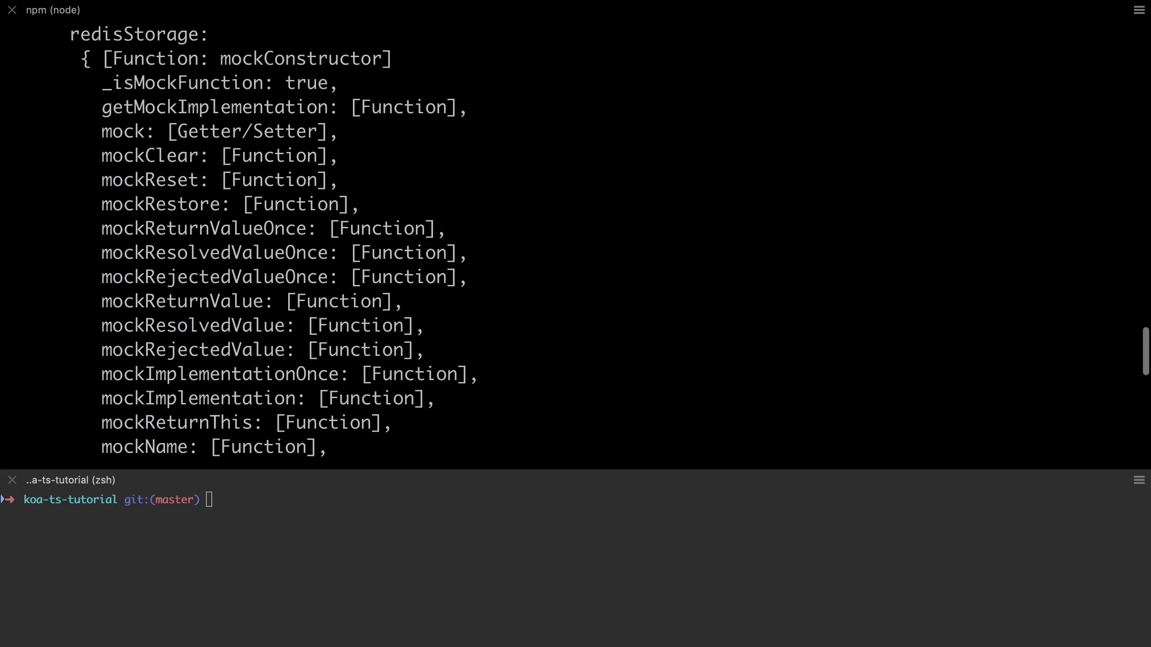
{"action": "scroll", "scroll_direction": "down", "scroll_amount": 3}
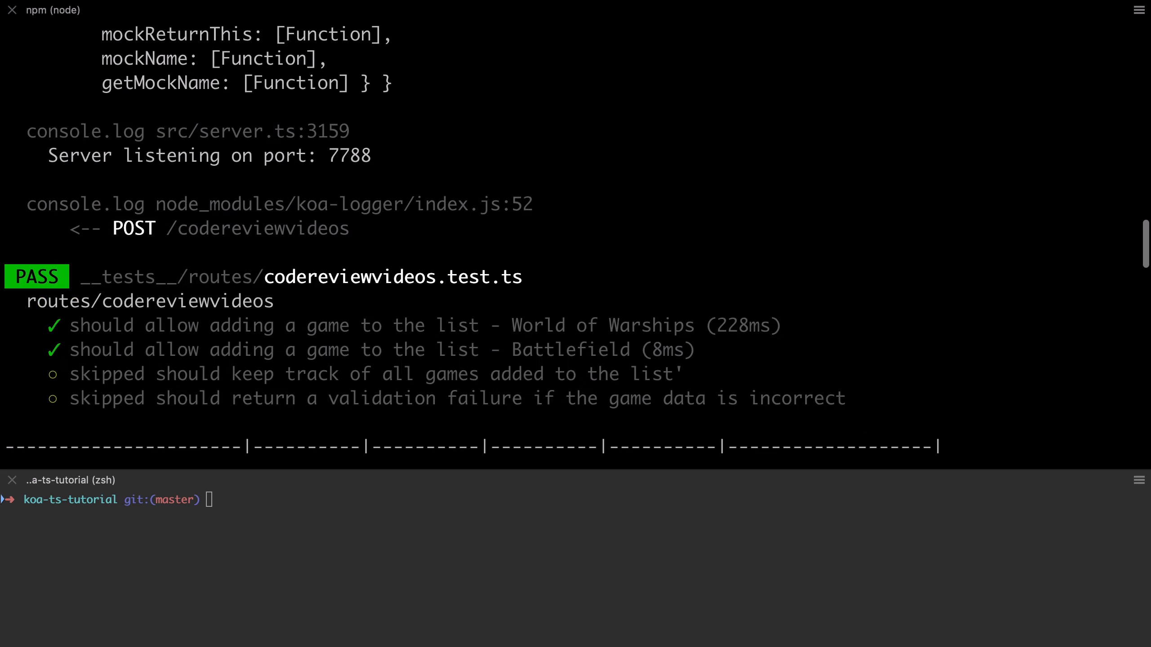
{"action": "scroll", "scroll_direction": "down", "scroll_amount": 3}
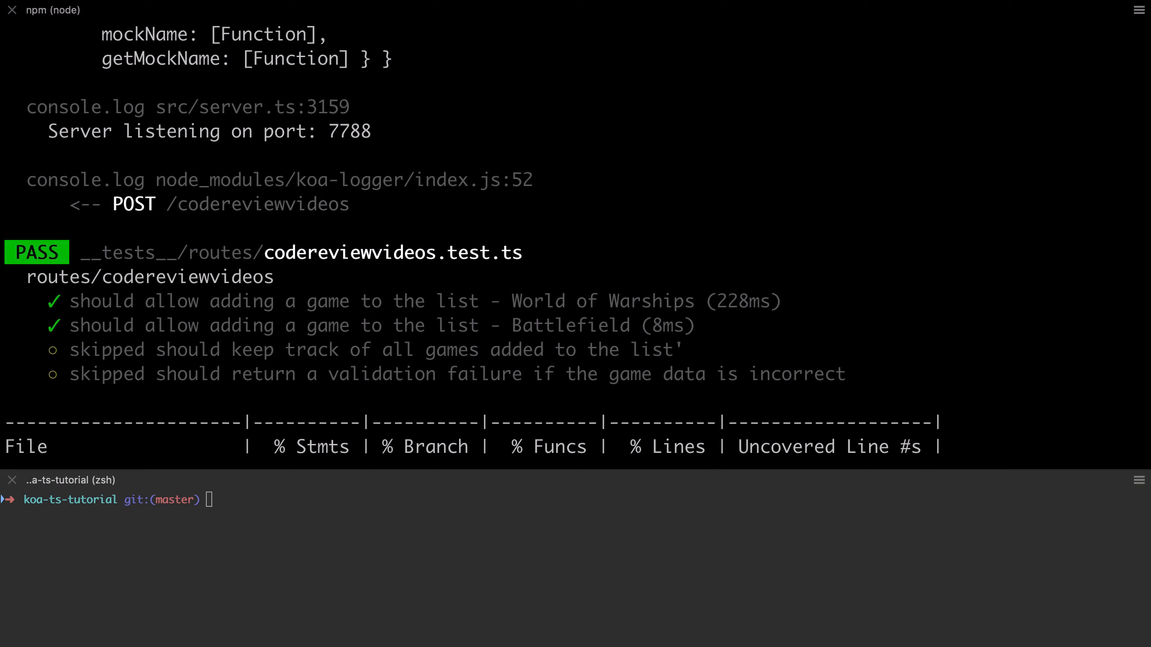